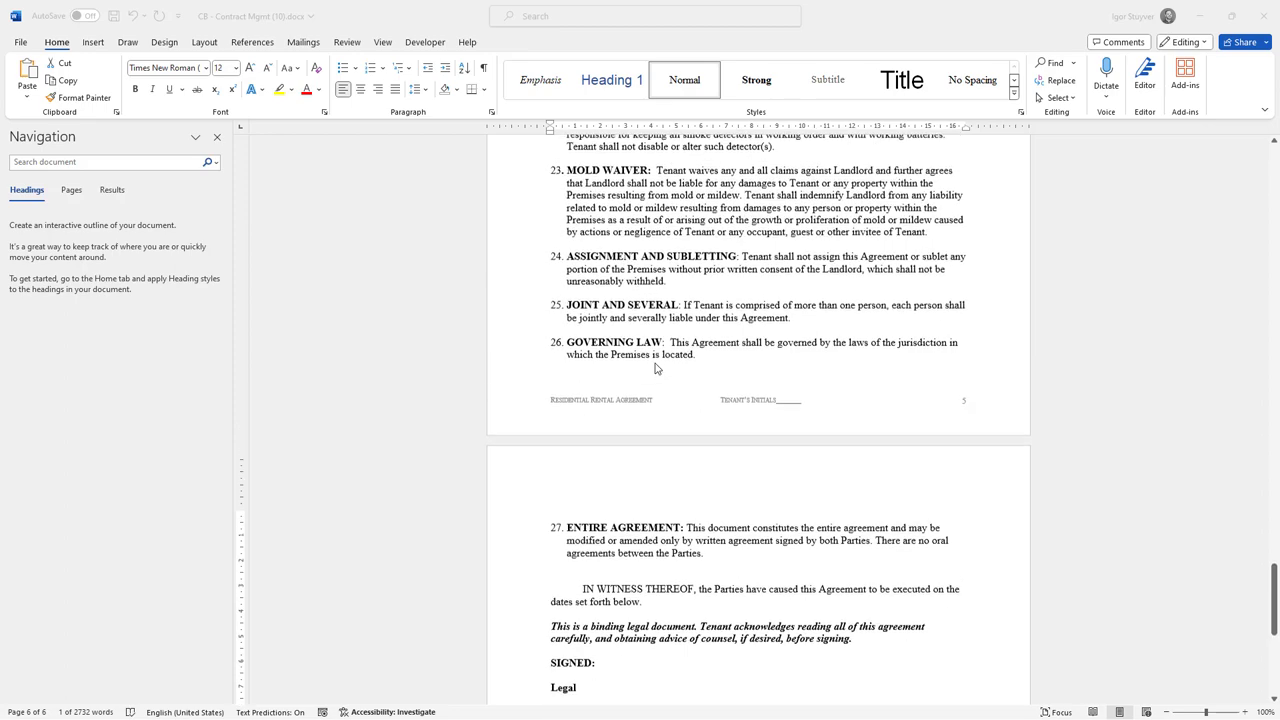
- Scroll to the SIGNED section showing the [[!Signer1!]] and [[!Signer2!]] placeholders
scroll(down, 3)
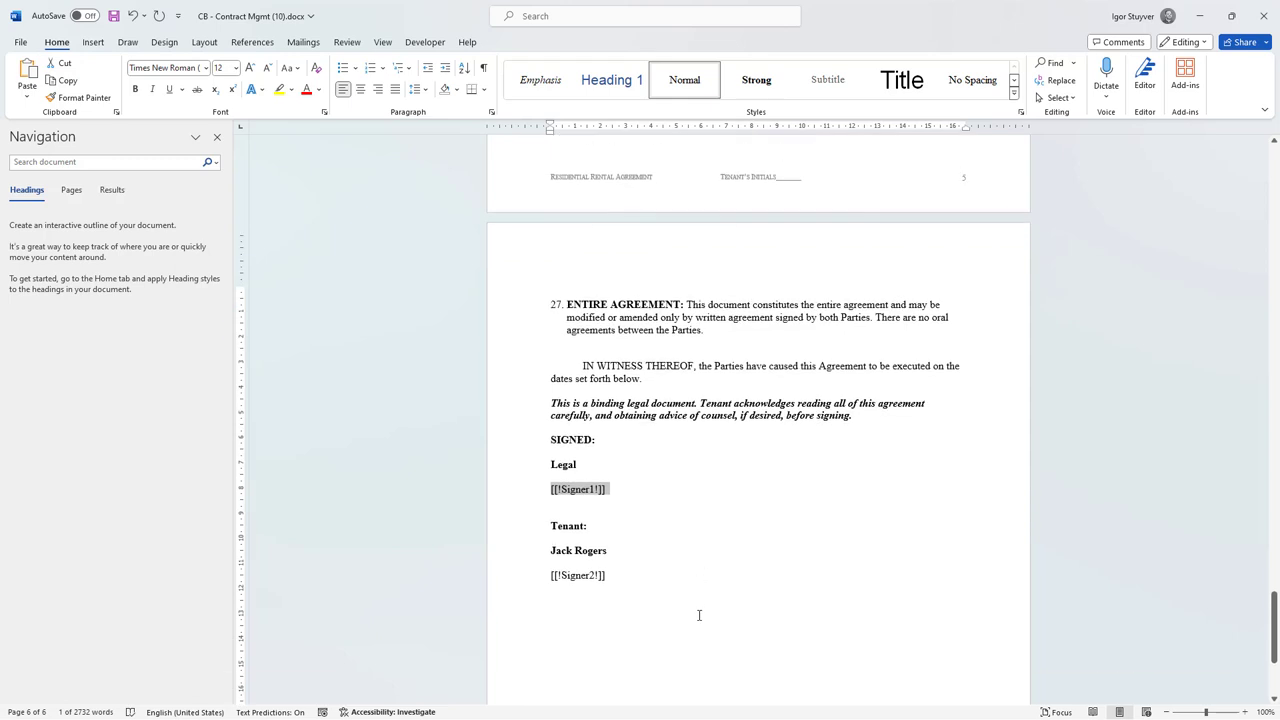
mouse_move(513, 582)
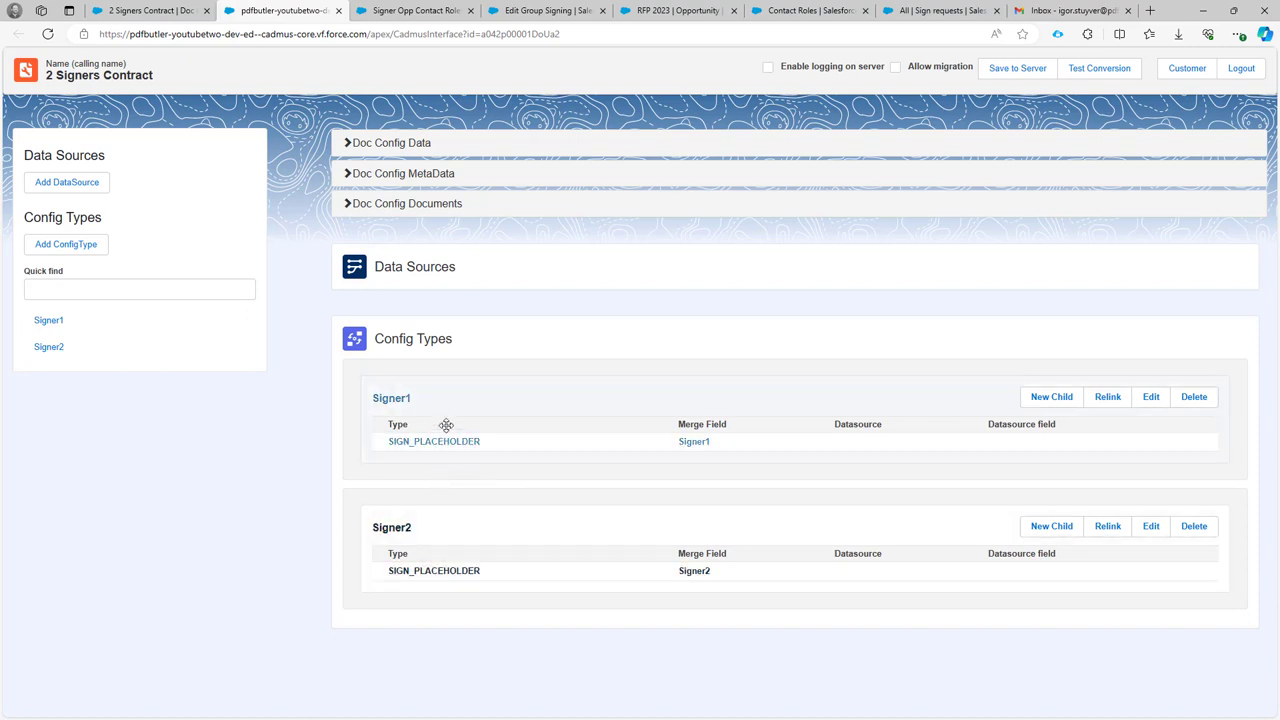
mouse_move(456, 411)
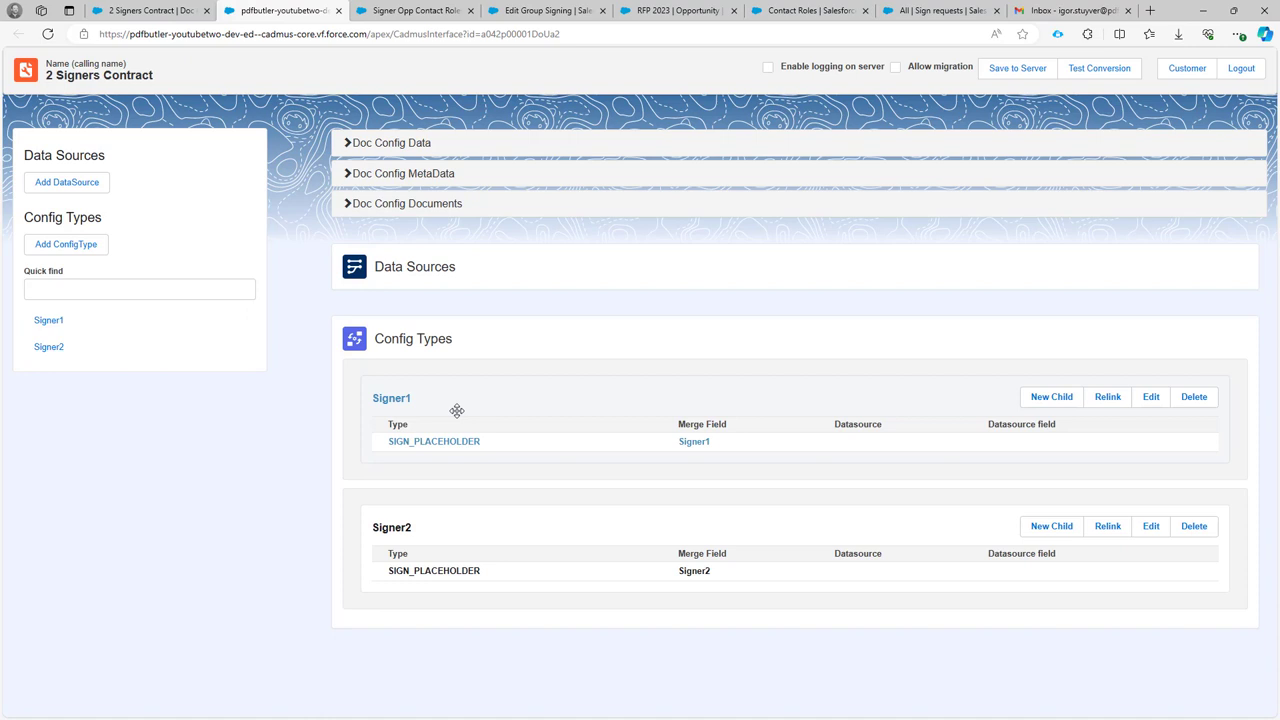
mouse_move(504, 418)
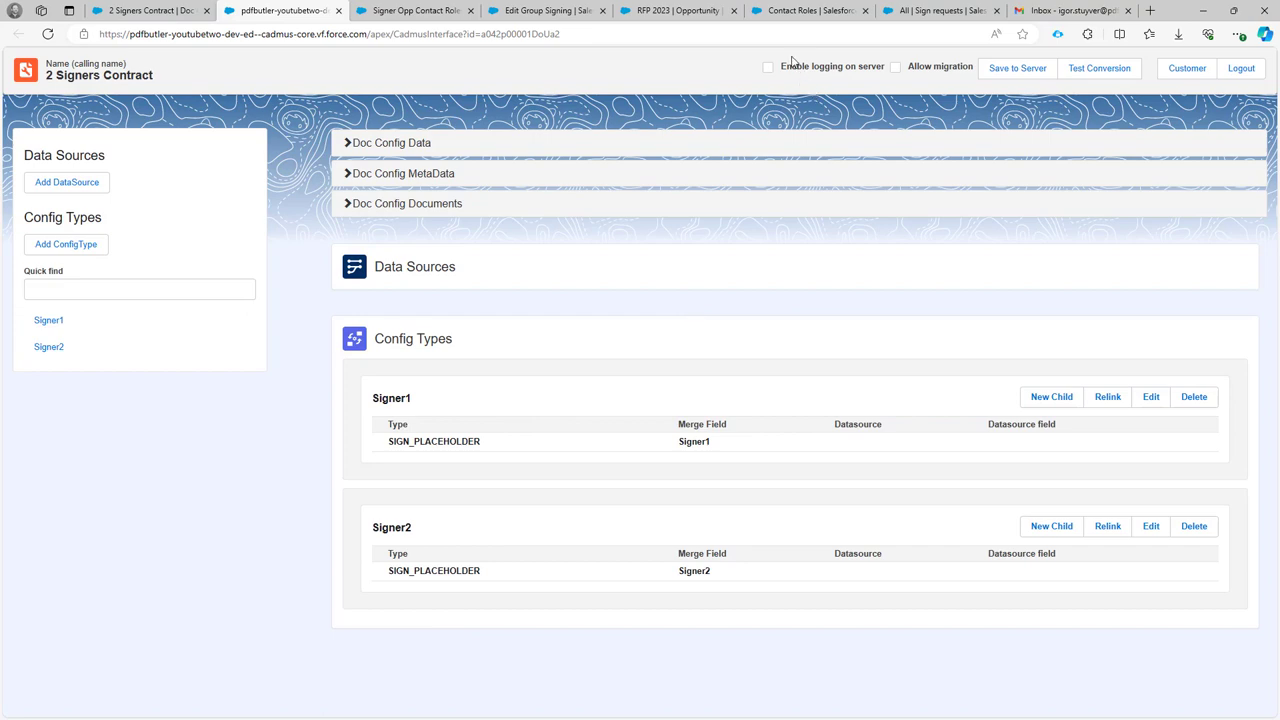
- Check RFP 2023's contact roles, three of them Signers, then return to the 2 Signers Contract config
click(678, 11)
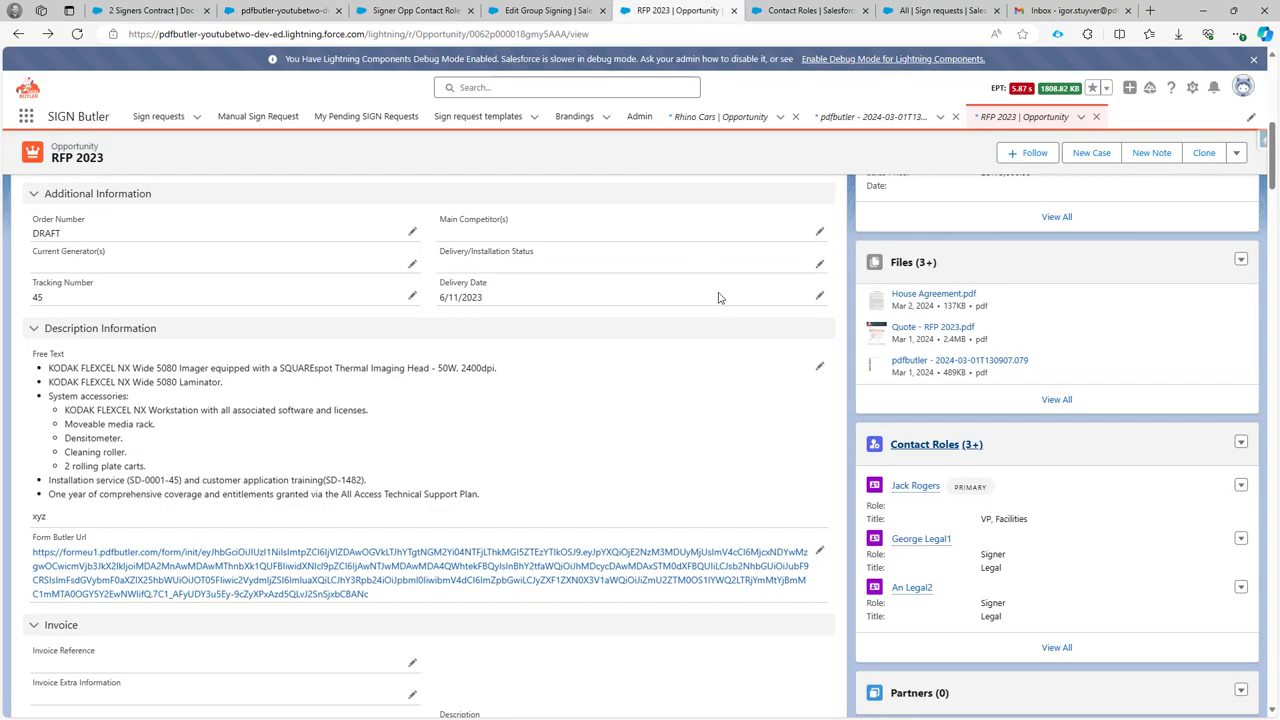
mouse_move(924, 444)
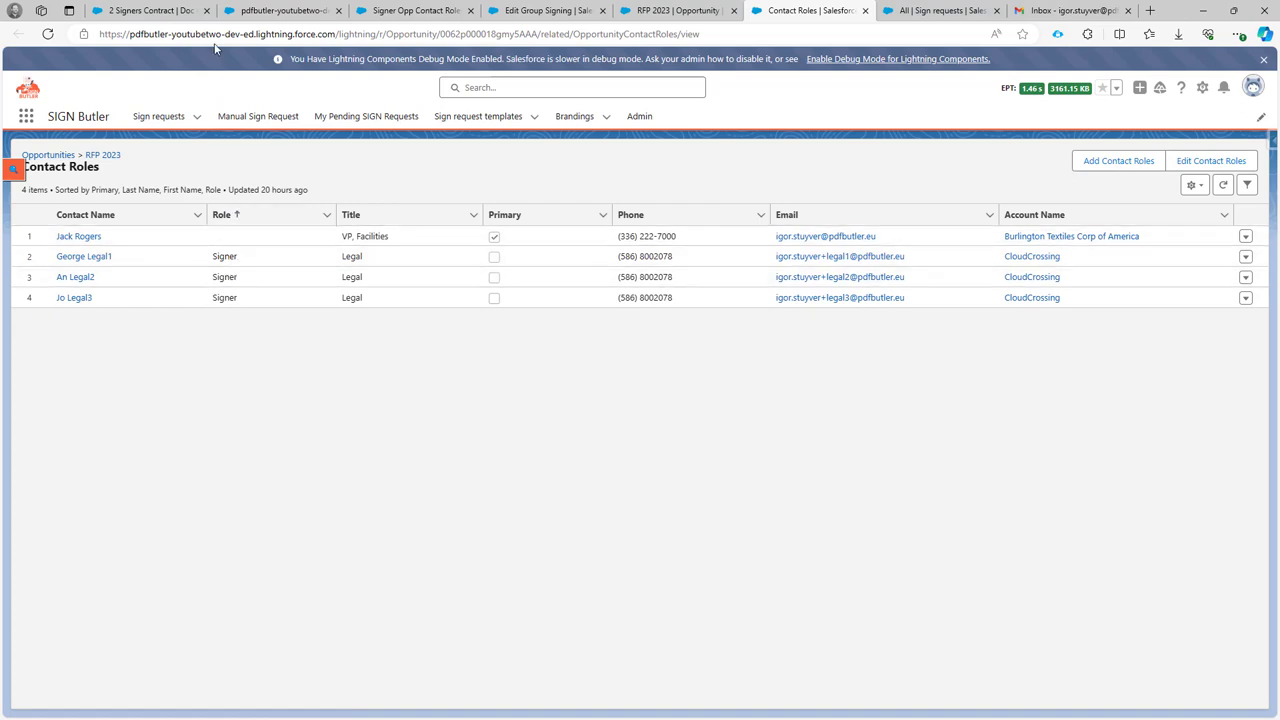
click(145, 10)
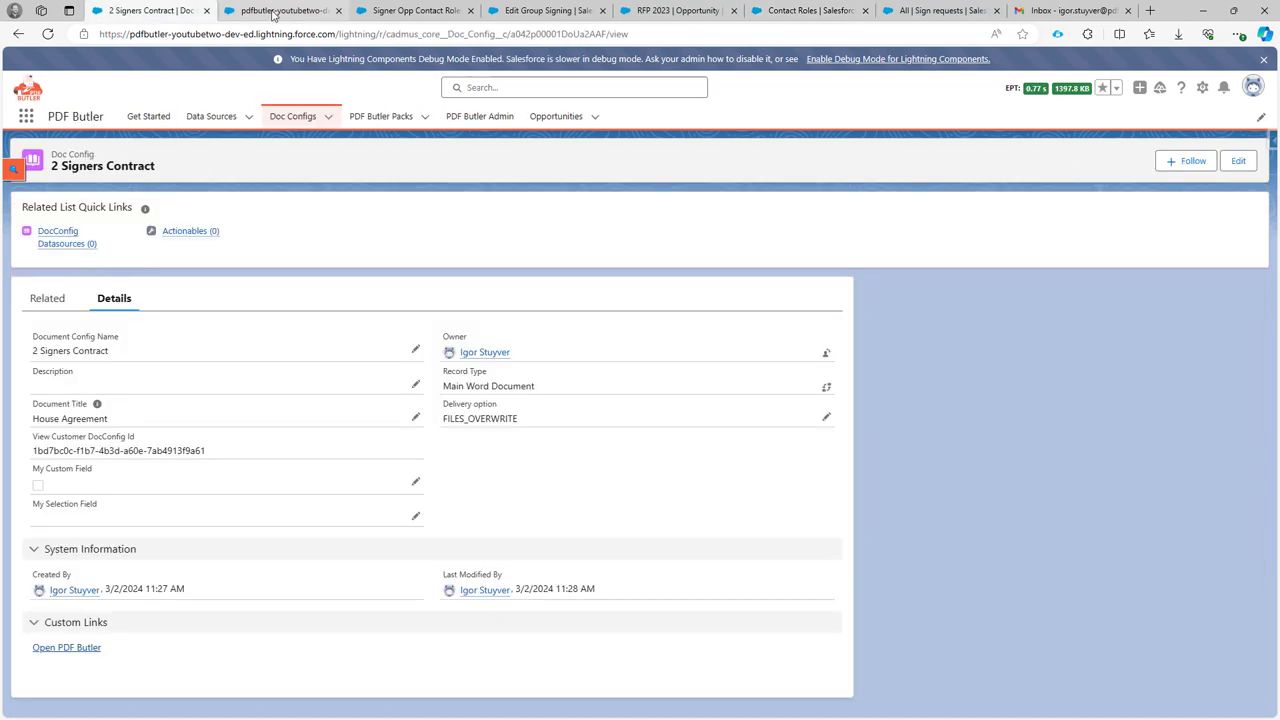
- Check the Signer Opp Contact Roles query, then open 'primary contact' from the Data Sources list
click(414, 10)
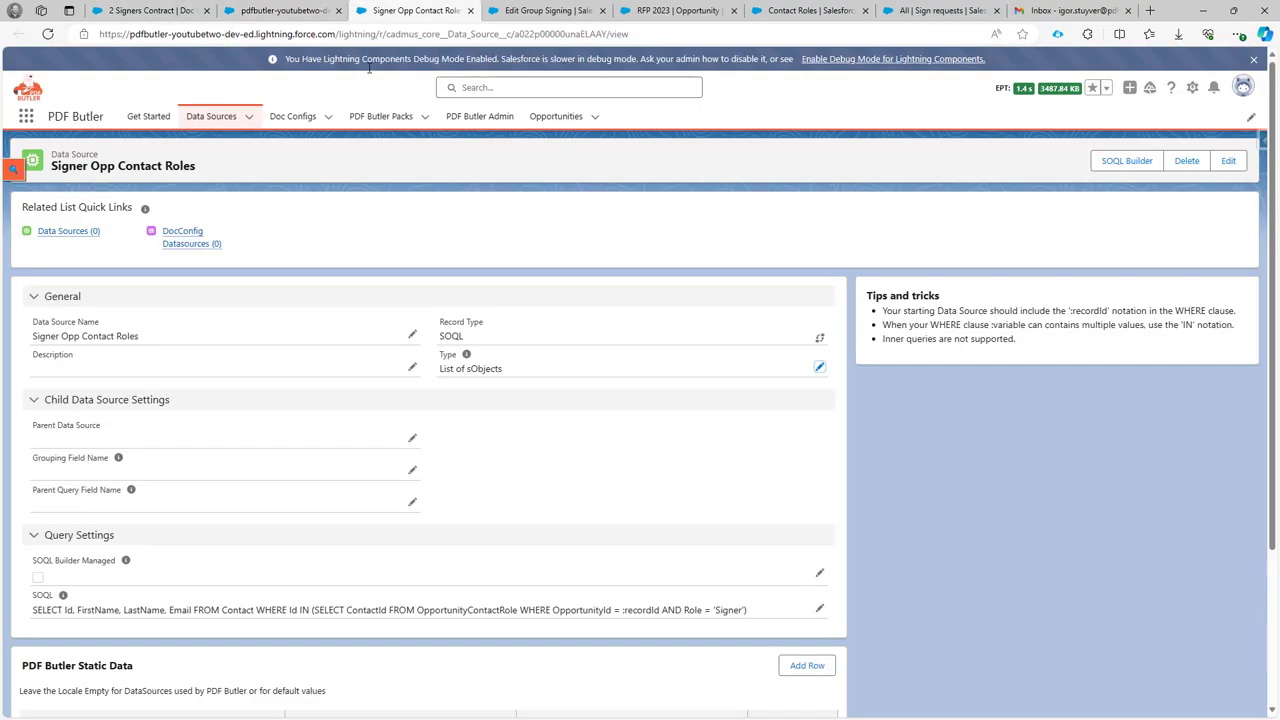
mouse_move(358, 347)
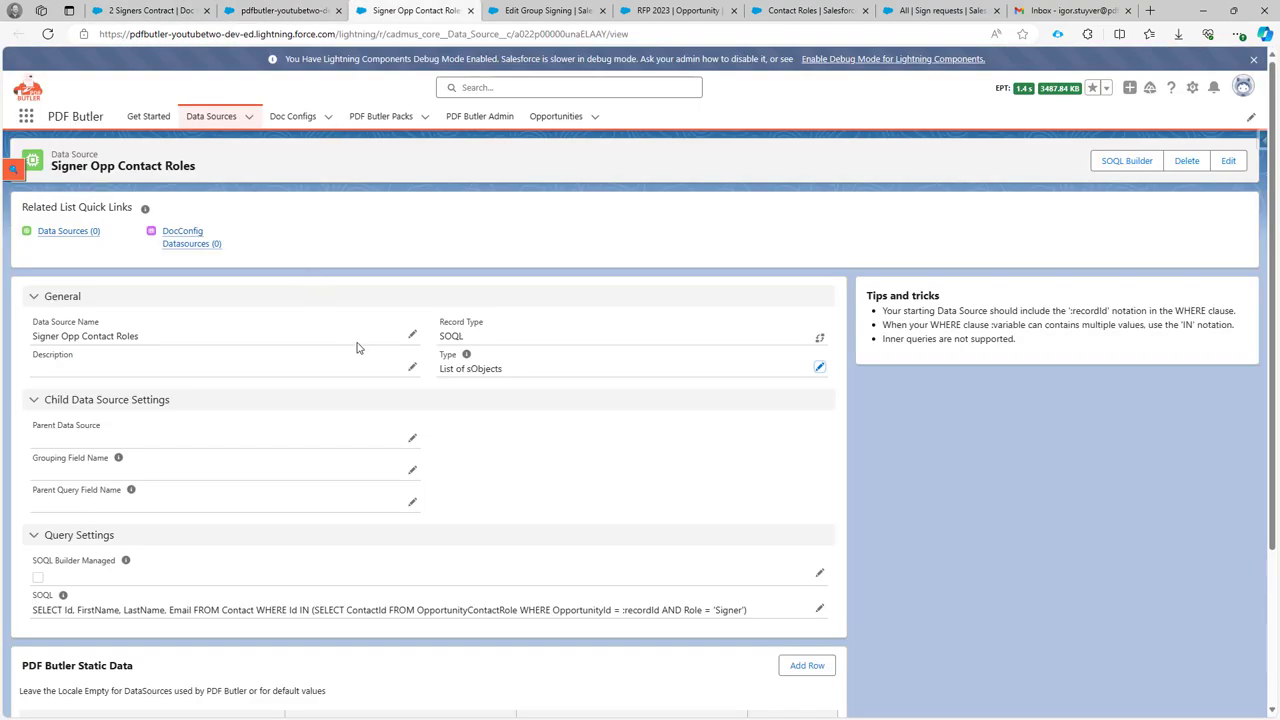
mouse_move(237, 565)
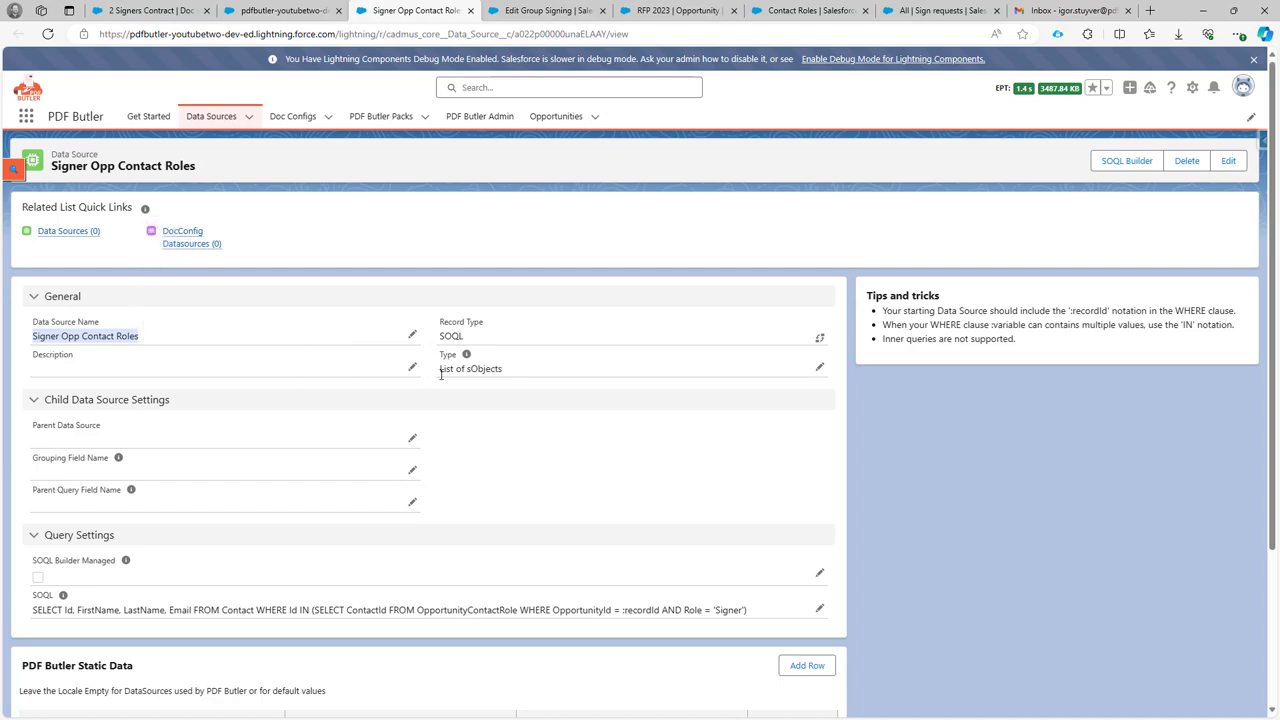
mouse_move(448, 380)
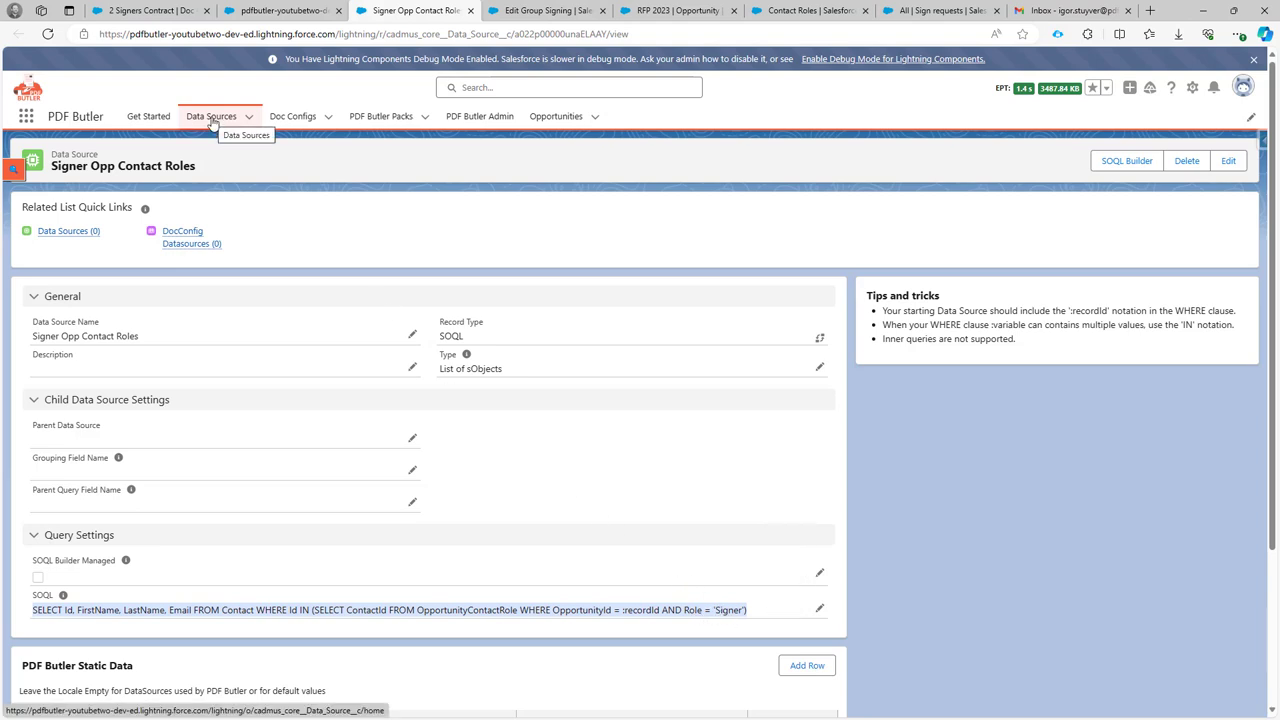
click(211, 116)
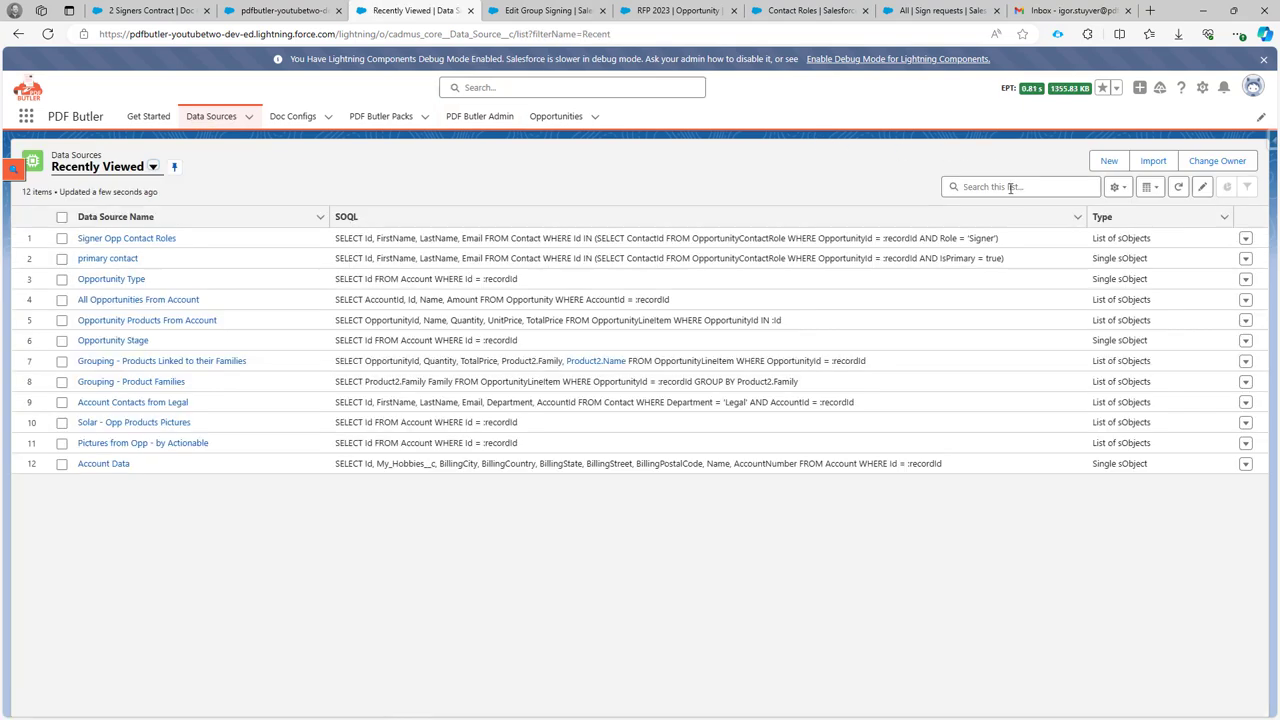
click(107, 258)
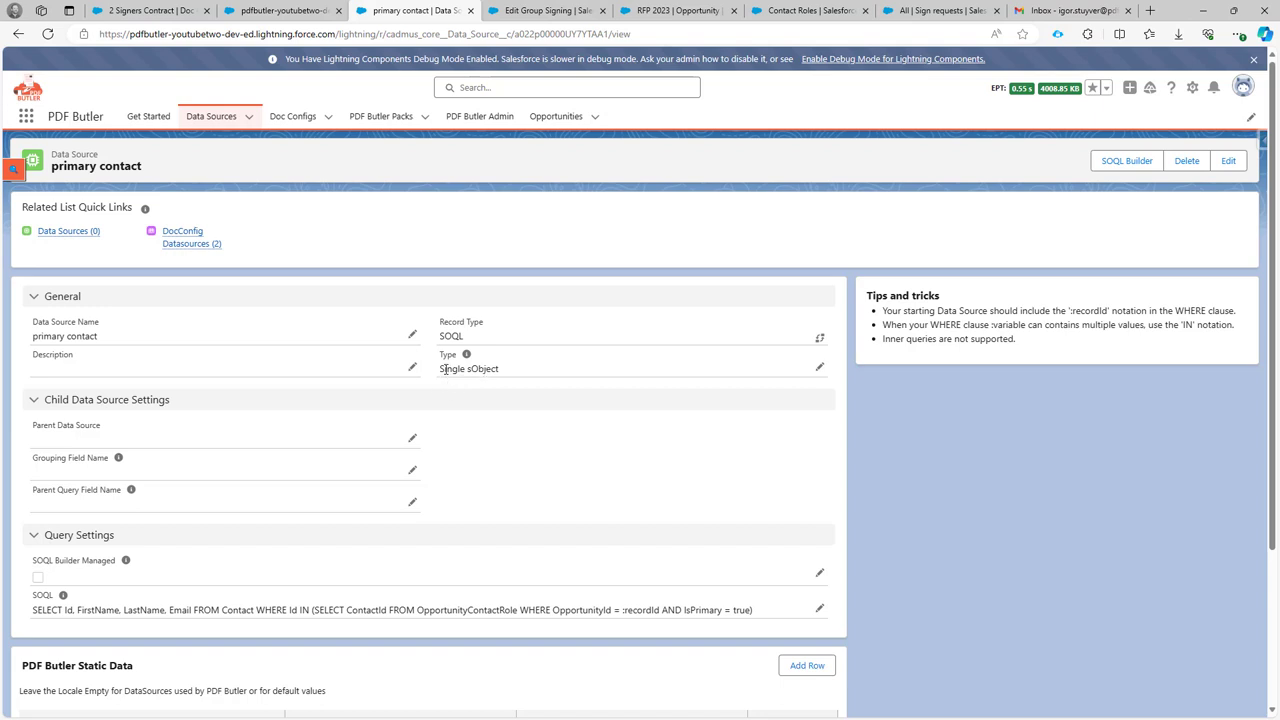
mouse_move(547, 11)
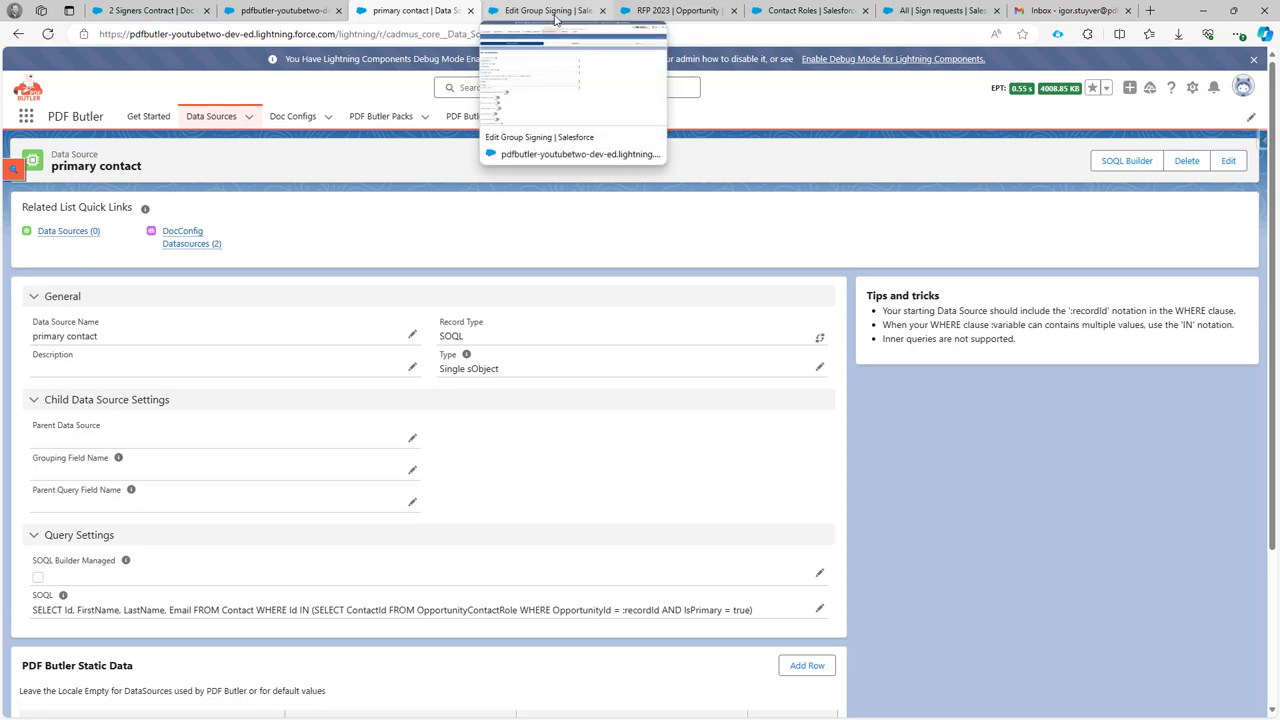
- Scroll through the Group Signing template definition and advance to the stakeholders step
click(545, 10)
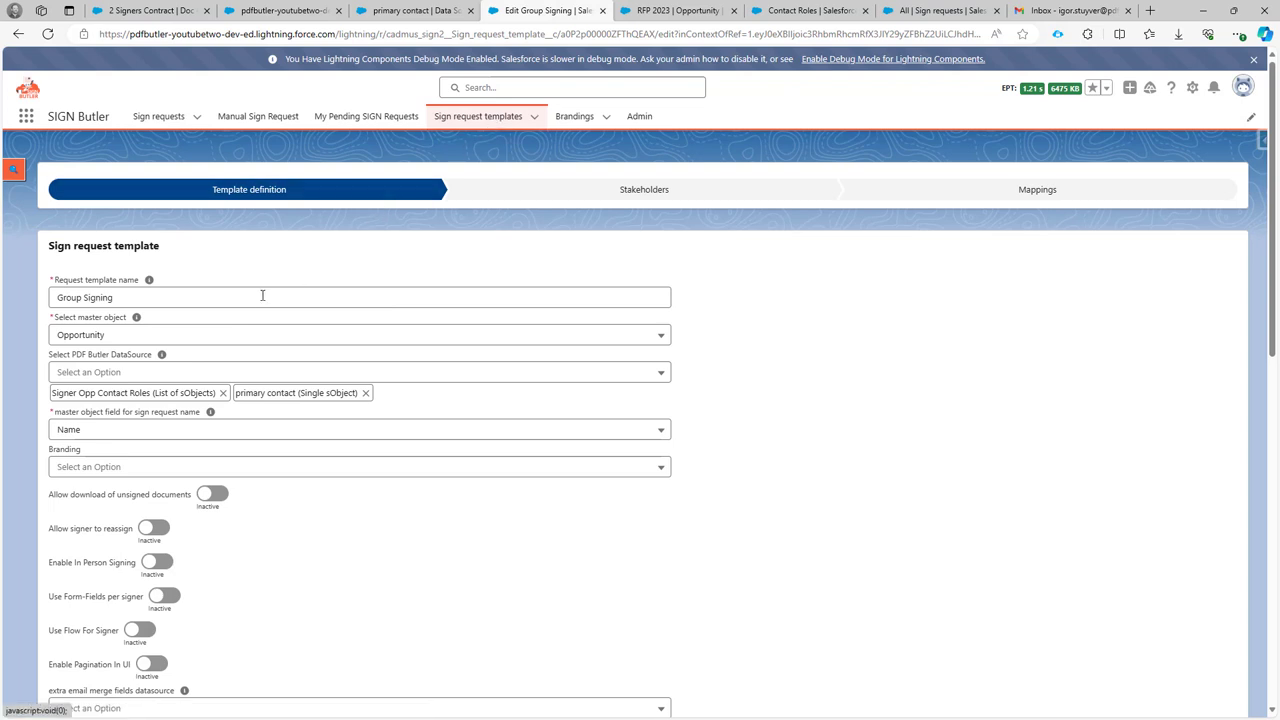
scroll(down, 3)
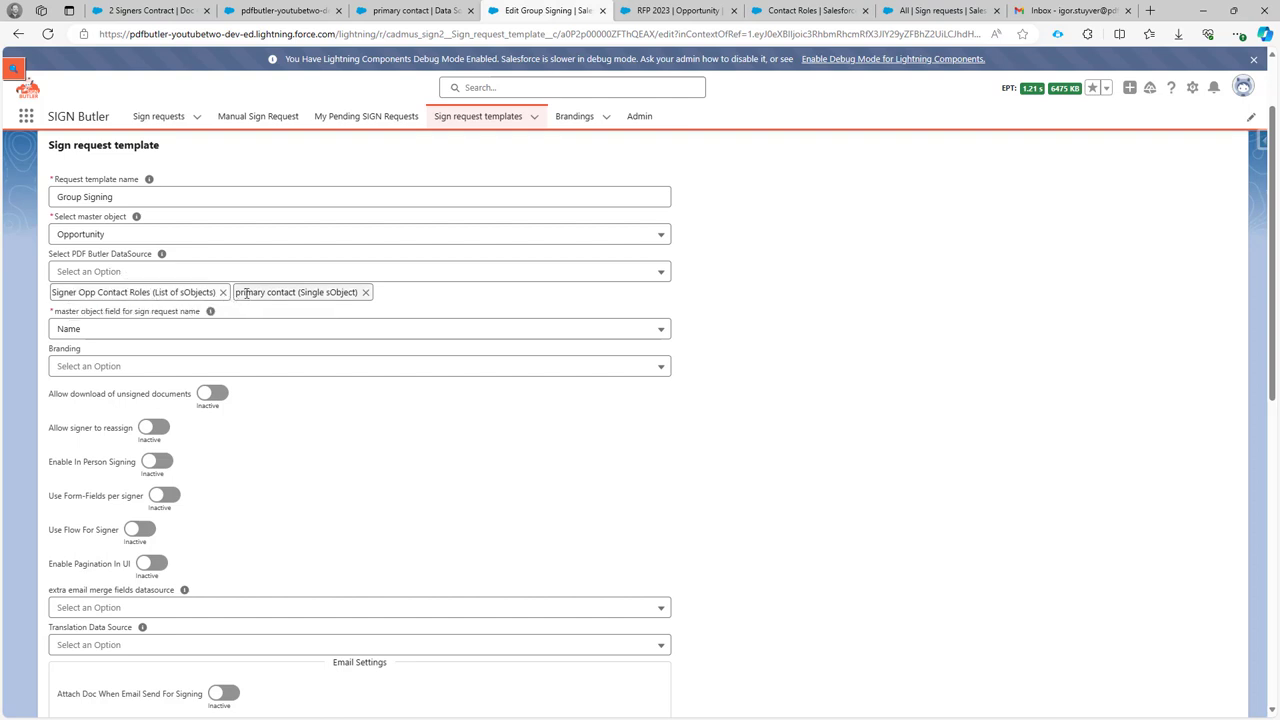
scroll(down, 3)
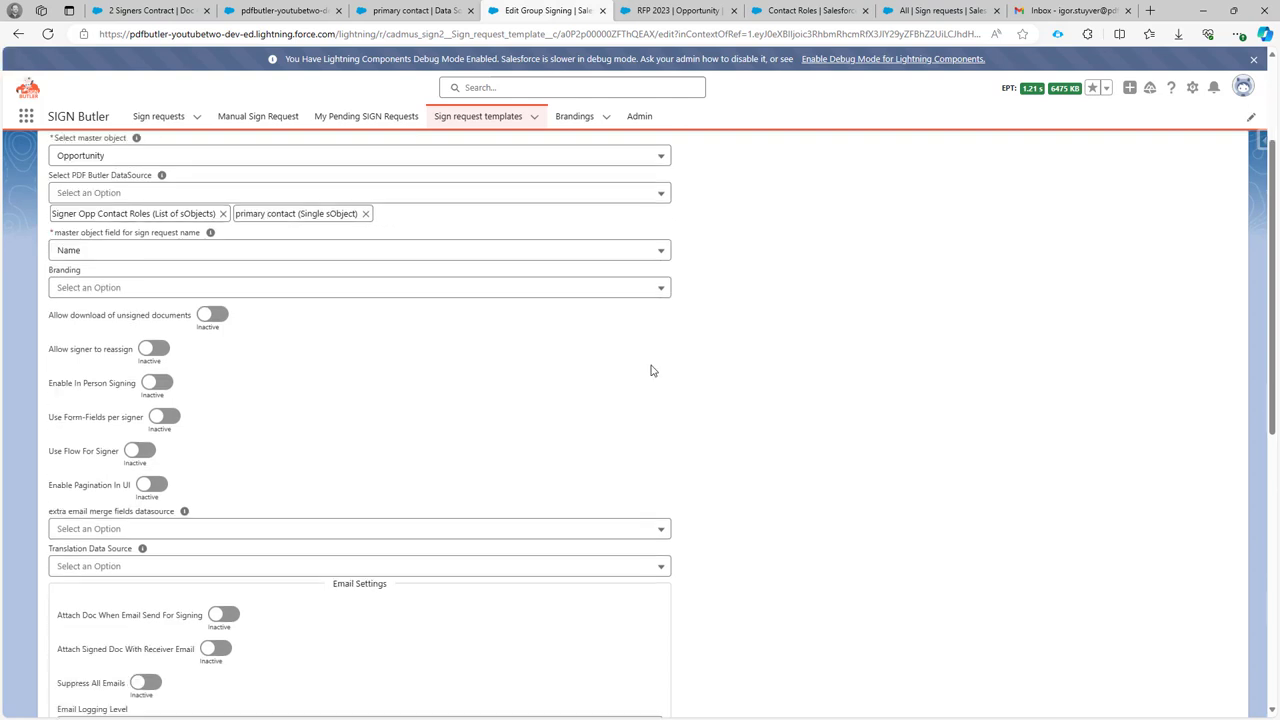
scroll(down, 3)
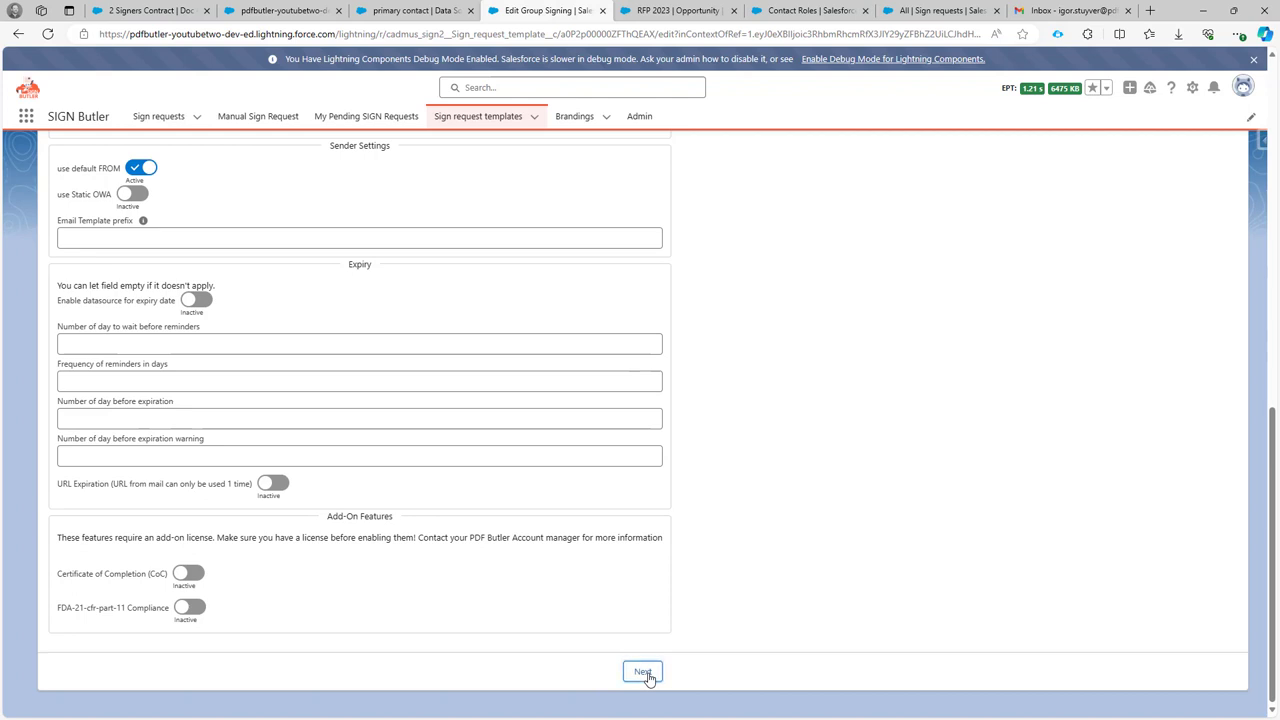
click(642, 671)
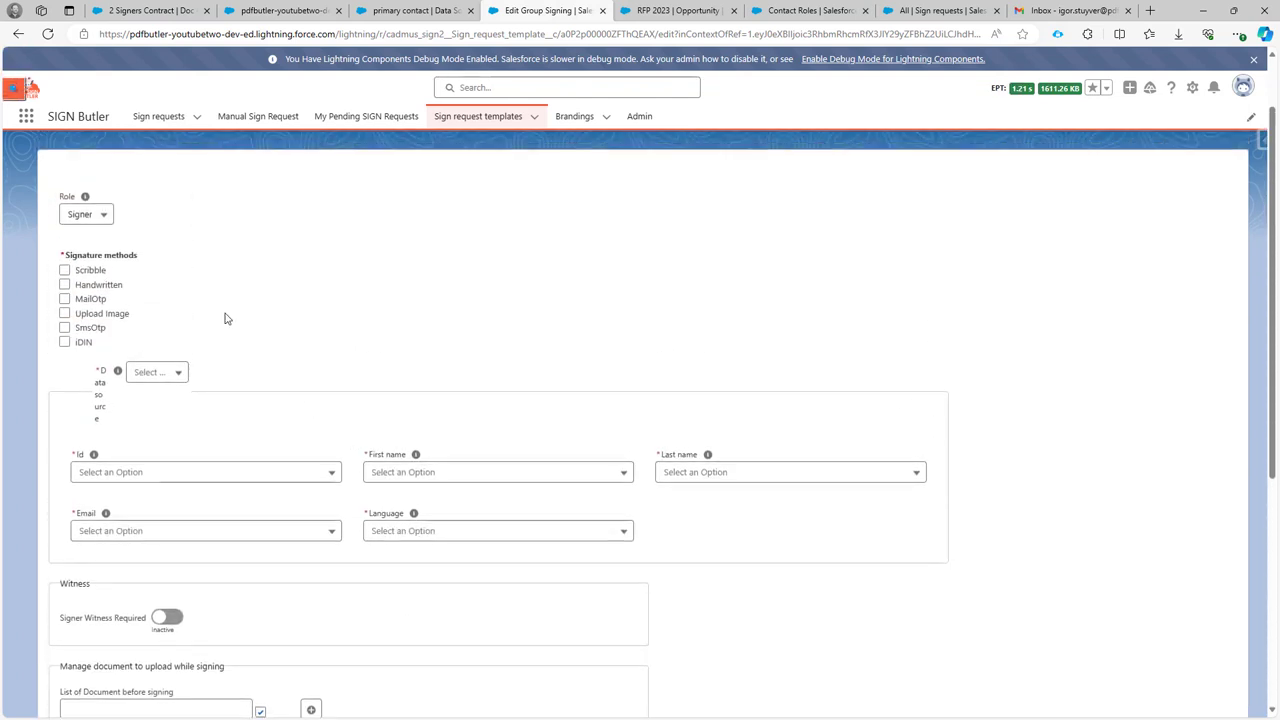
click(86, 214)
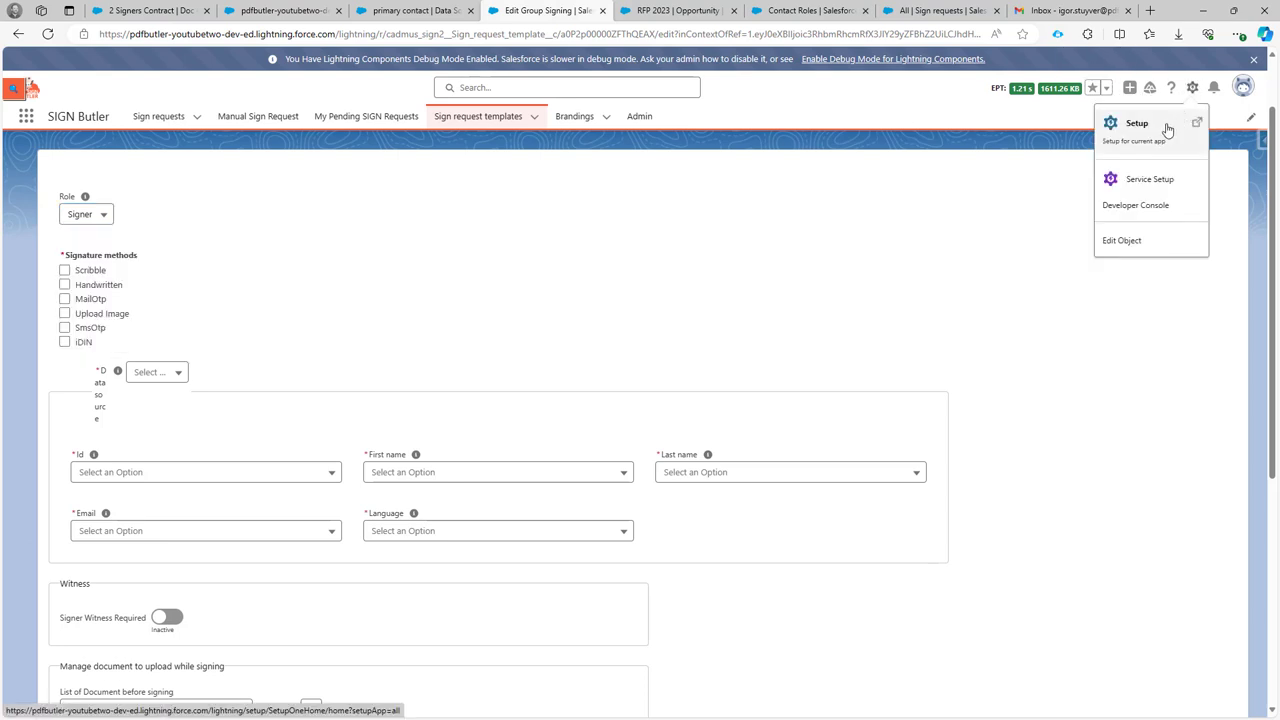
- Find the Stakeholder object's Role field and confirm Groups appears among its picklist values
click(1137, 123)
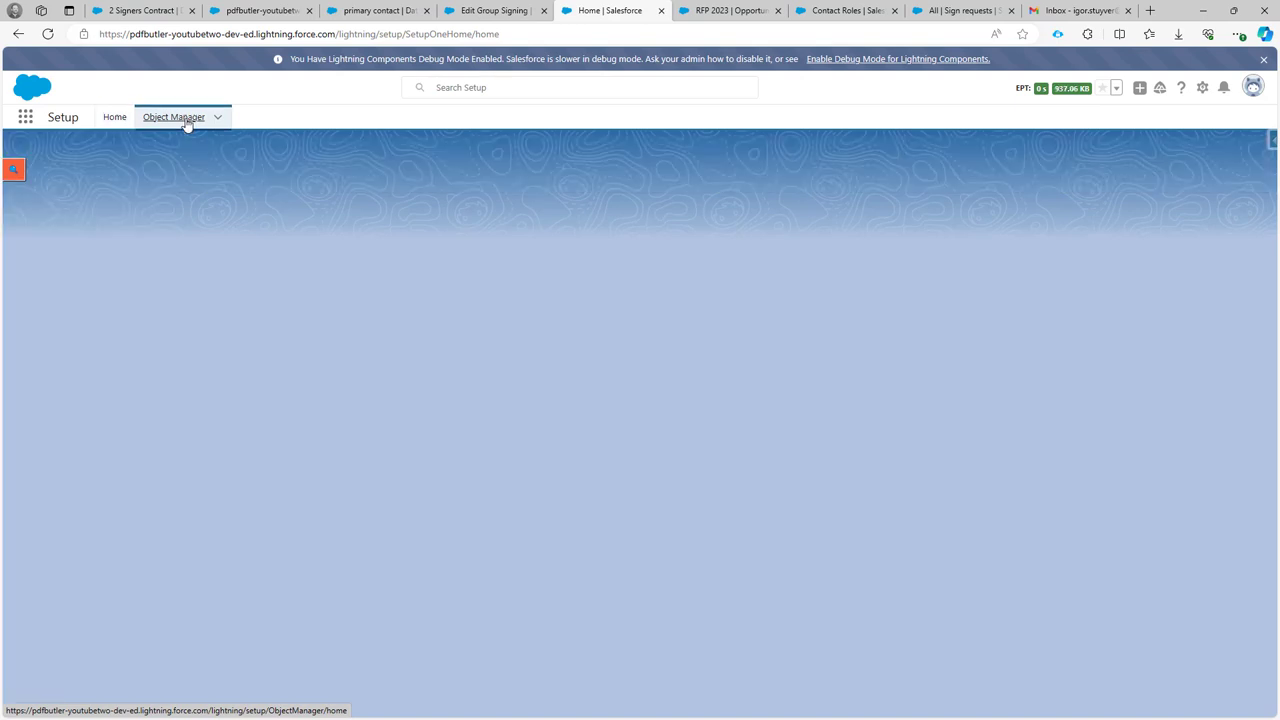
click(174, 117)
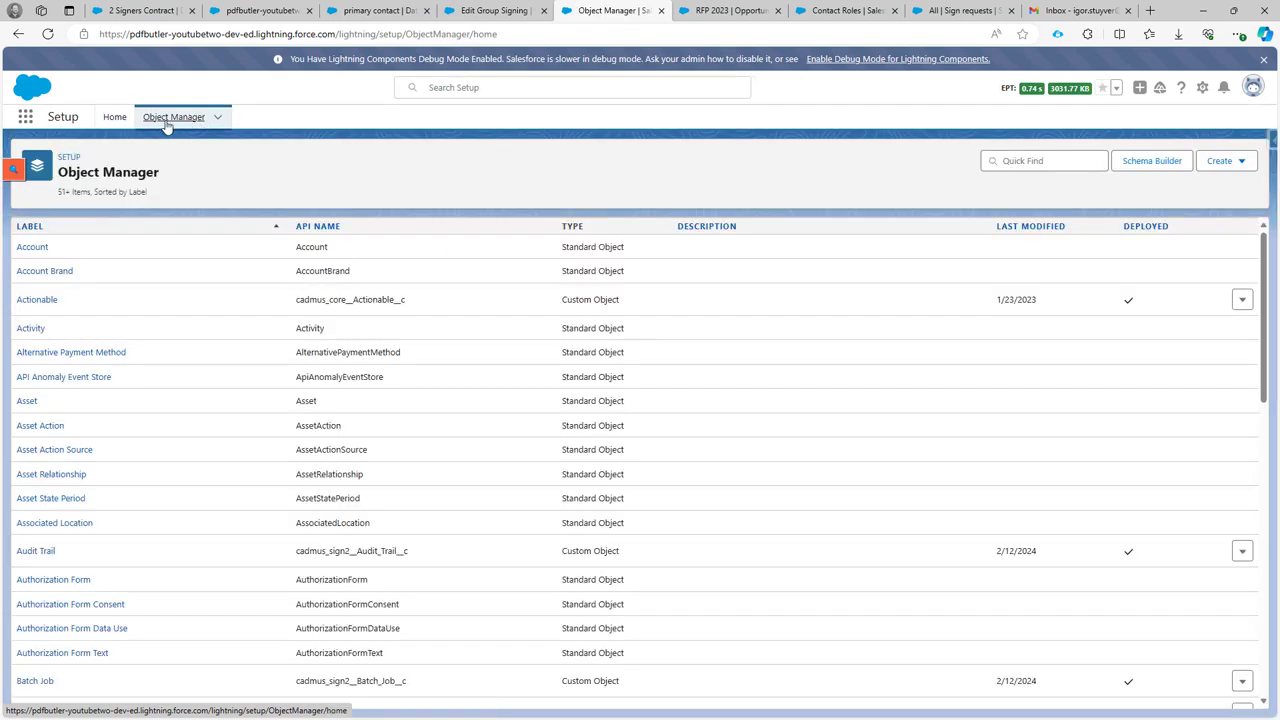
click(1044, 160)
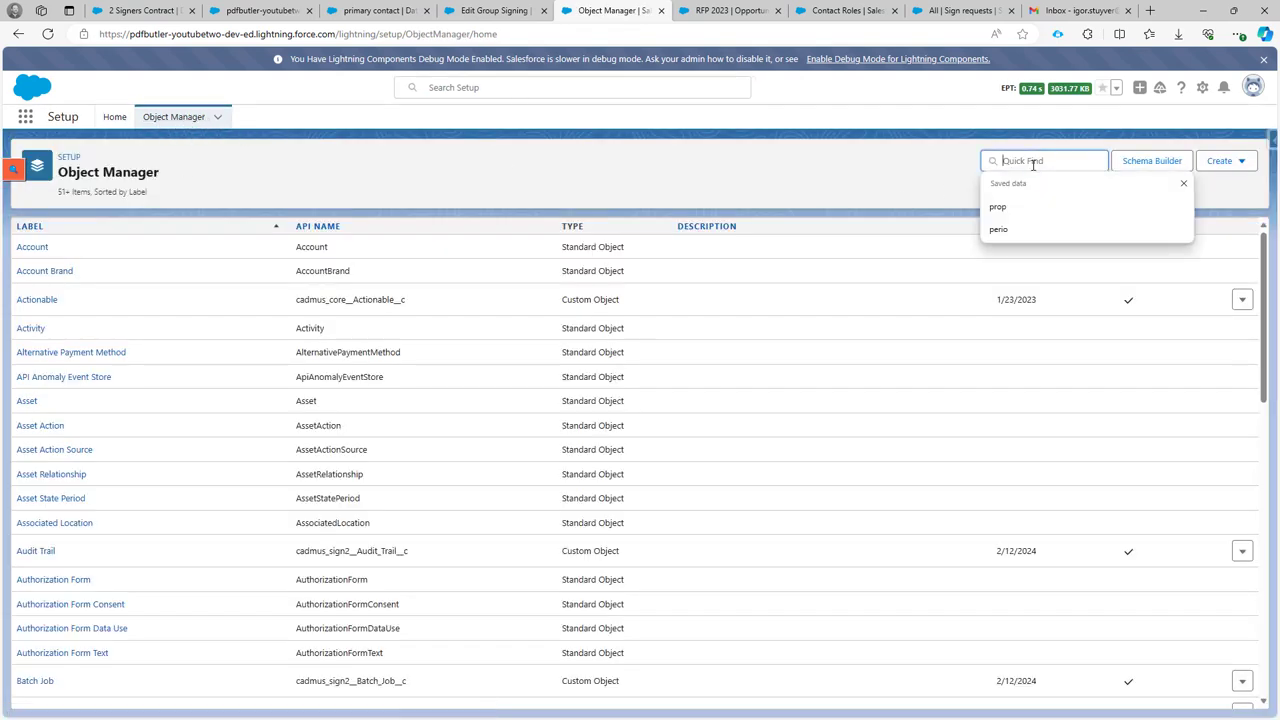
text(stack)
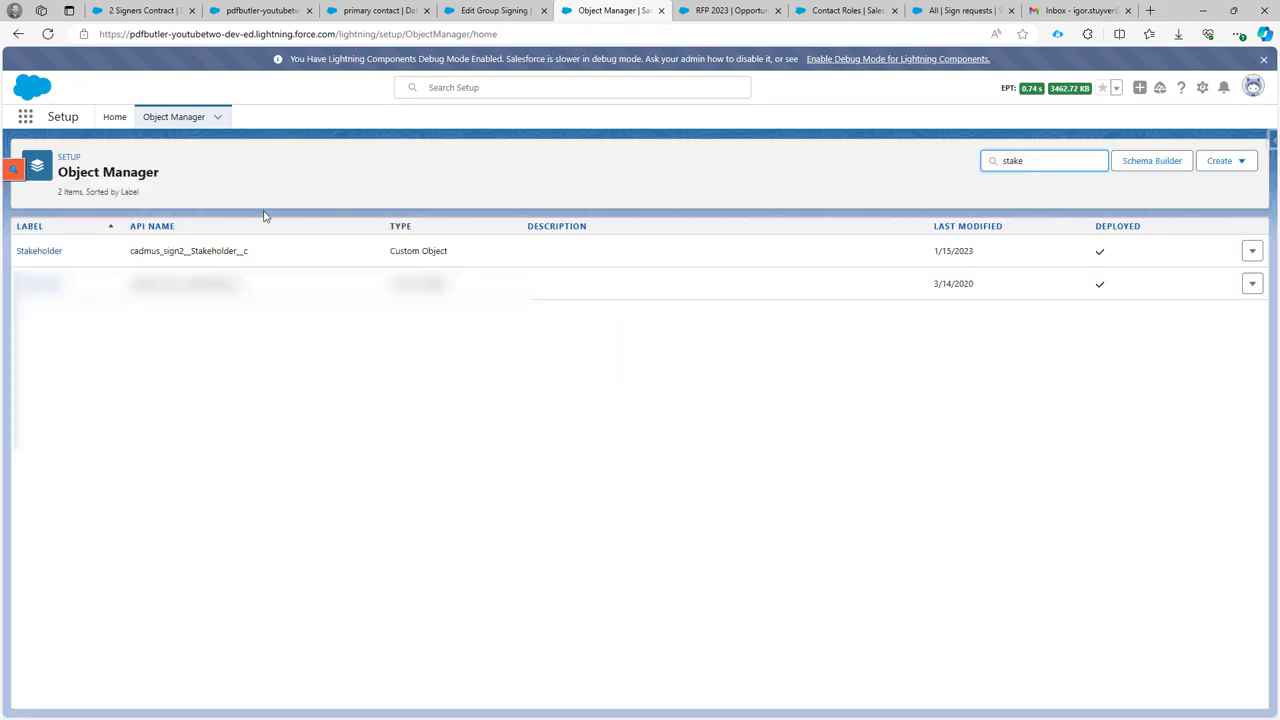
click(39, 250)
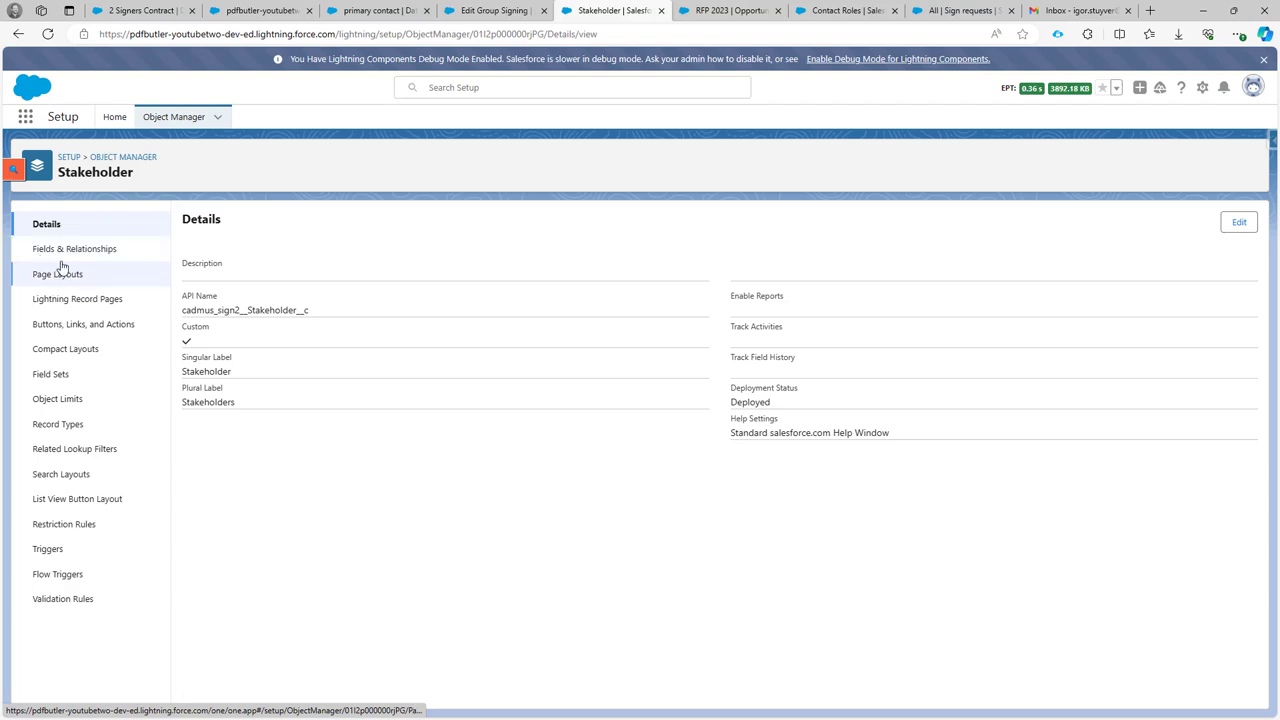
click(74, 248)
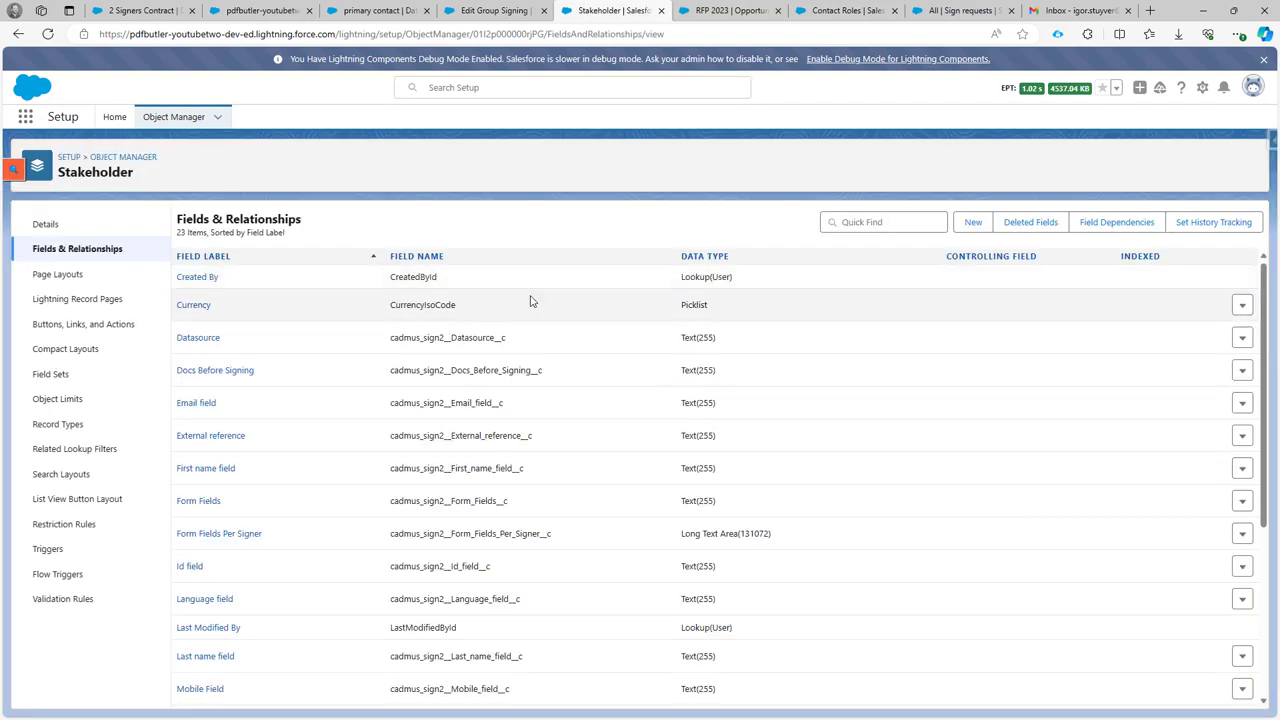
text(role)
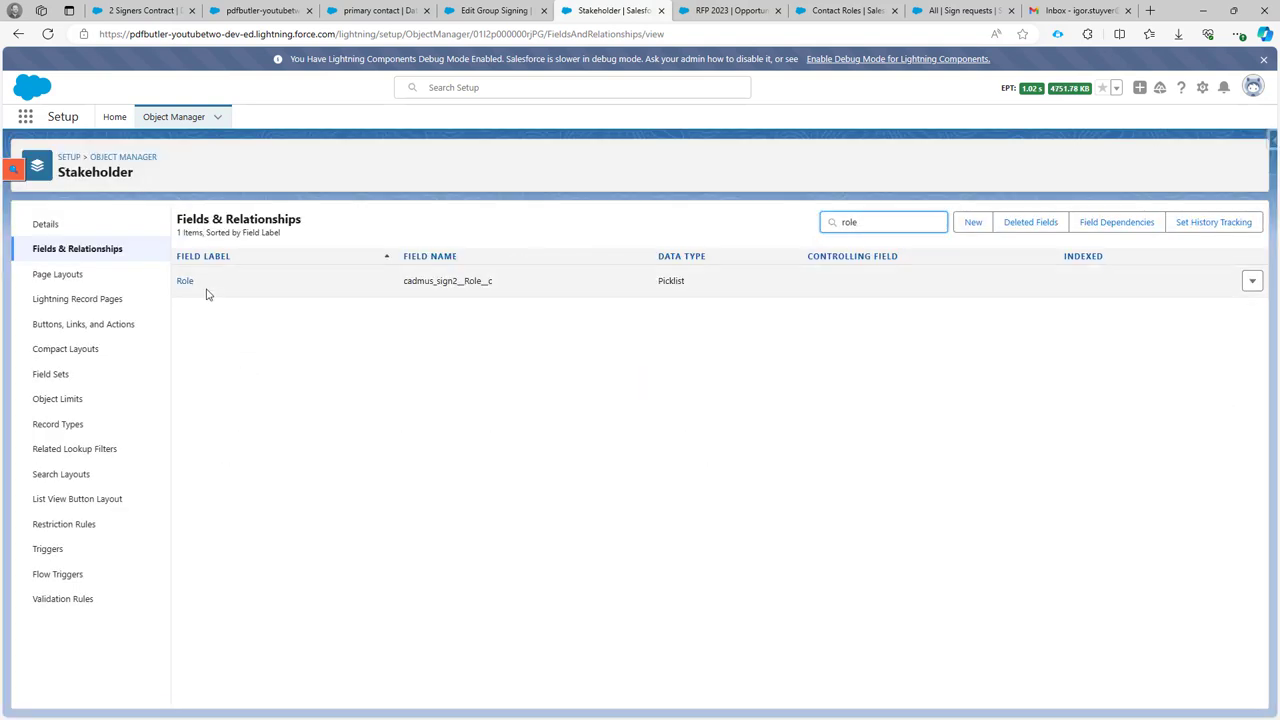
click(185, 281)
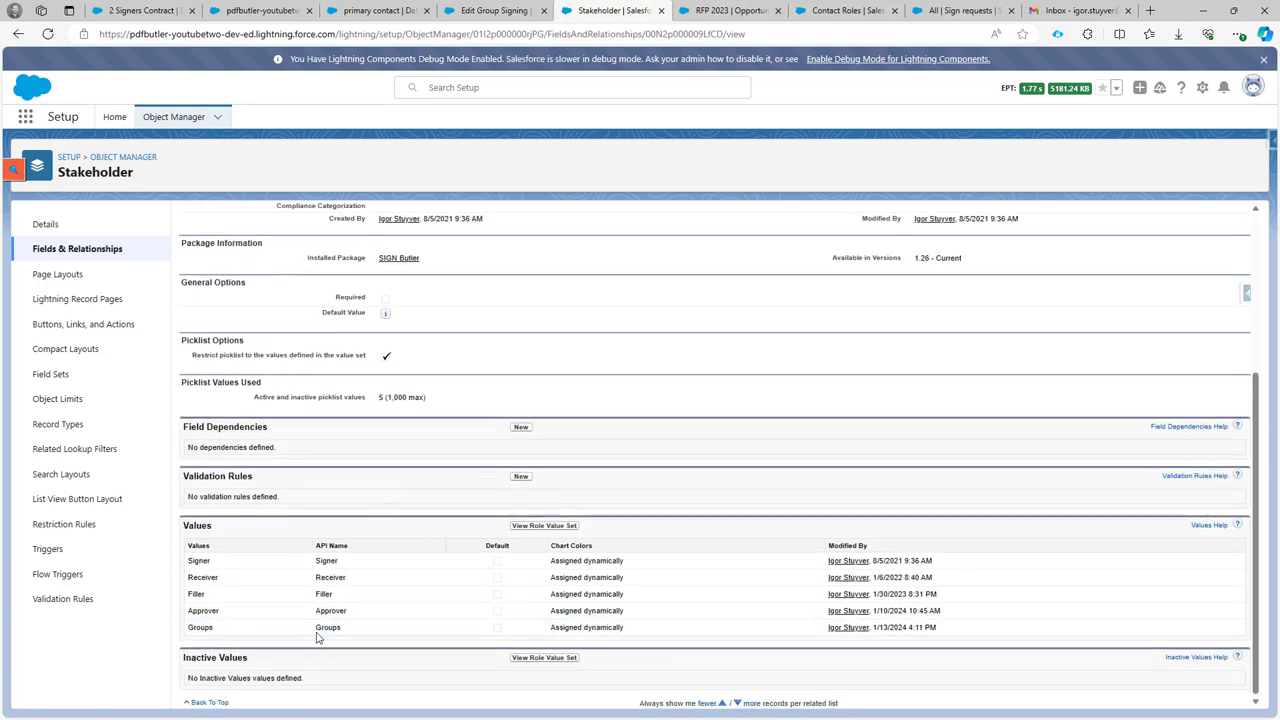
double_click(200, 627)
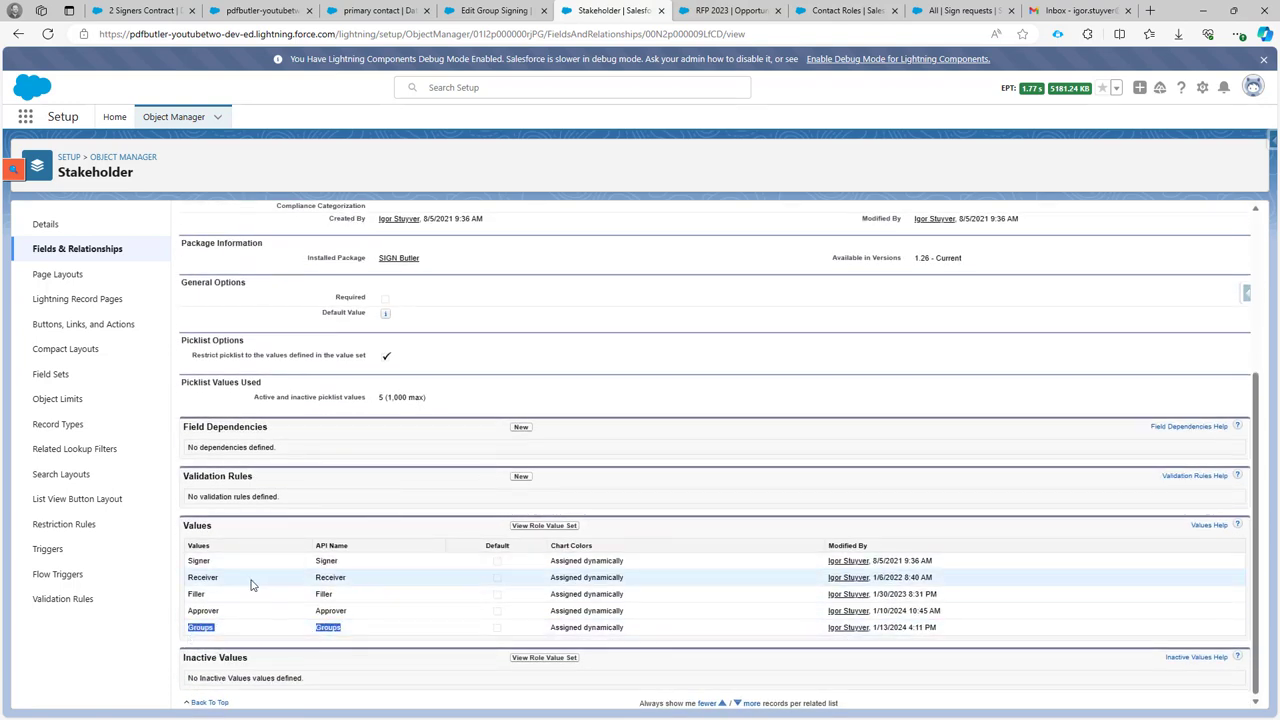
mouse_move(544, 525)
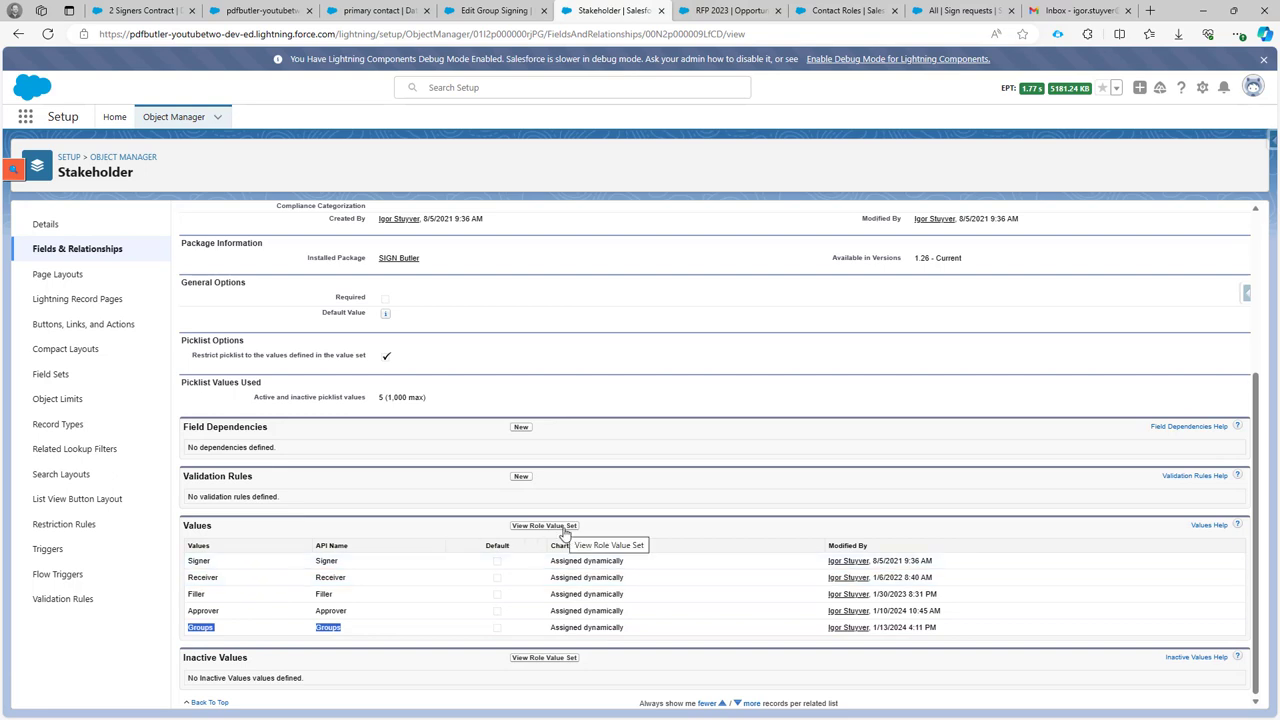
mouse_move(463, 53)
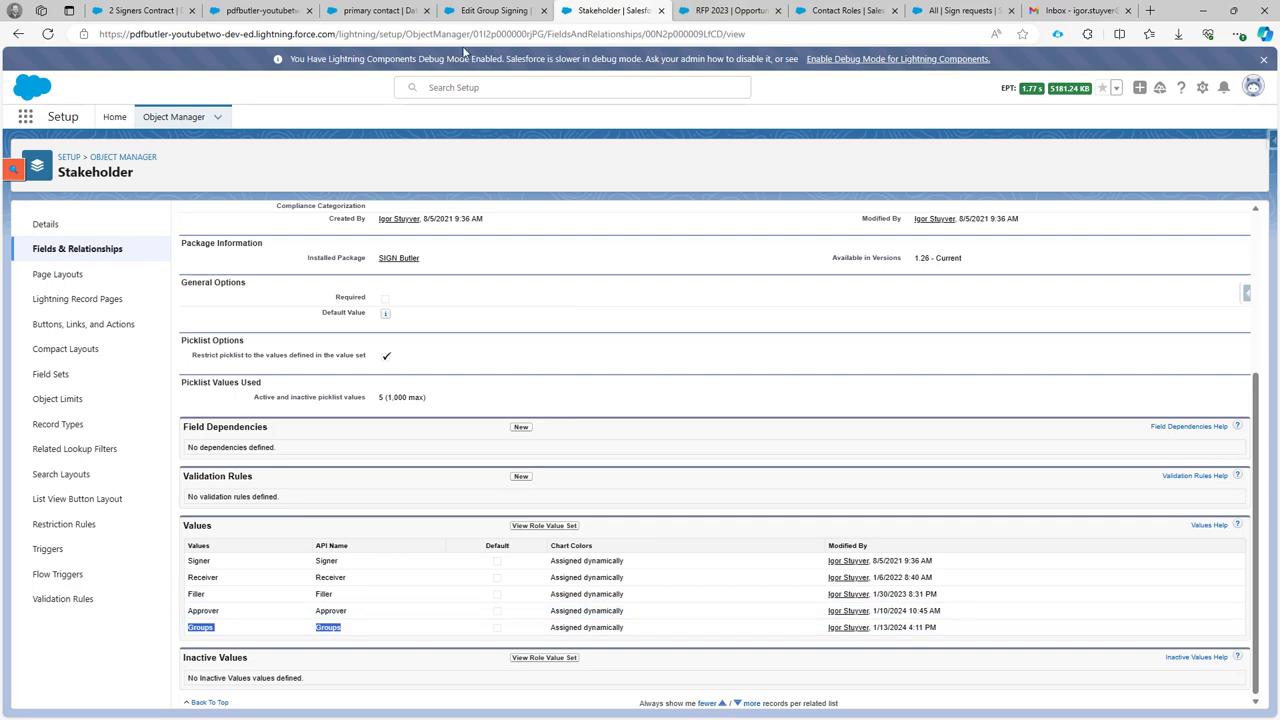
- Add a Groups stakeholder with Scribble from Signer Opp Contact Roles, mapping Id, names, email, English
click(490, 10)
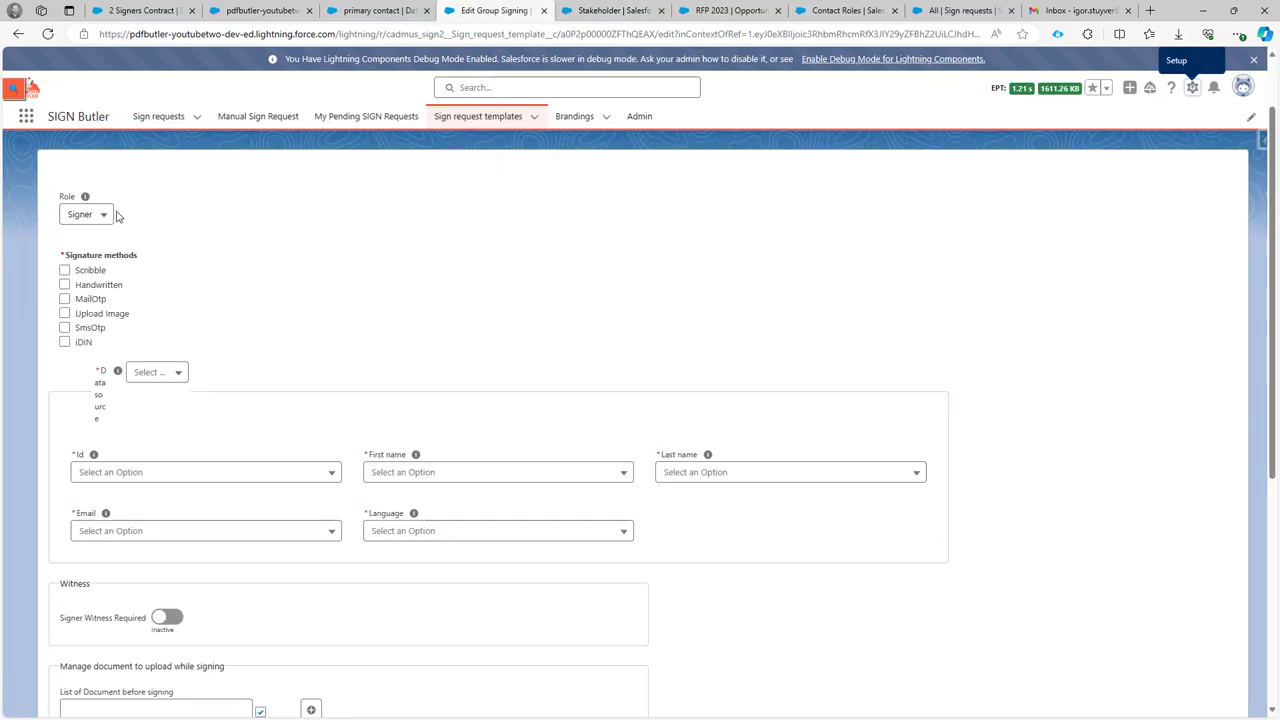
click(87, 214)
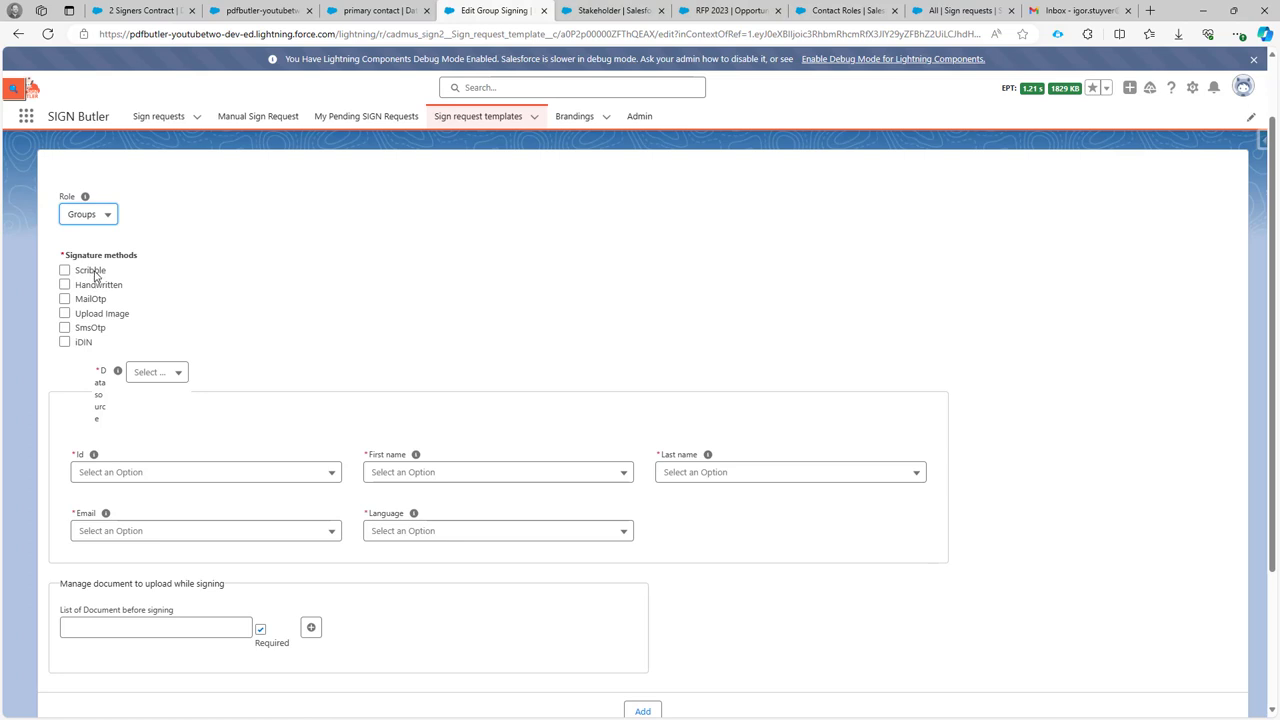
click(65, 270)
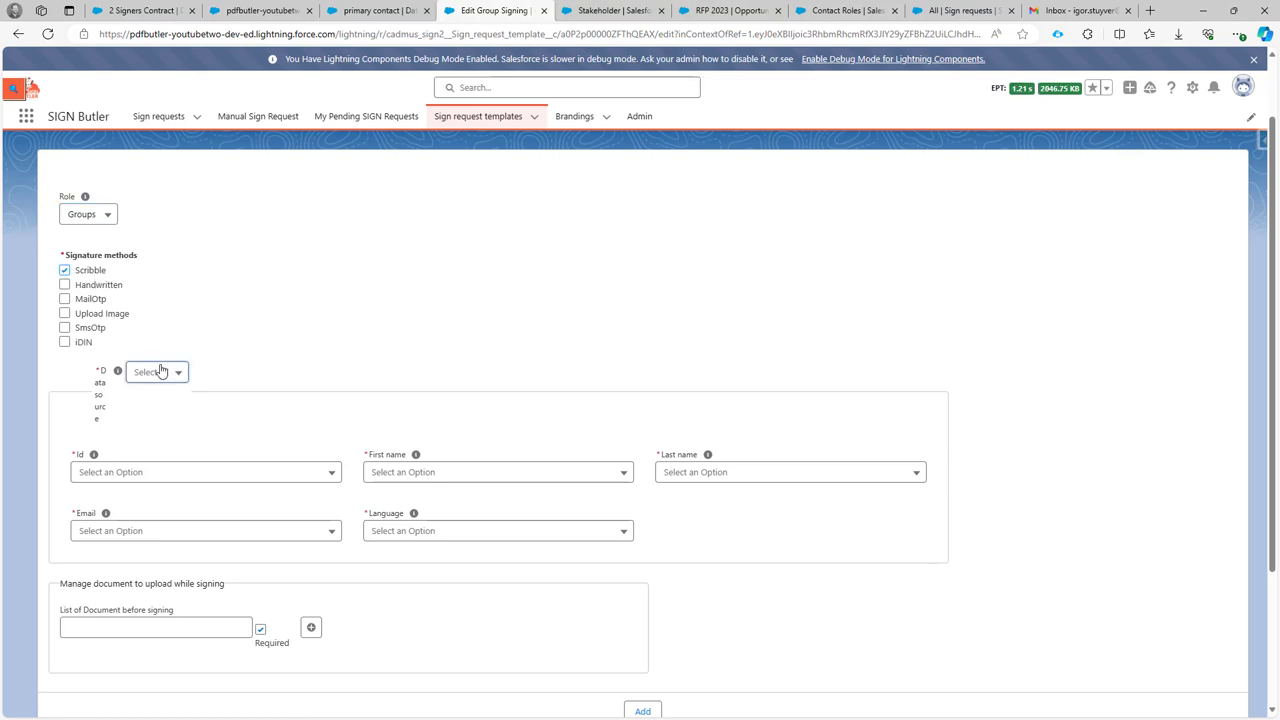
click(157, 371)
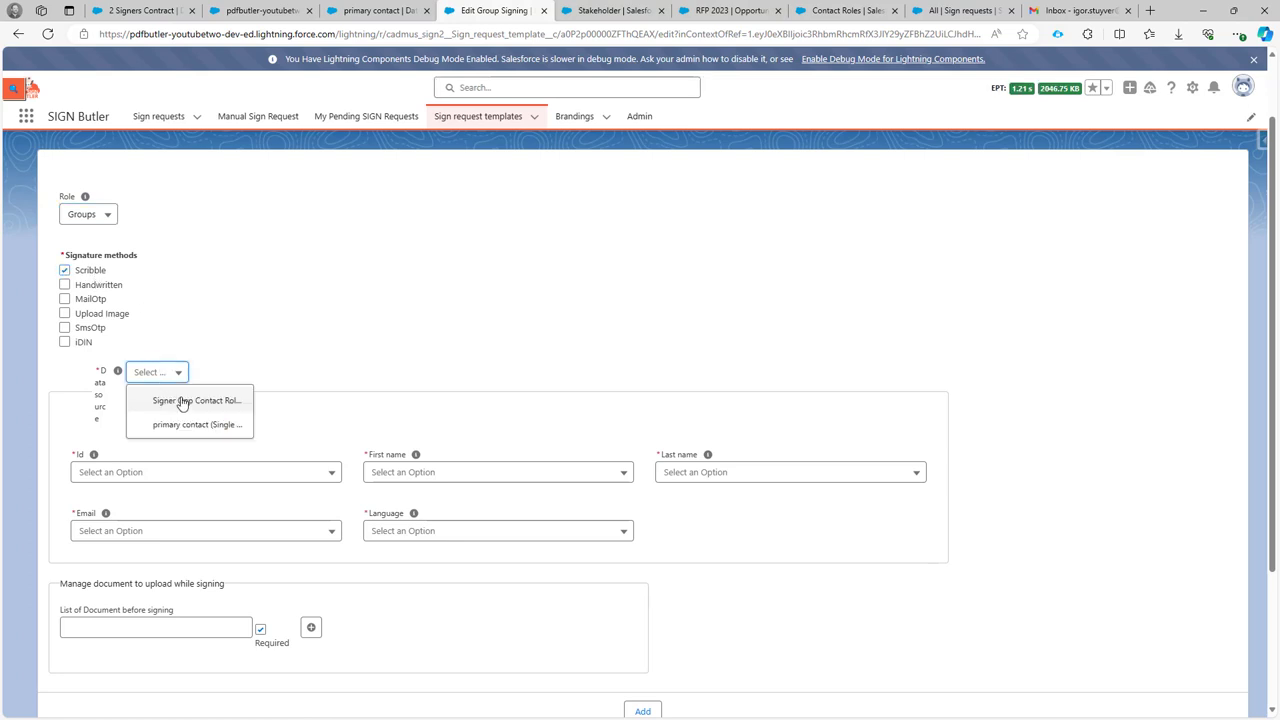
click(196, 400)
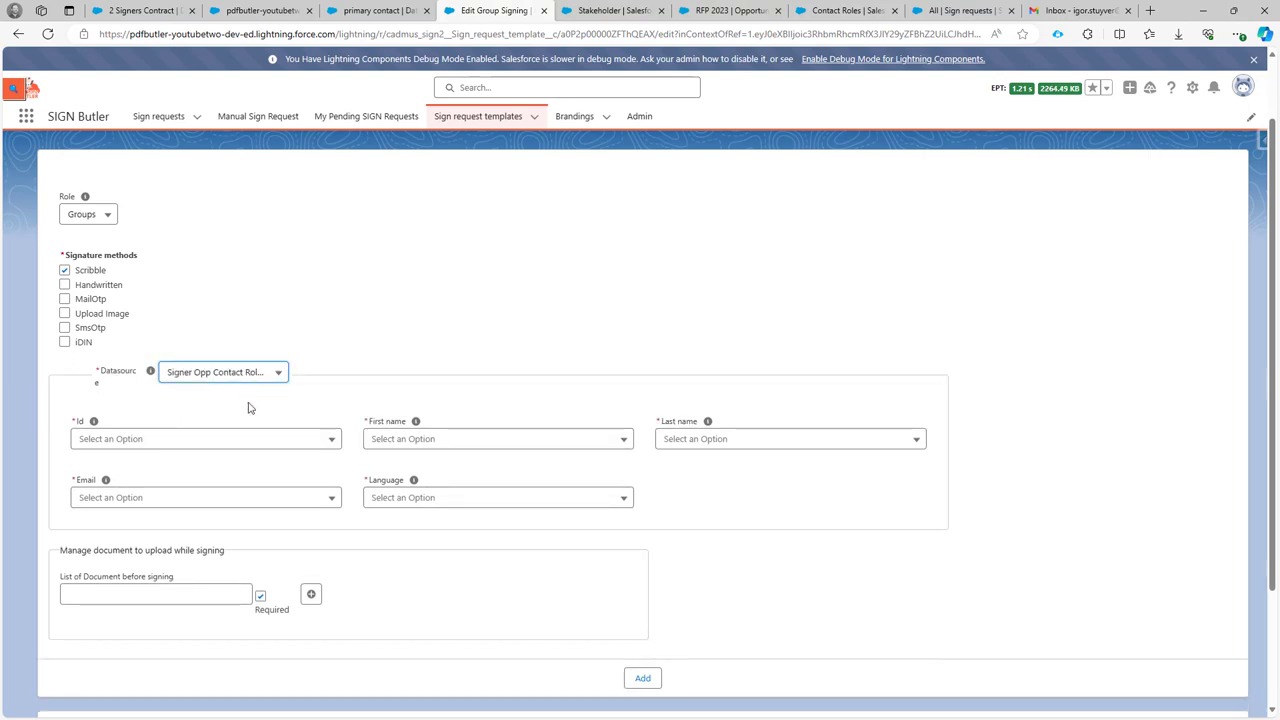
click(205, 438)
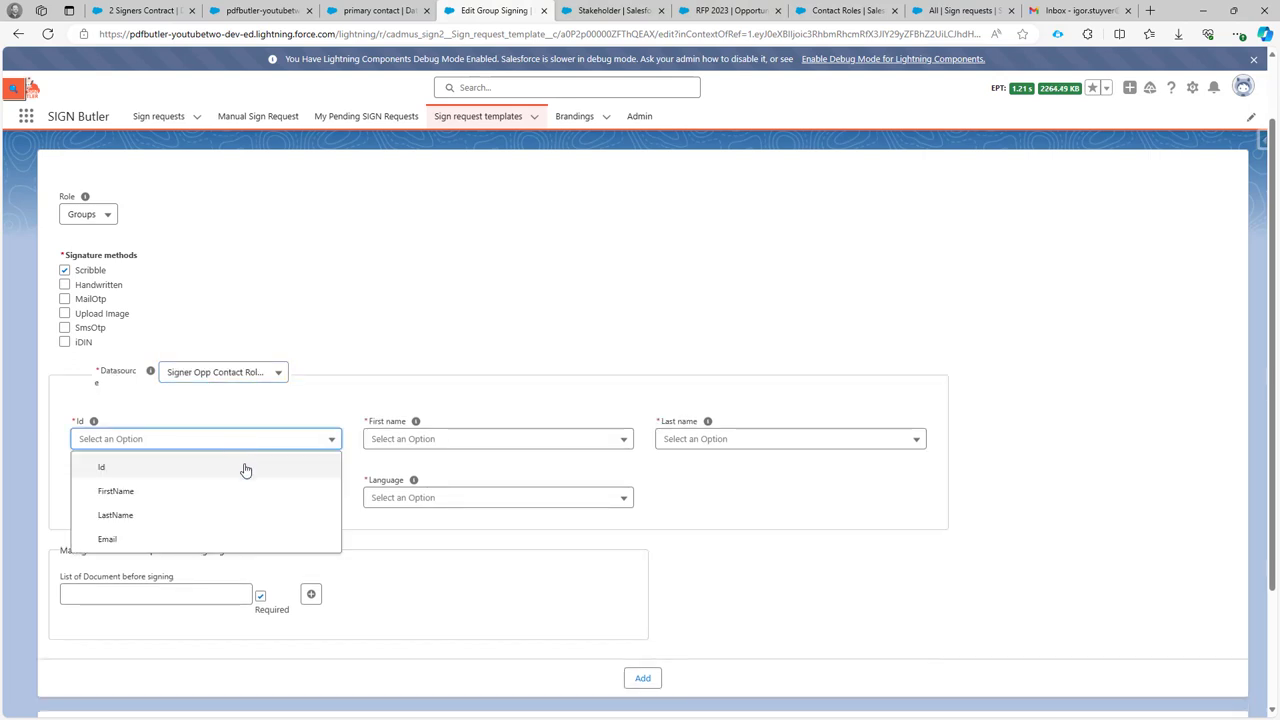
click(101, 467)
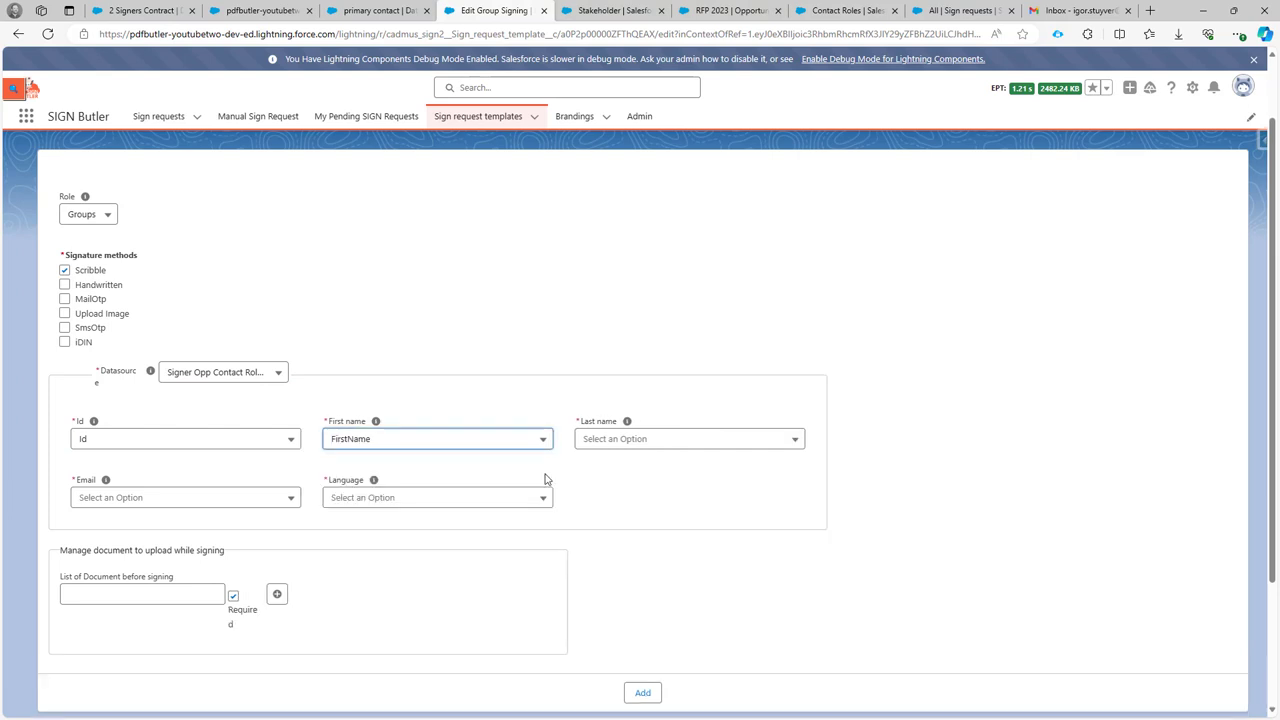
click(688, 438)
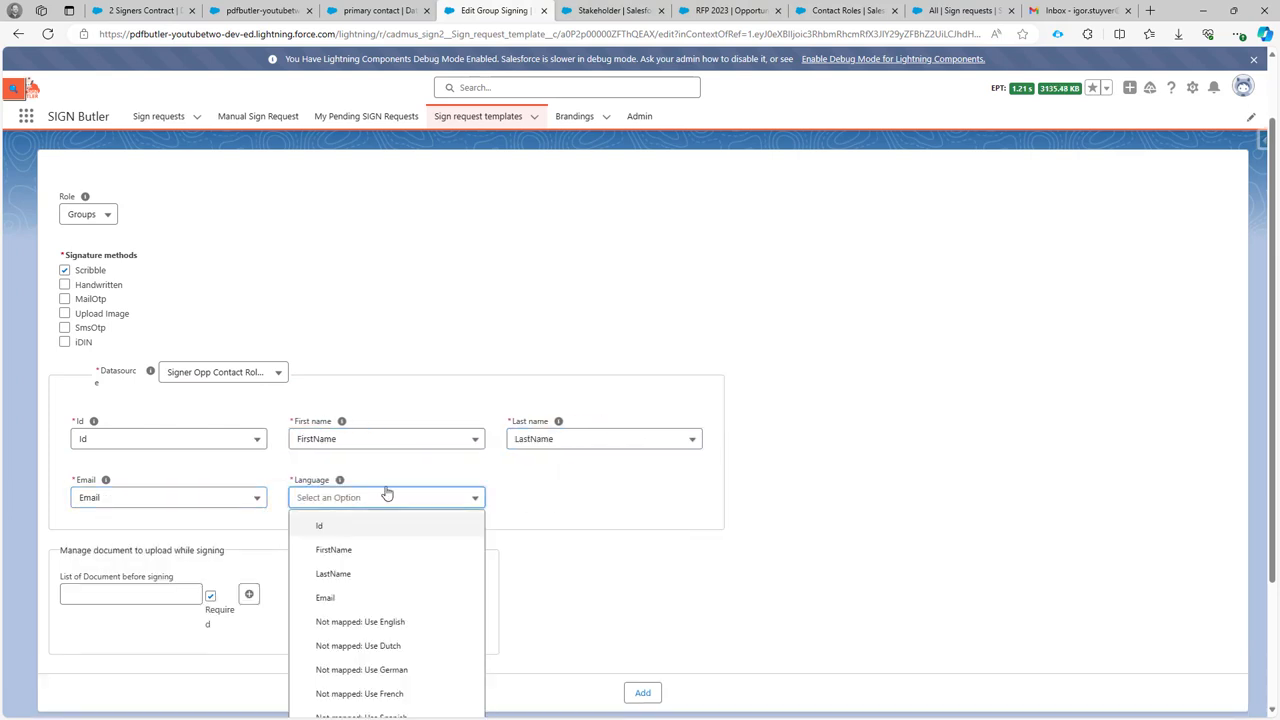
click(360, 621)
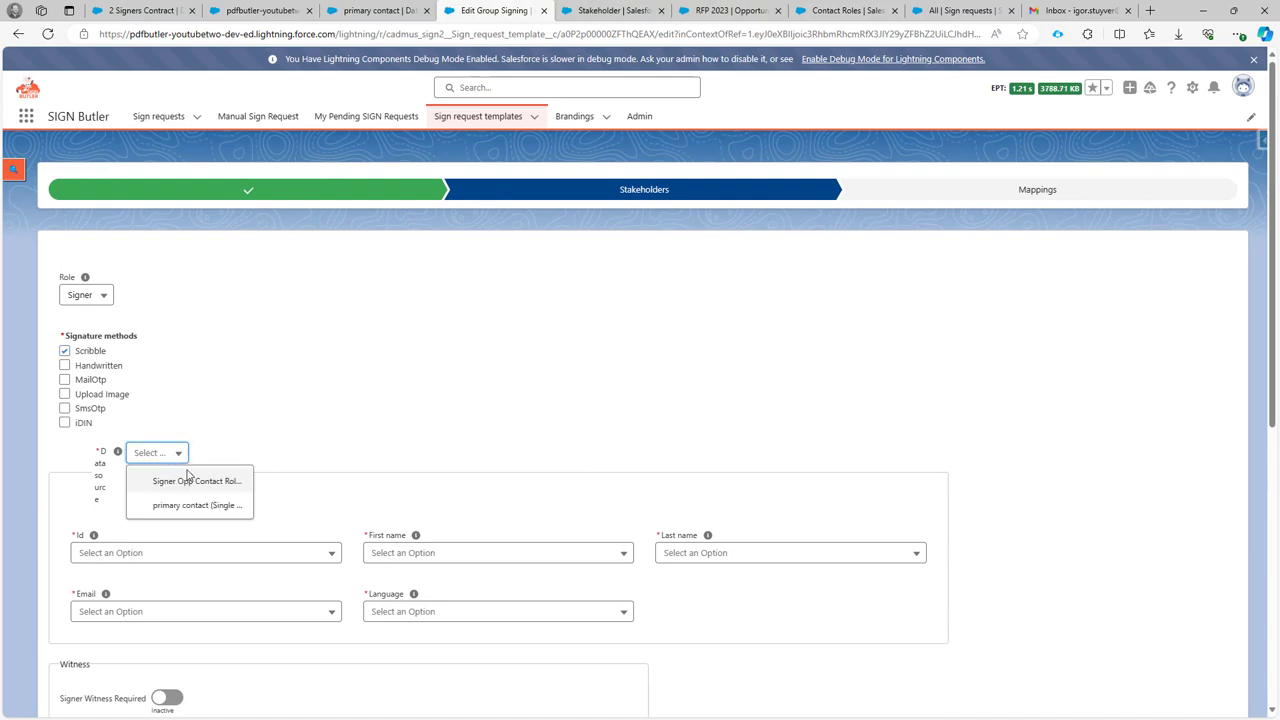
- Add a primary-contact Signer, mapping first name to FirstName and last name to LastName
click(189, 504)
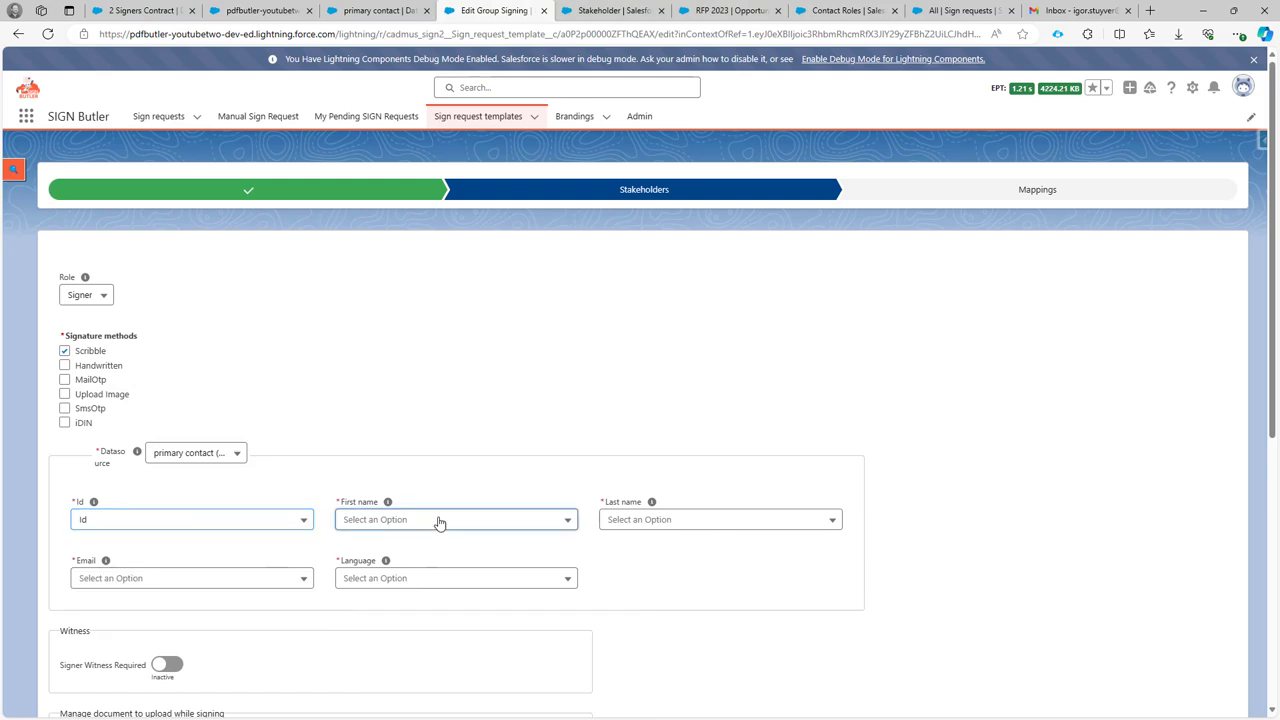
click(719, 519)
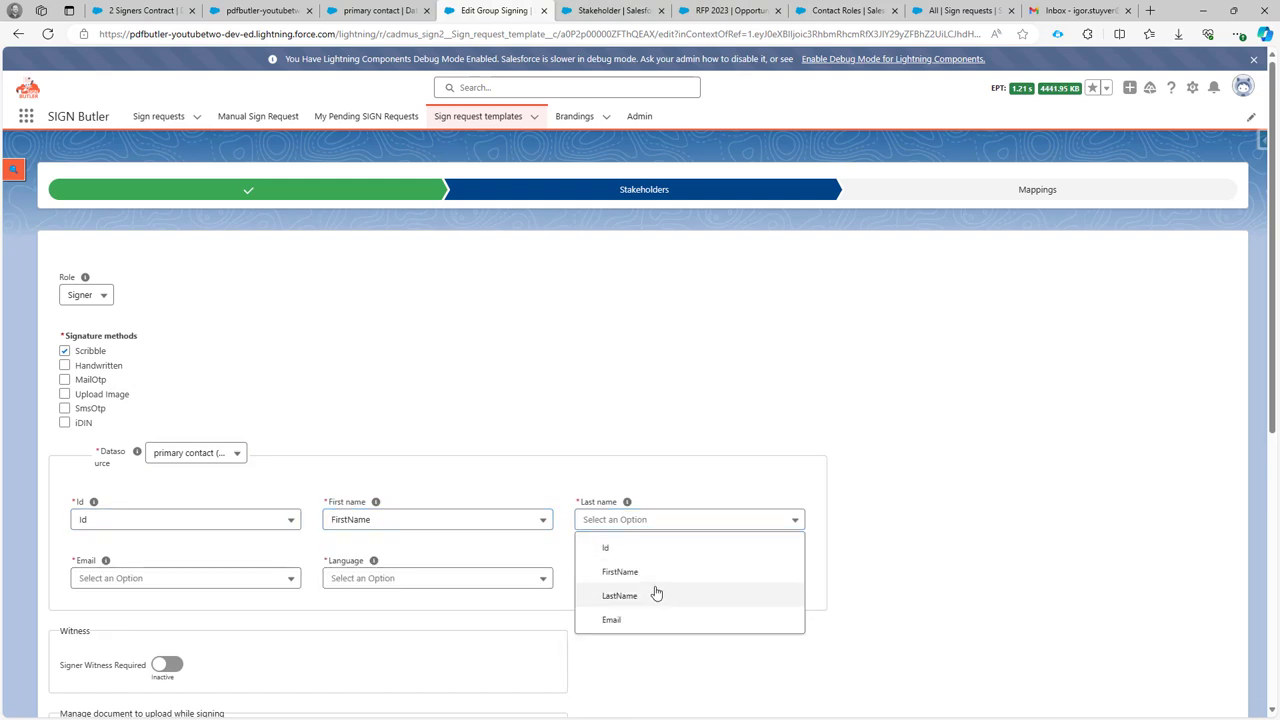
click(619, 595)
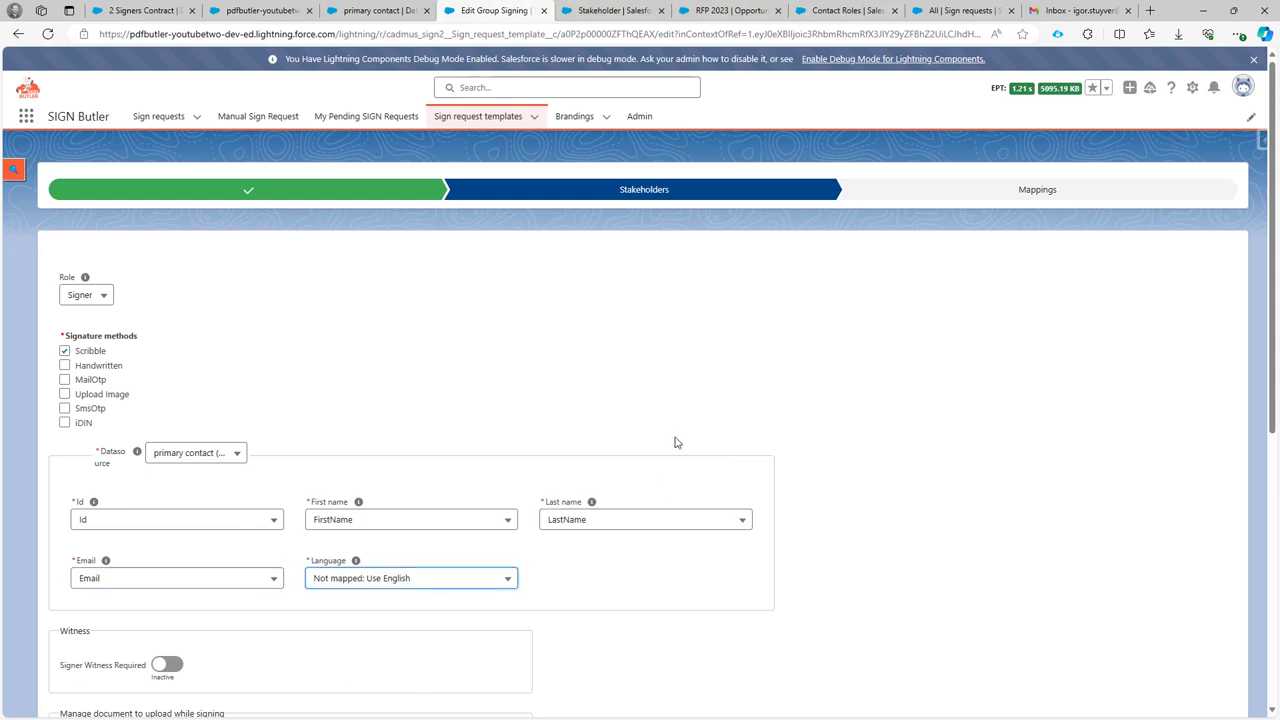
scroll(down, 3)
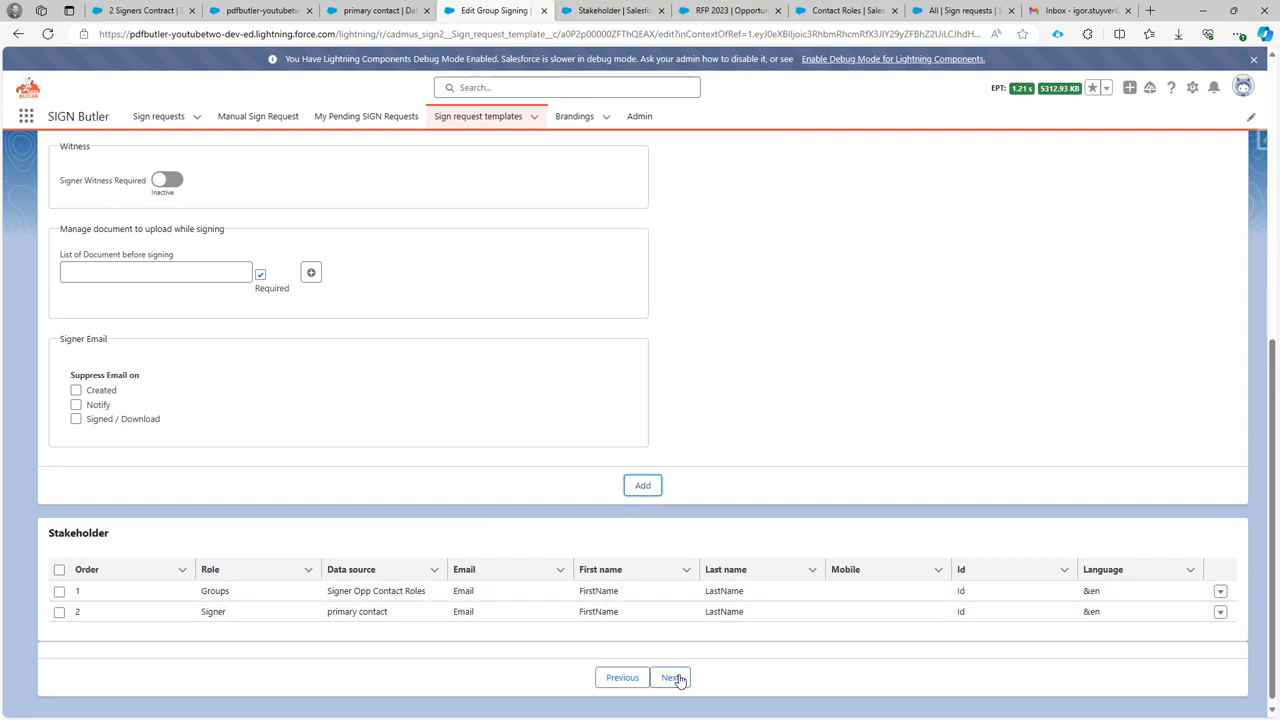
- Continue past file mapping and submit to save the Group Signing template
click(671, 677)
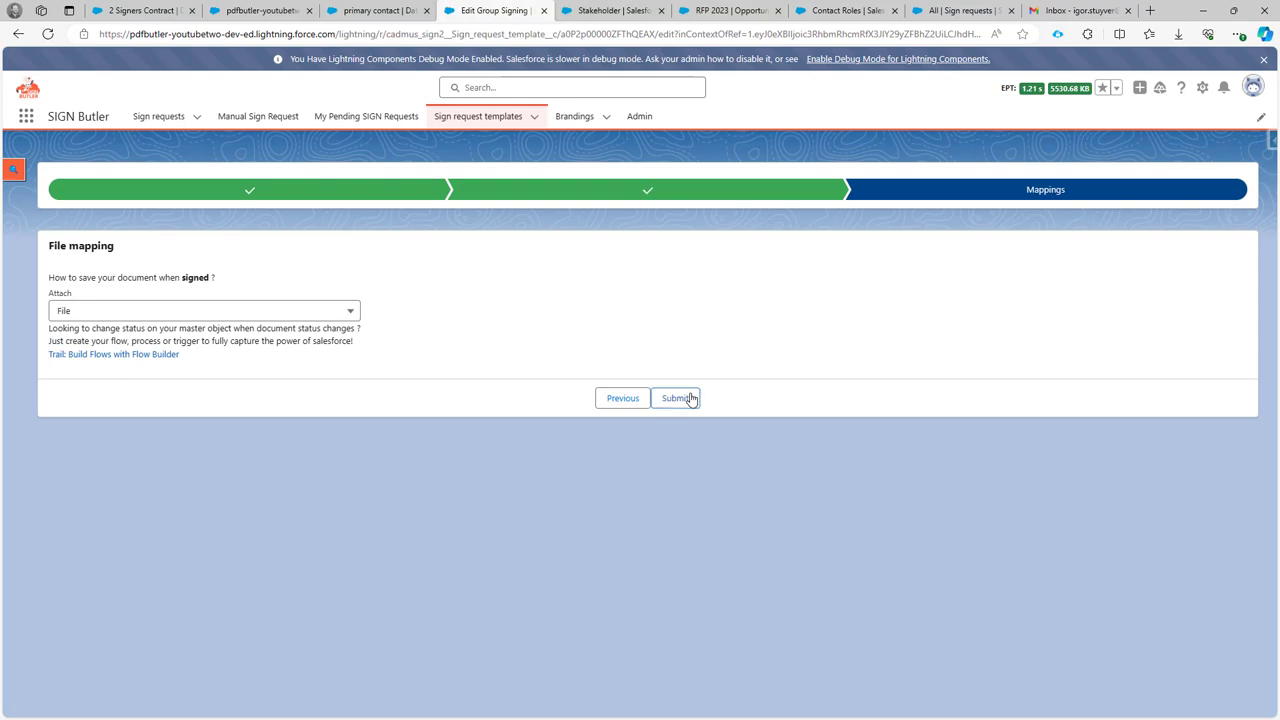
click(676, 398)
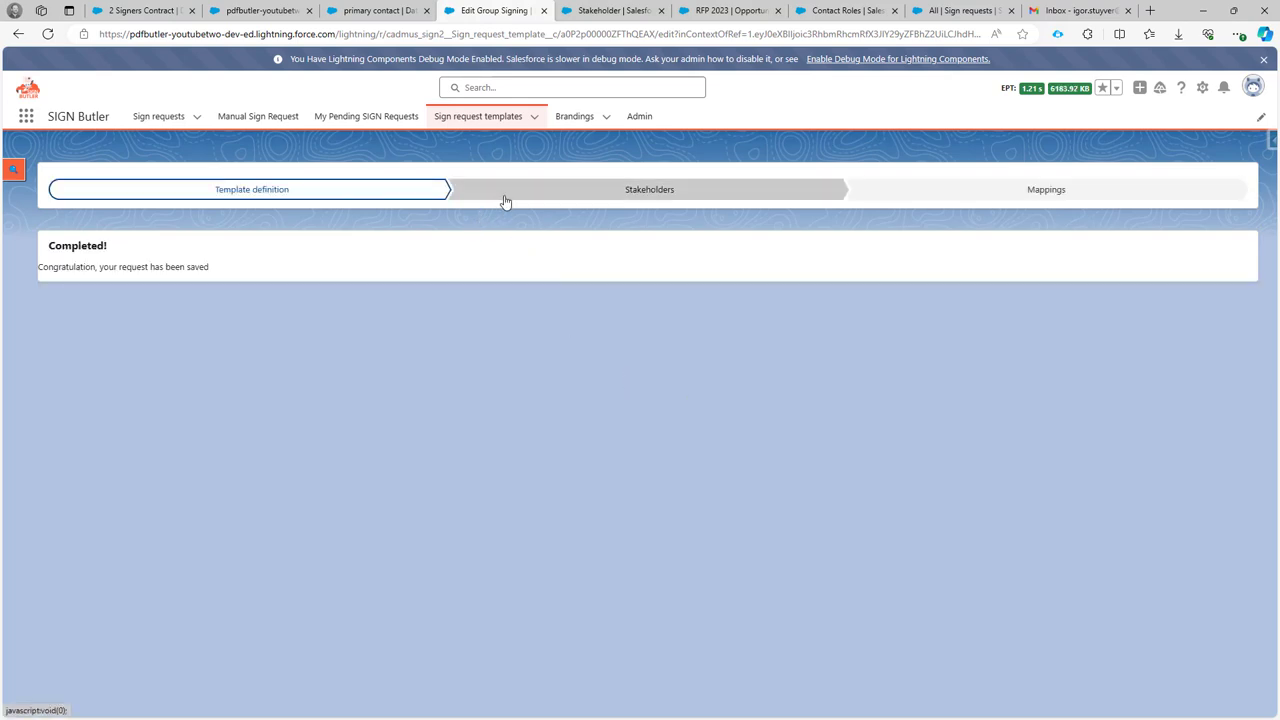
click(729, 10)
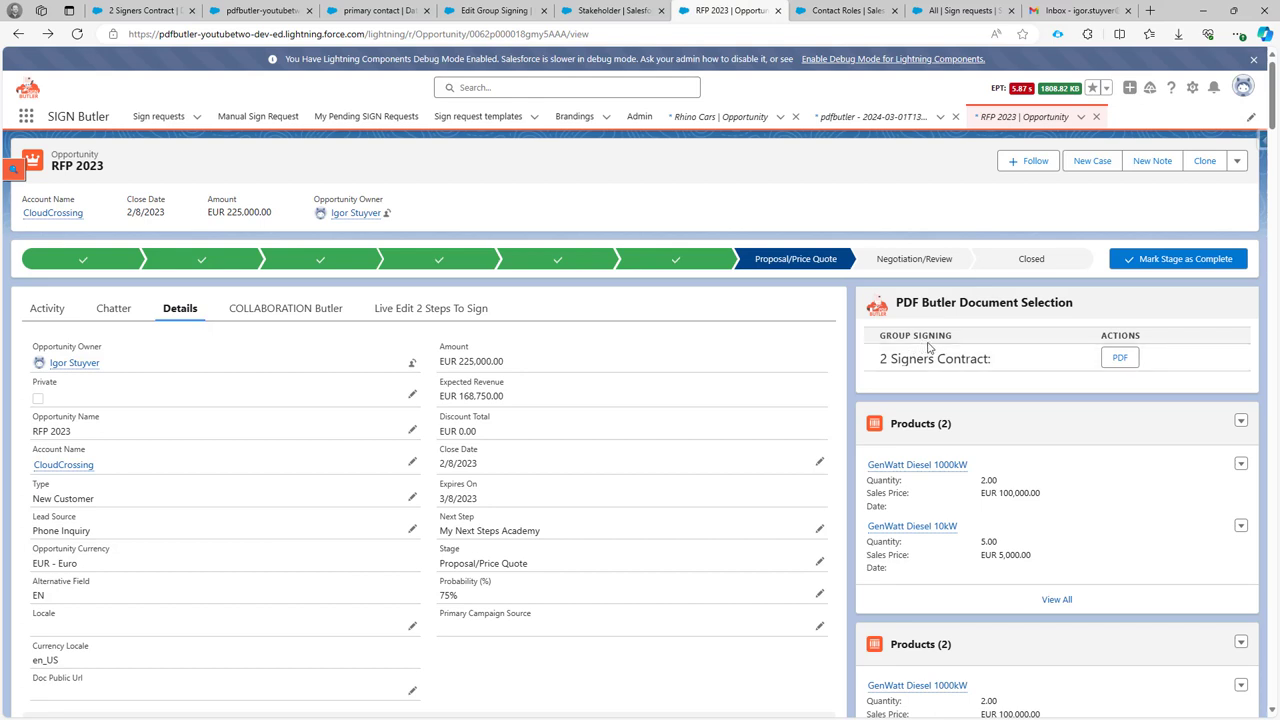
mouse_move(883, 347)
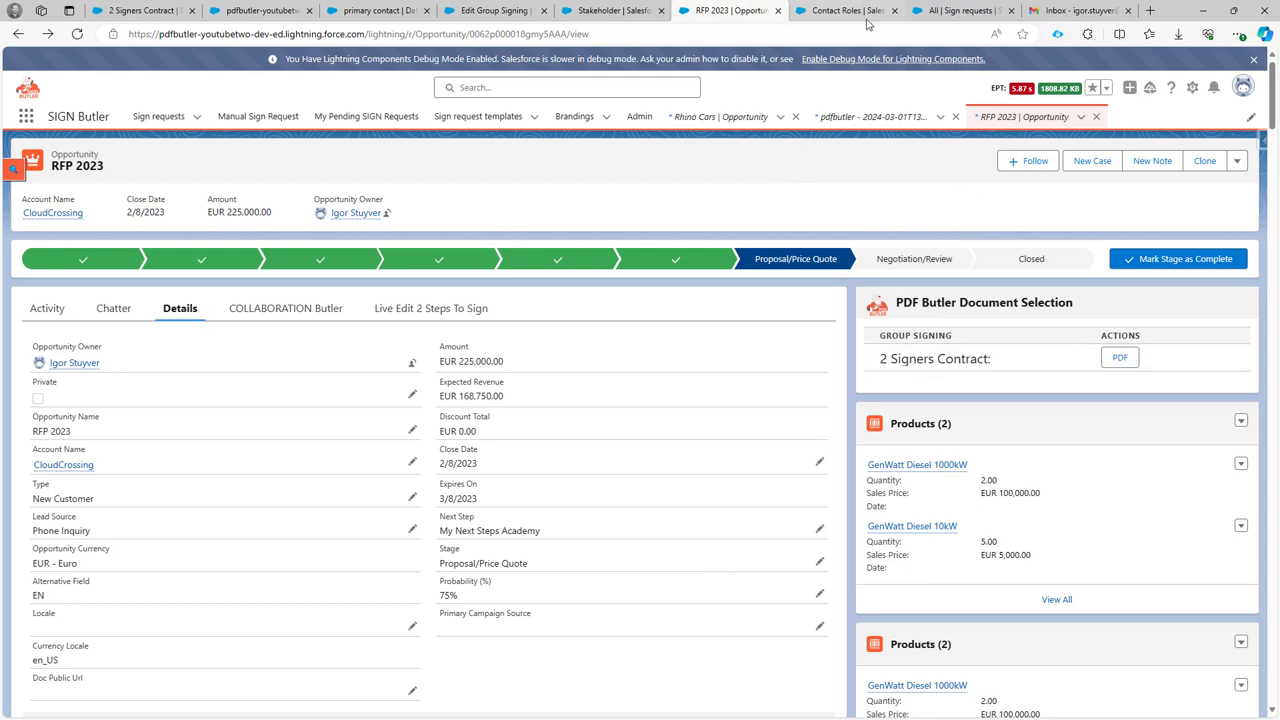
- Generate the RFP 2023 sign request from the 2 Signers Contract in PDF Butler
click(845, 10)
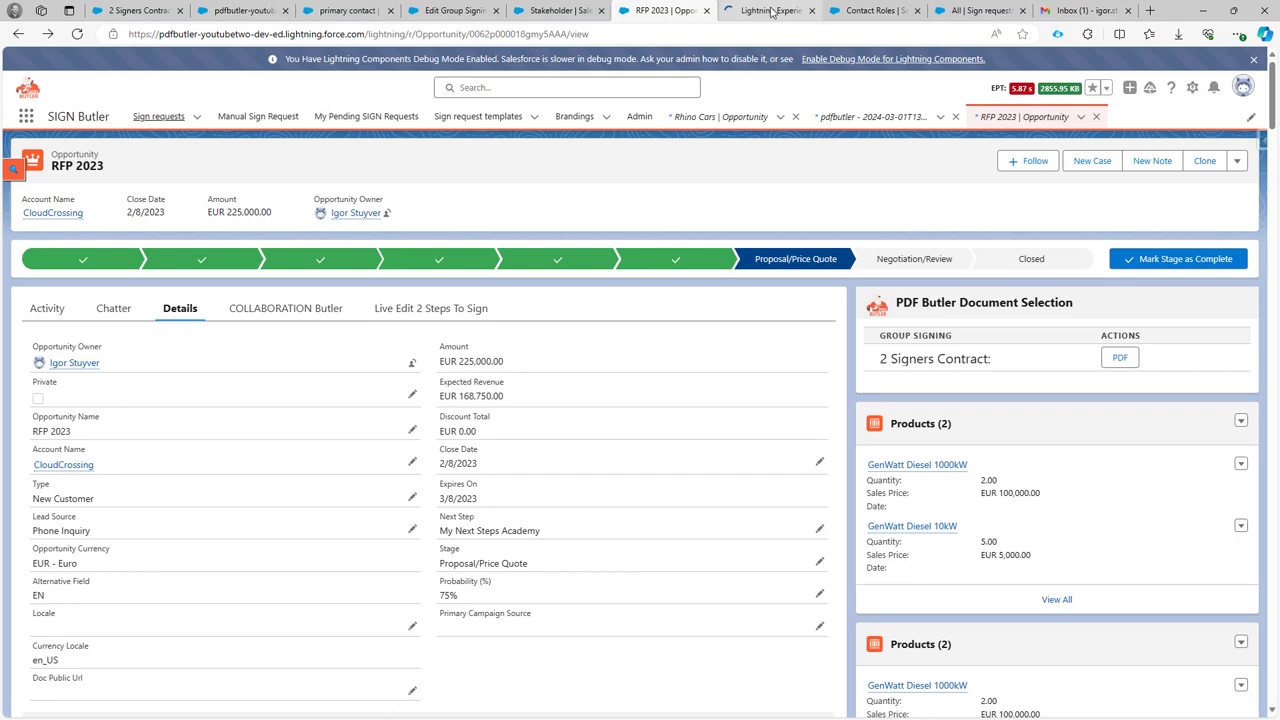
- Open the RFP 2023 request from All sign requests and review its Signers and Audit Trail
click(770, 10)
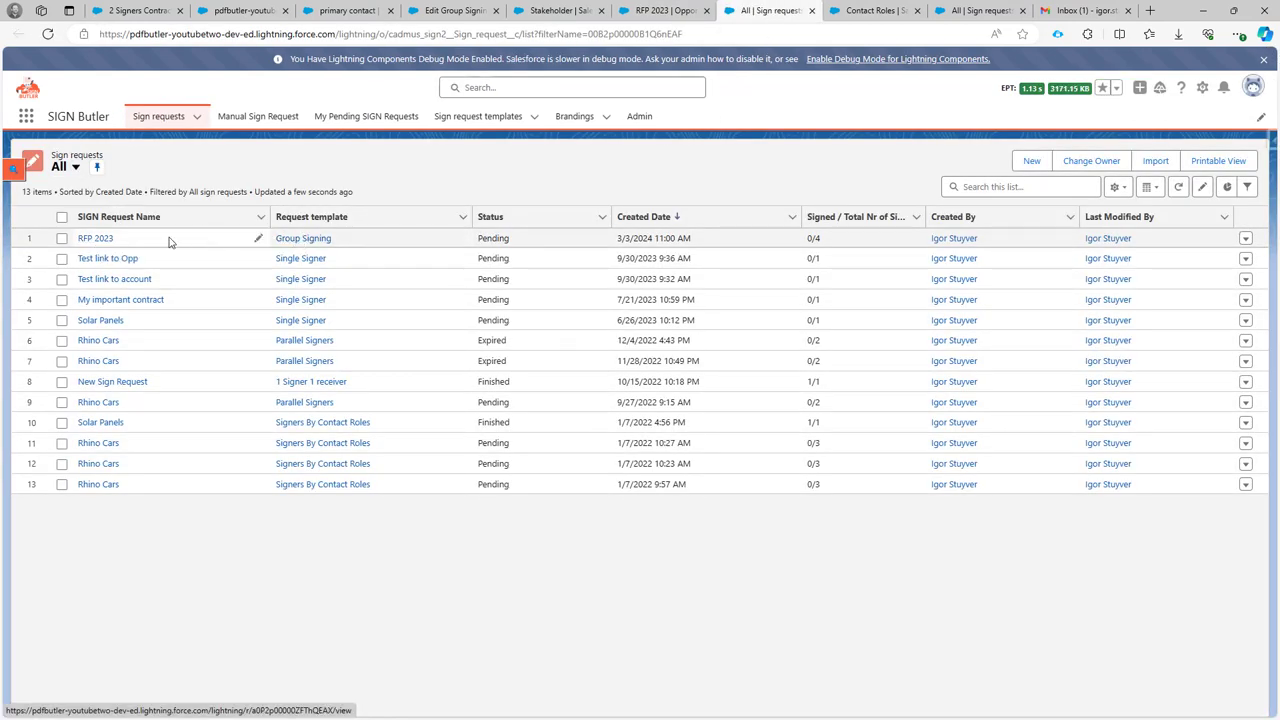
click(95, 238)
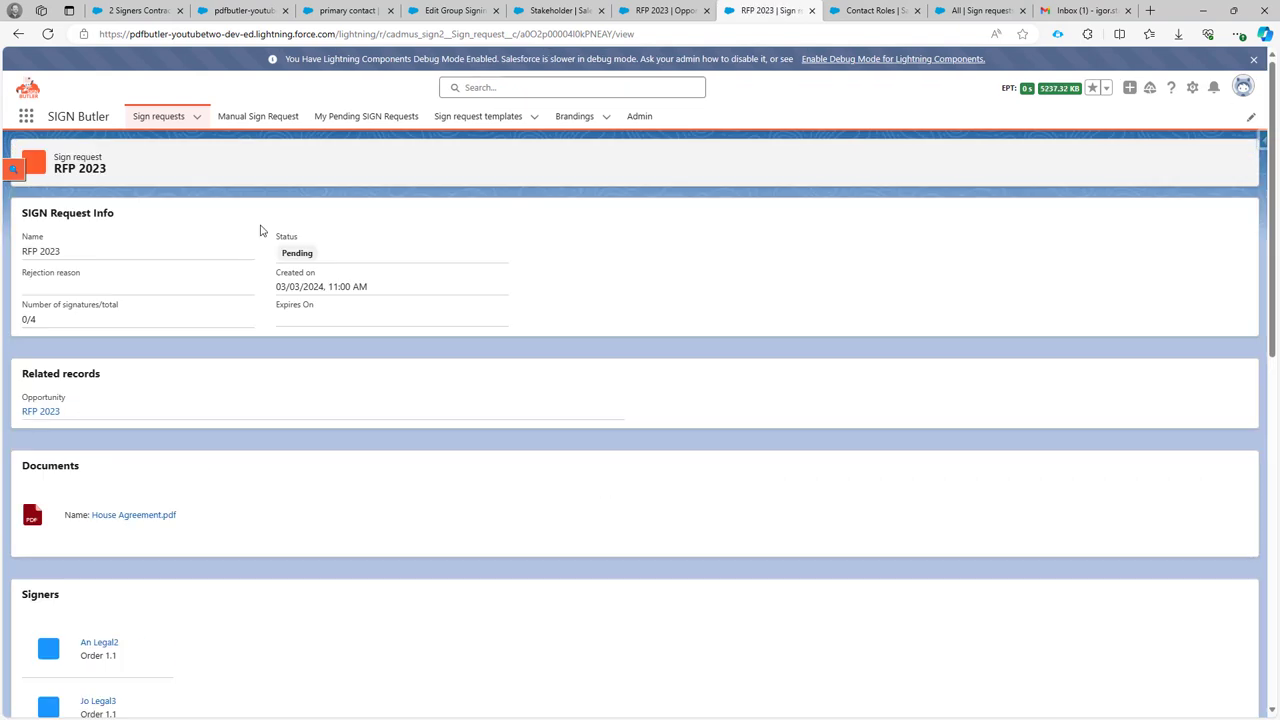
scroll(down, 3)
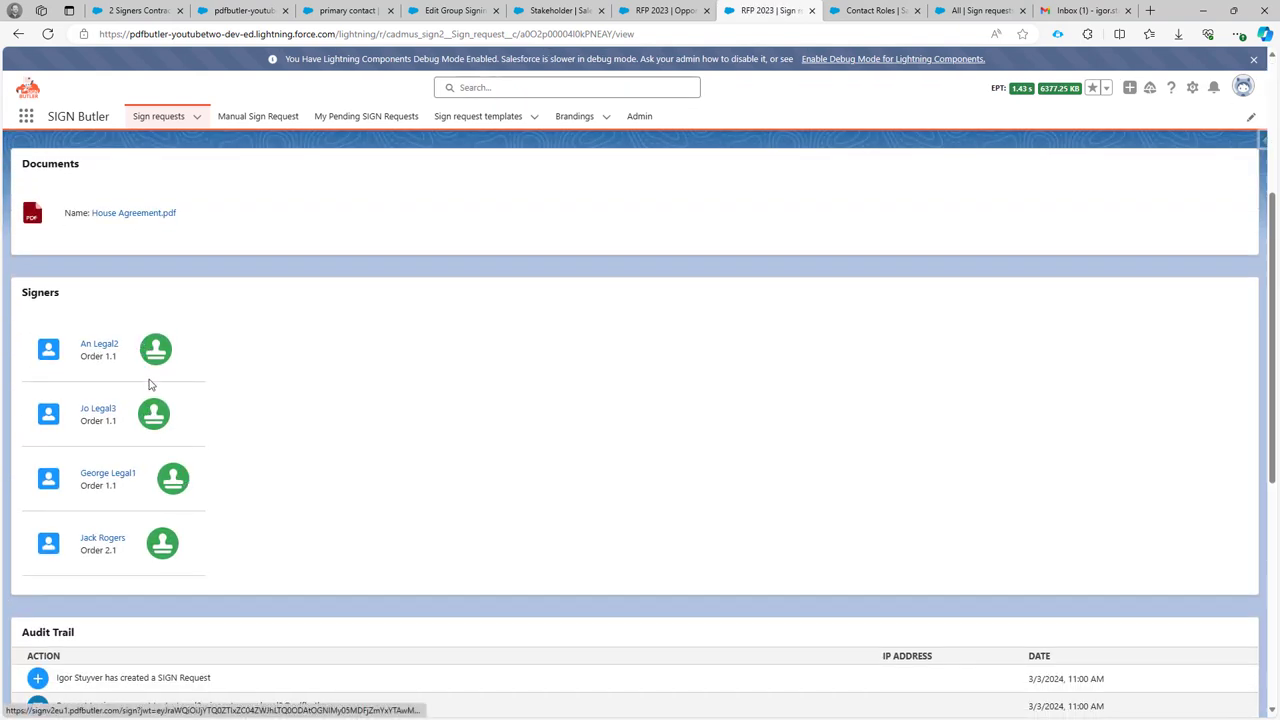
scroll(down, 3)
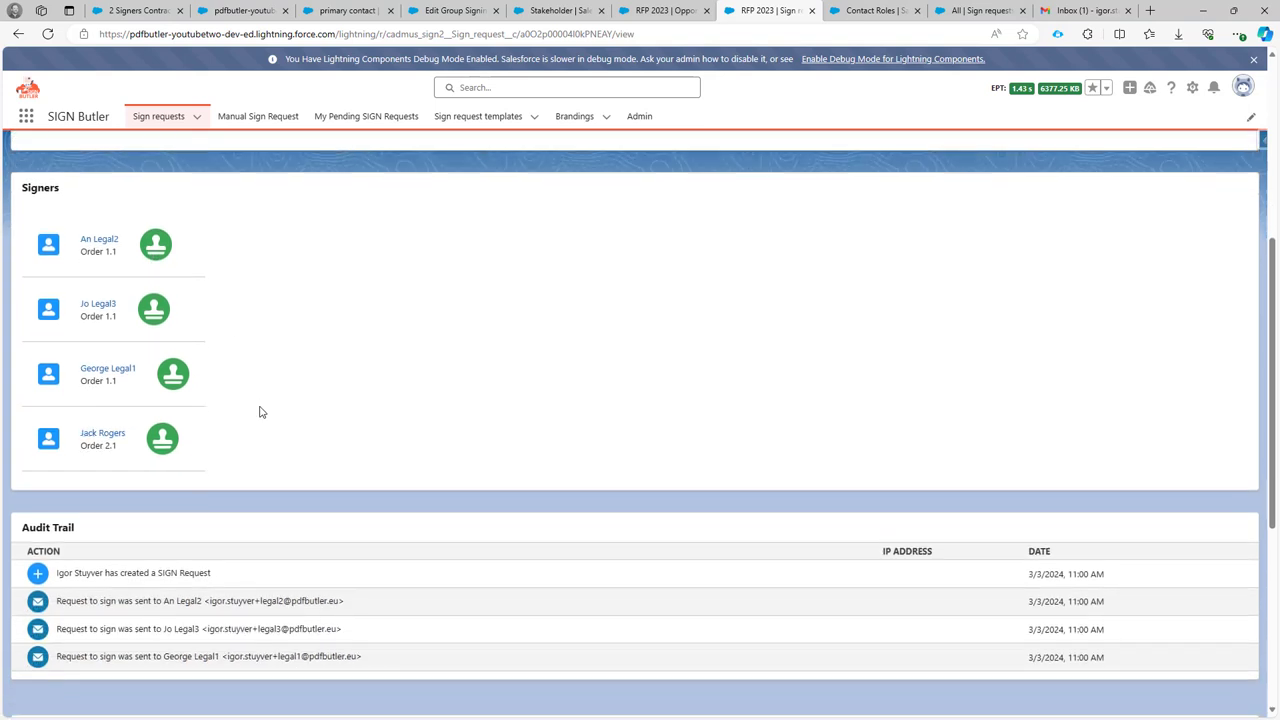
scroll(down, 3)
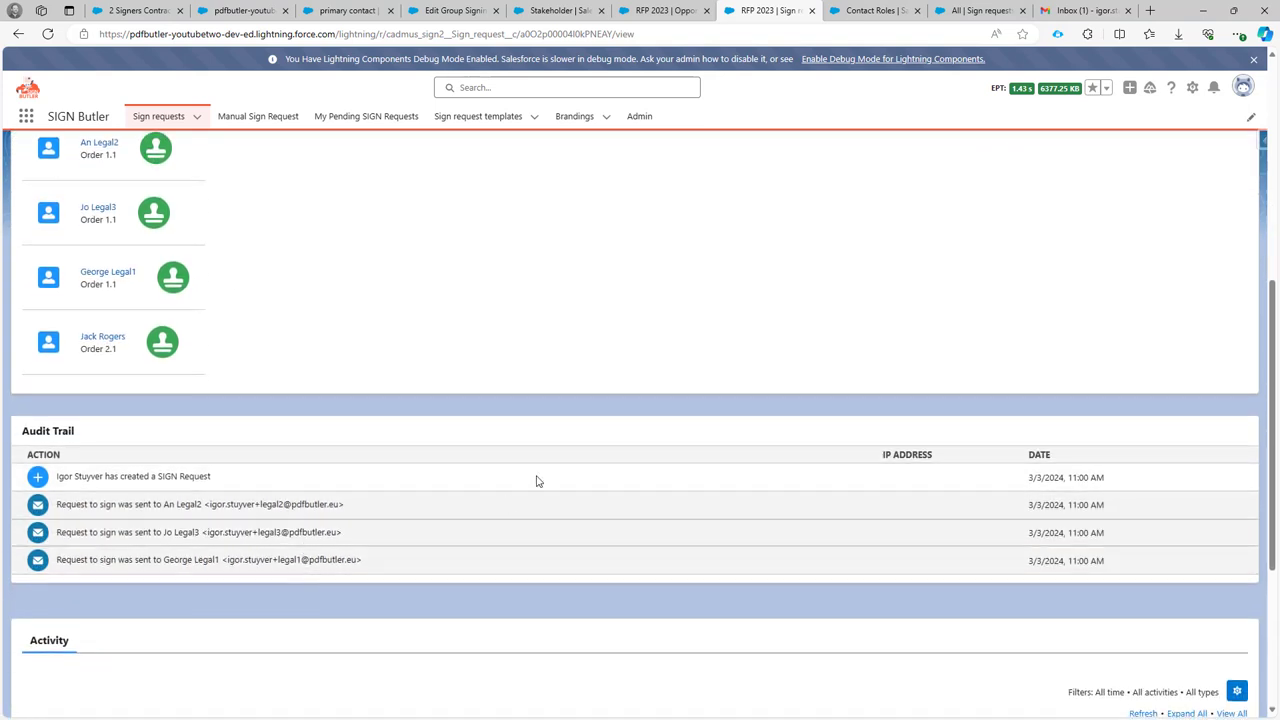
- Open George's RFP 2023 sign-request email and follow his link to the House Agreement signing page
click(1080, 11)
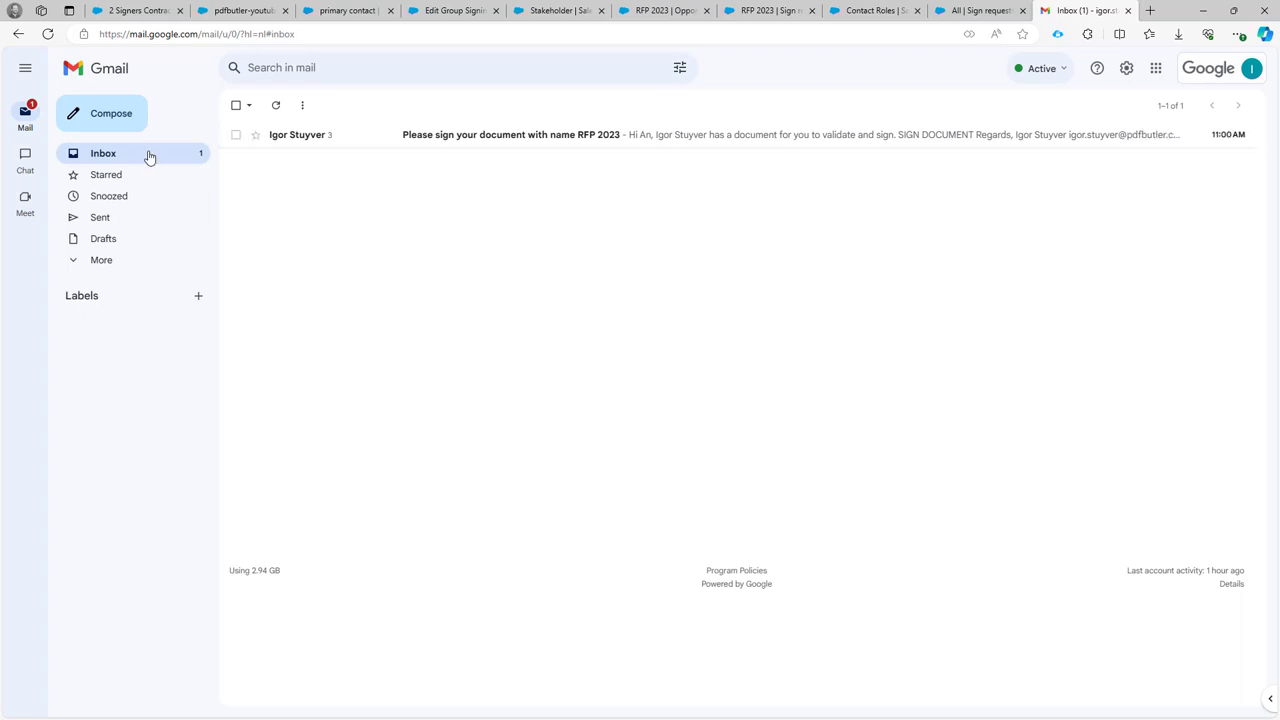
mouse_move(360, 140)
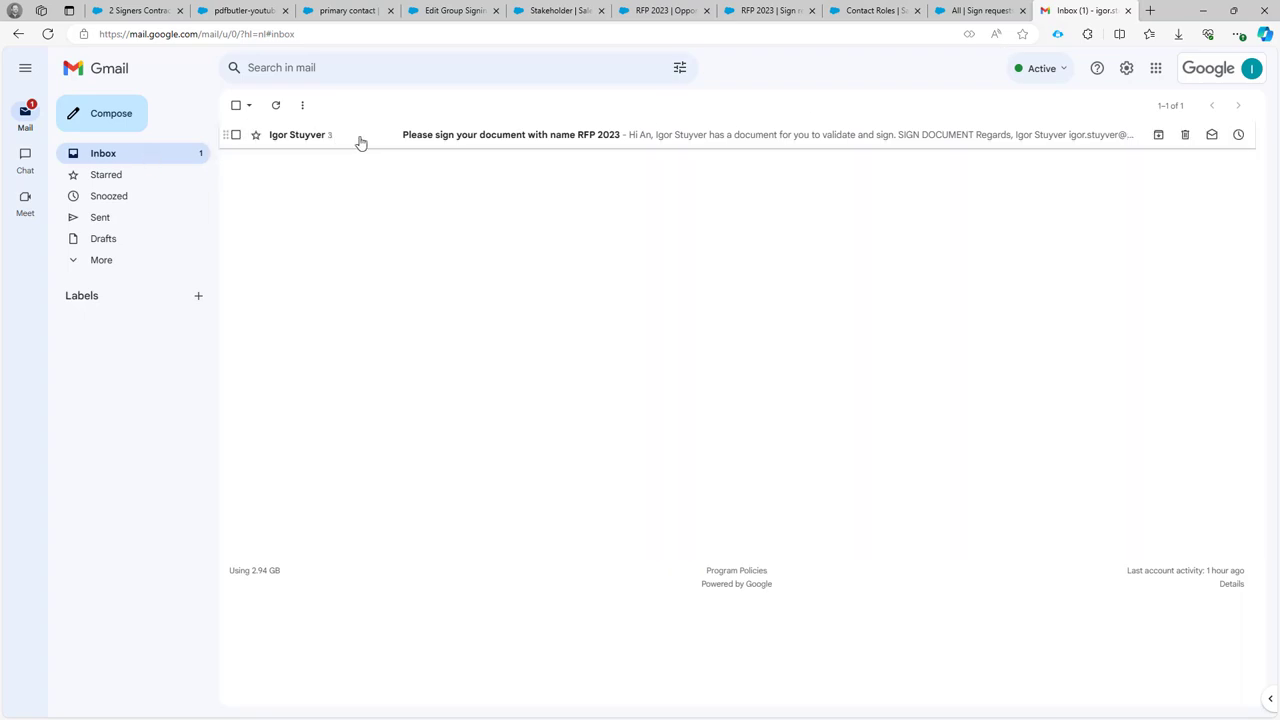
click(510, 134)
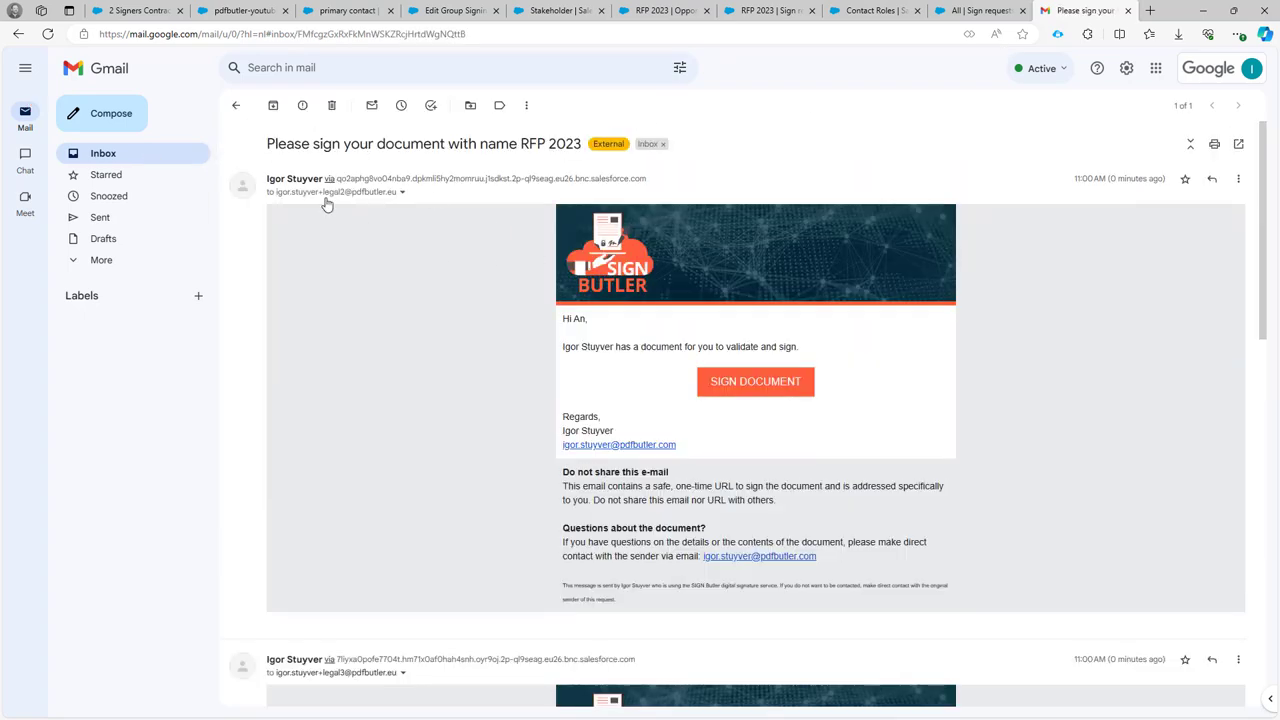
scroll(down, 3)
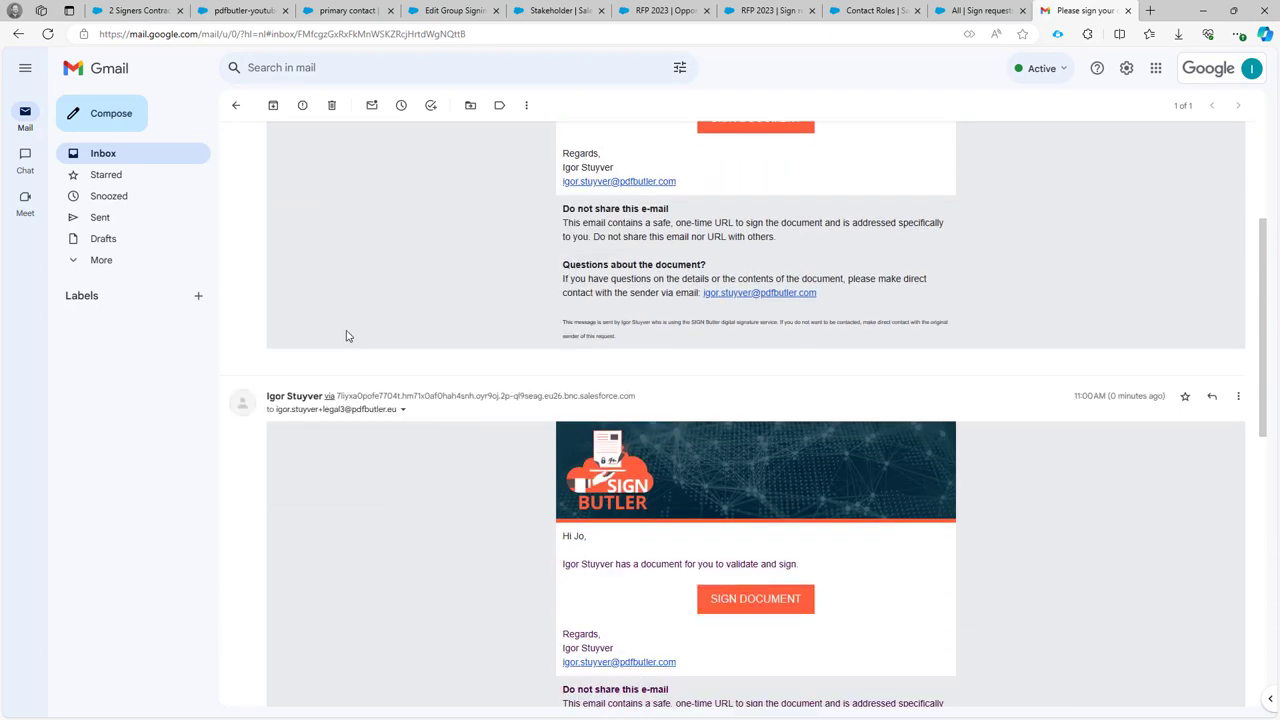
scroll(down, 3)
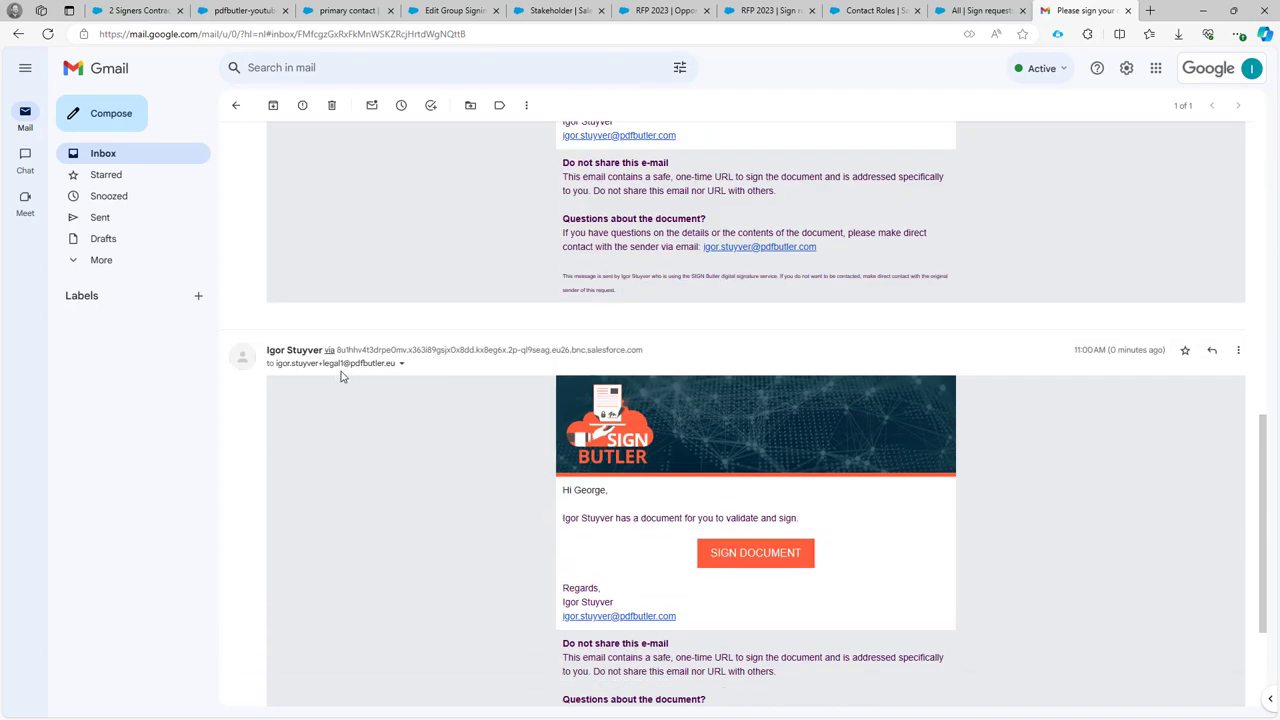
scroll(down, 3)
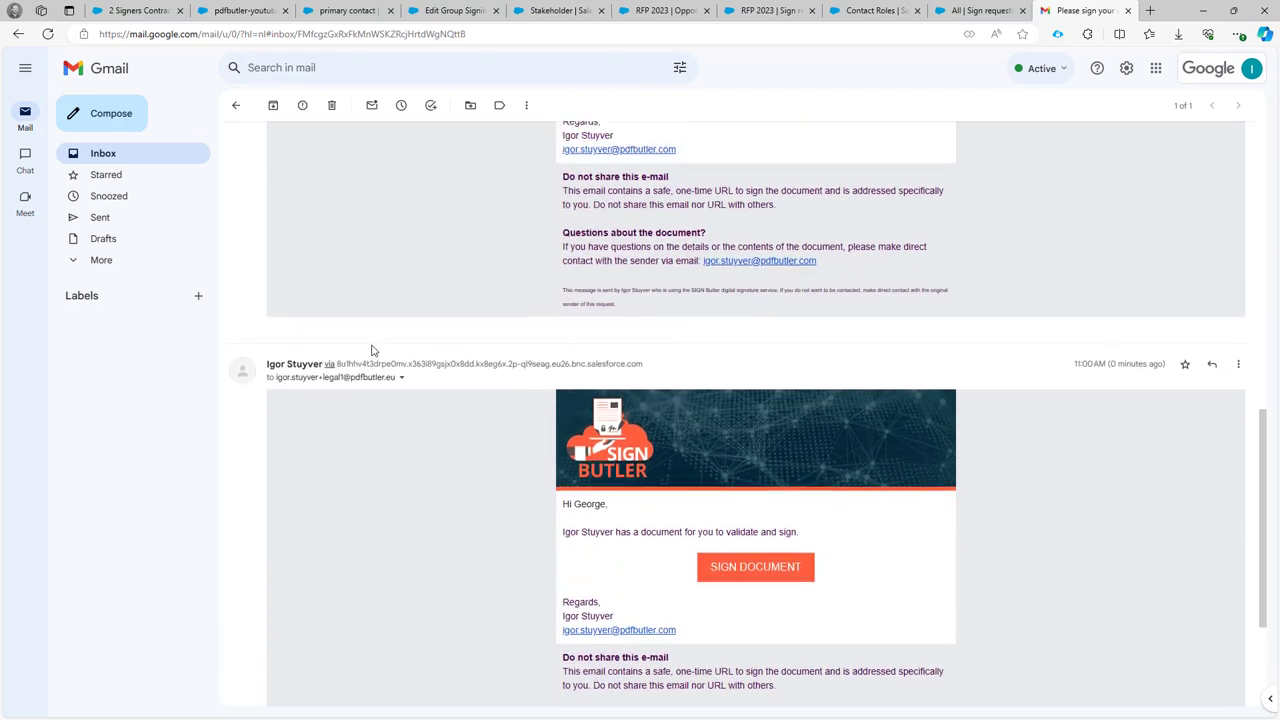
double_click(589, 490)
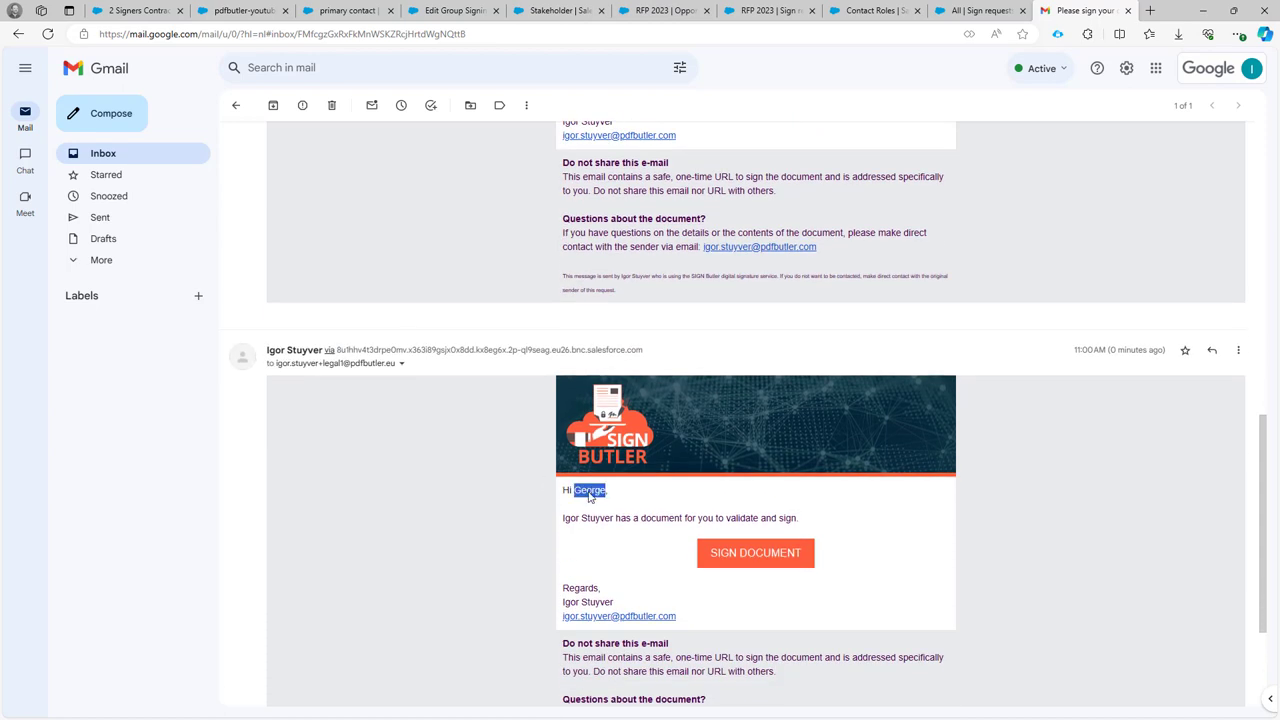
right_click(588, 490)
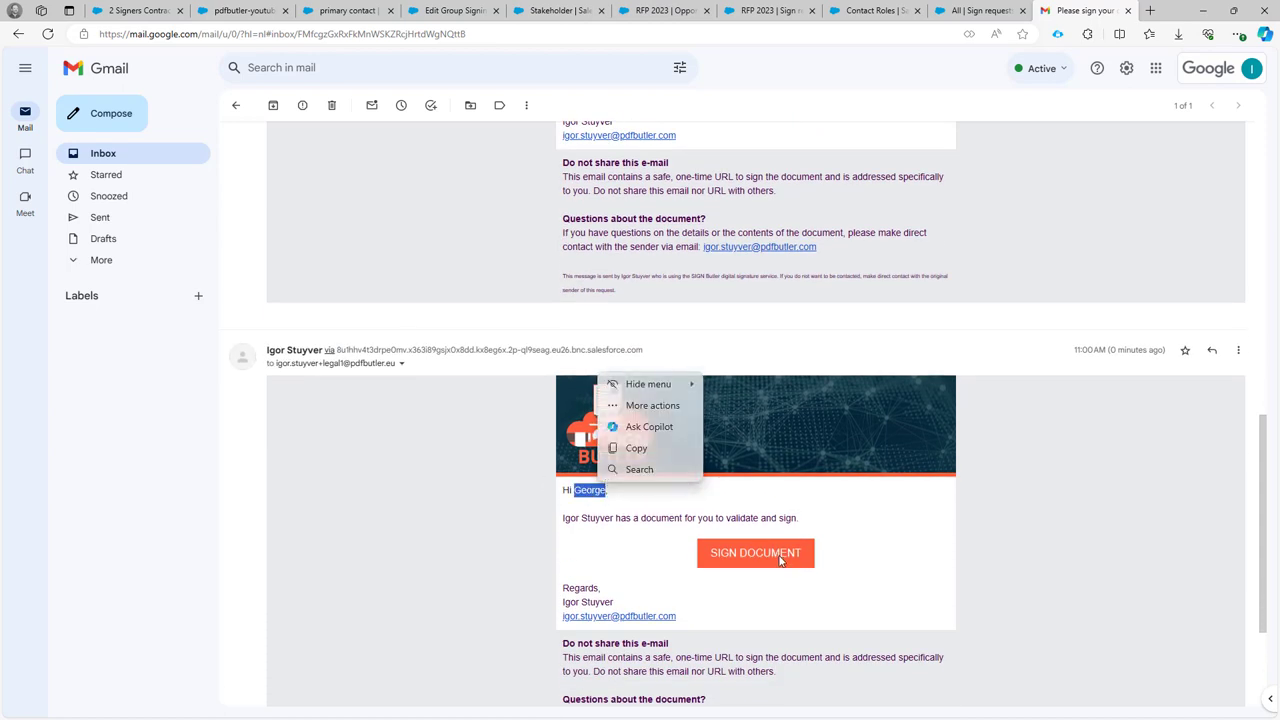
click(755, 553)
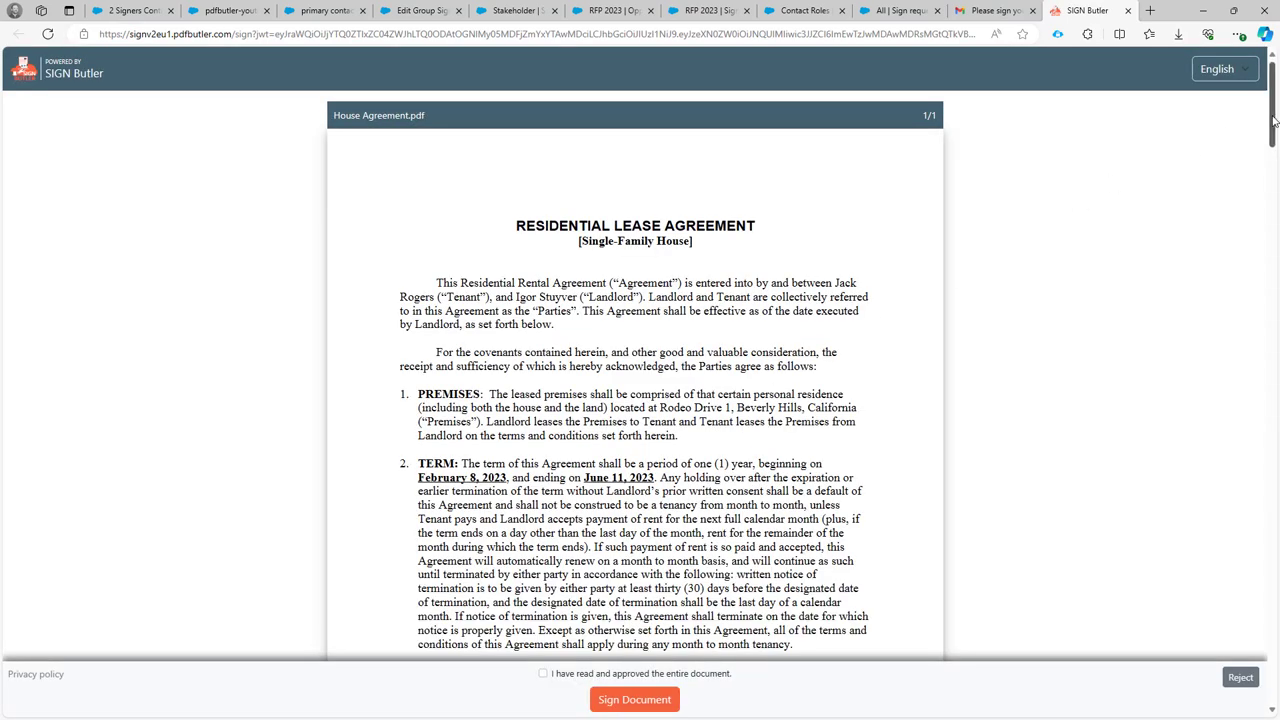
- Submit George's drawn signature on House Agreement.pdf and return to the RFP 2023 request
scroll(down, 3)
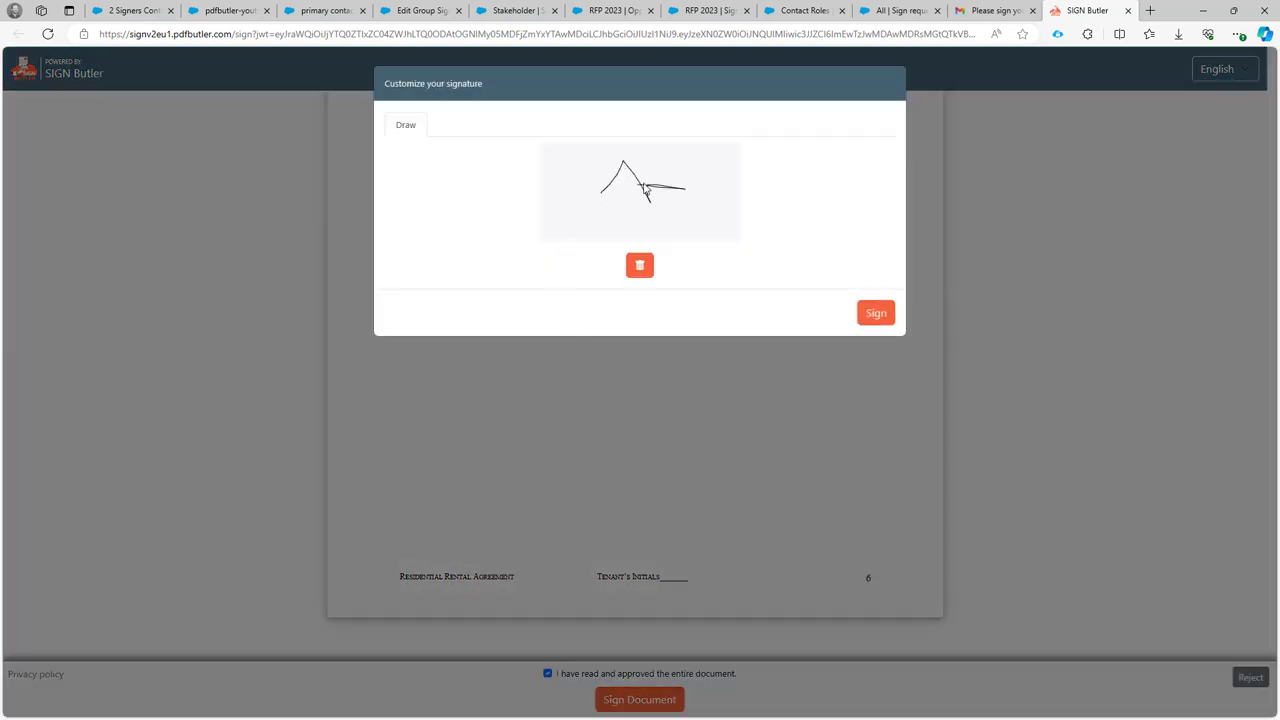
click(875, 312)
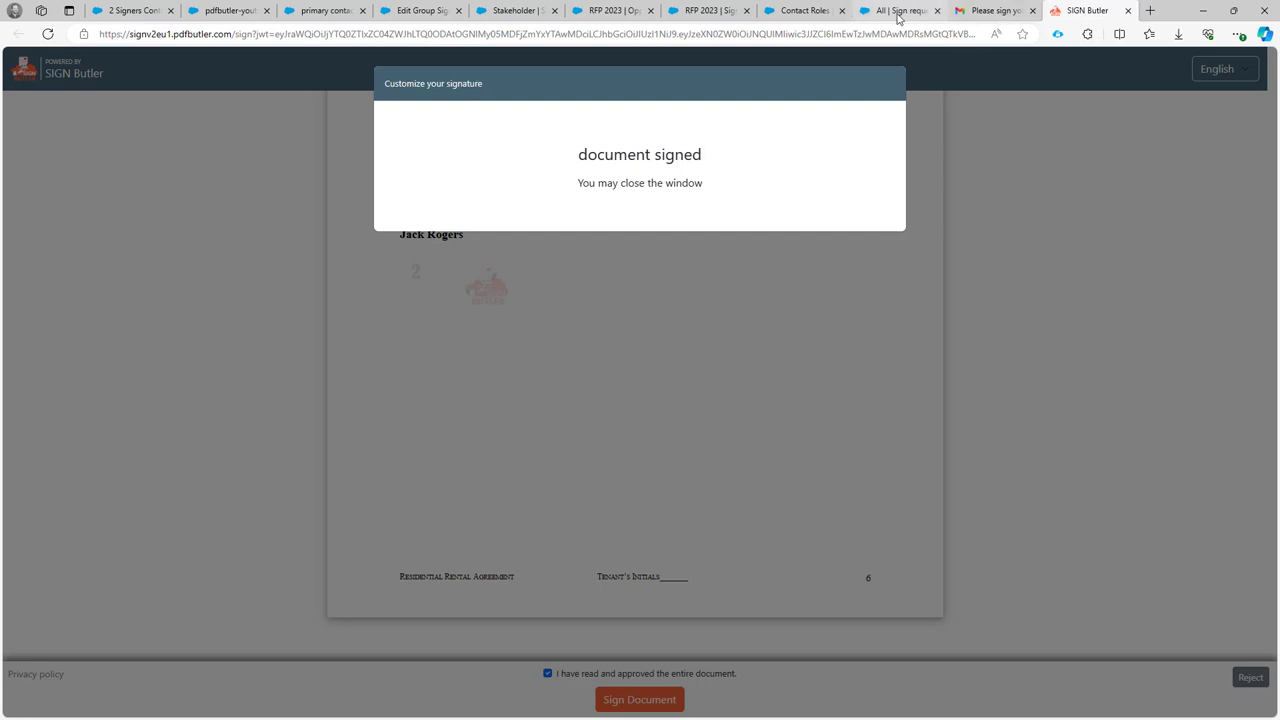
click(897, 10)
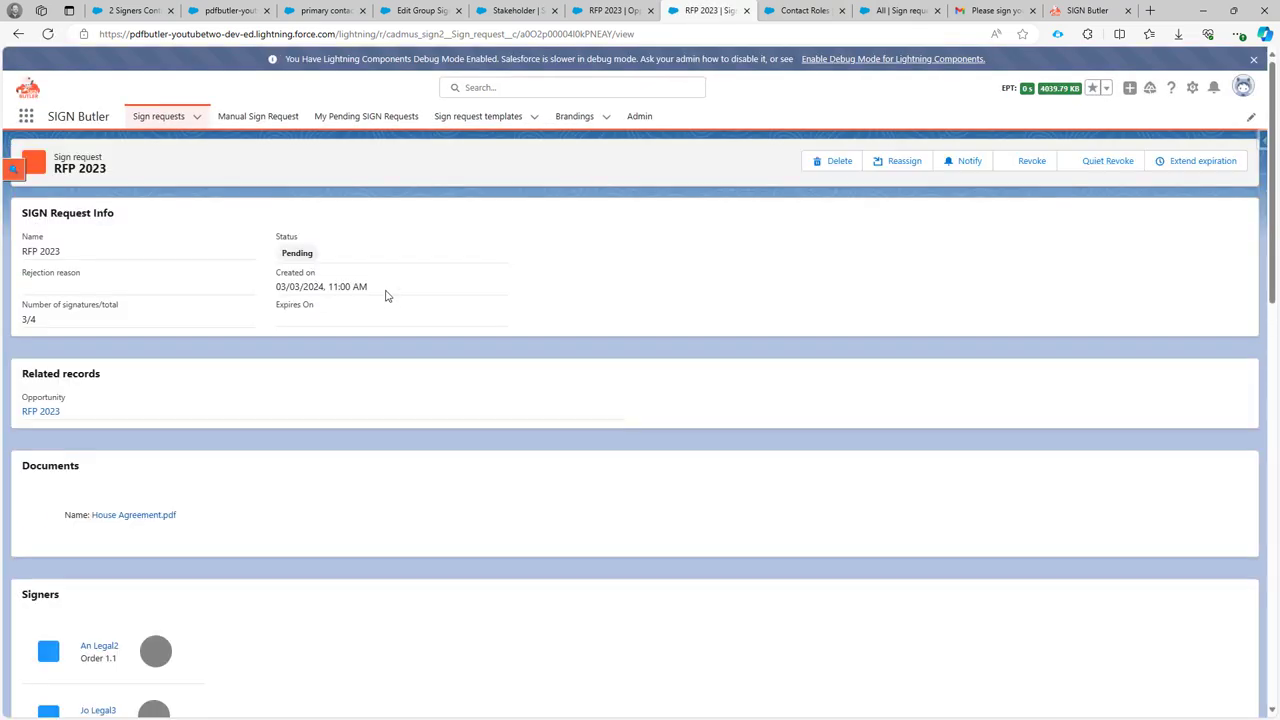
scroll(down, 3)
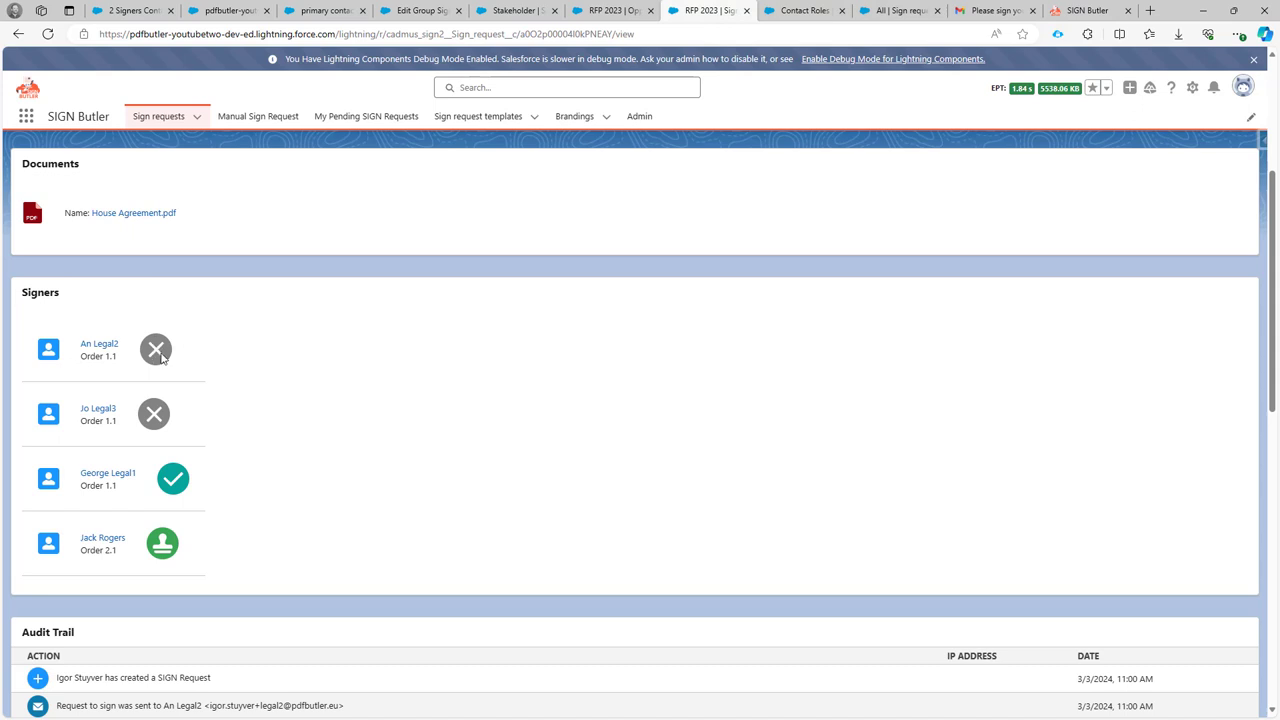
mouse_move(155, 425)
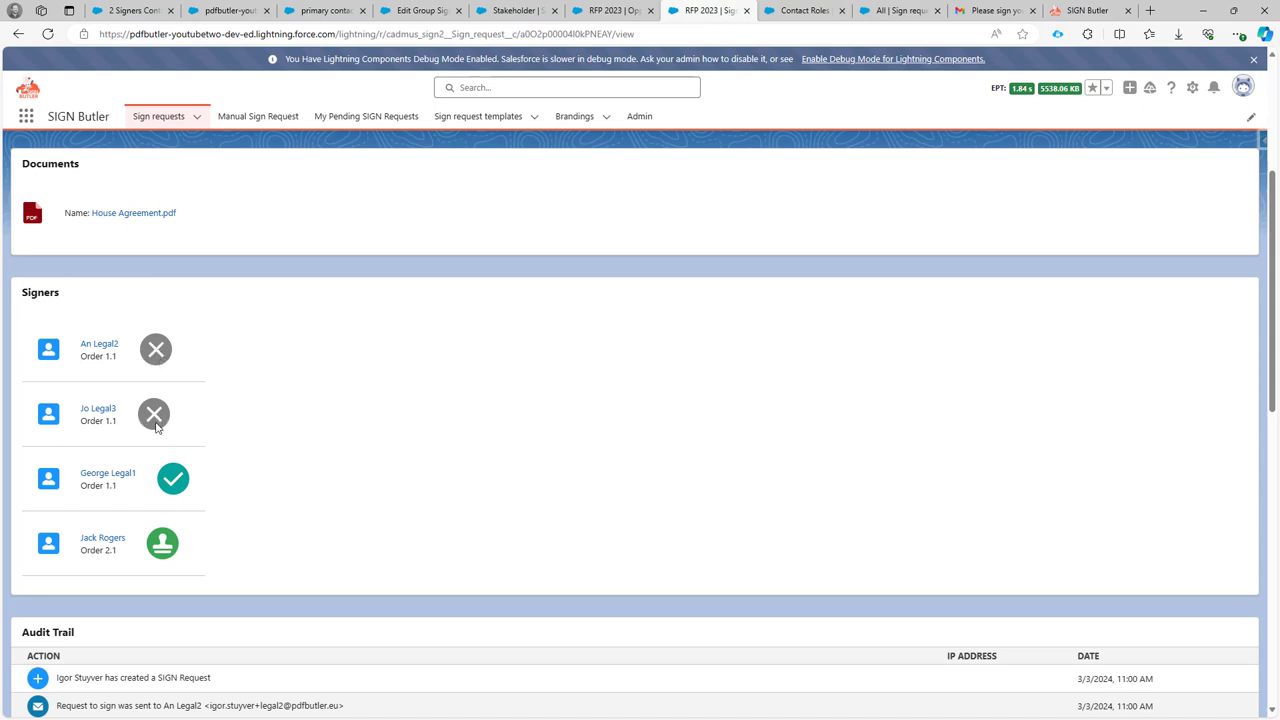
mouse_move(120, 488)
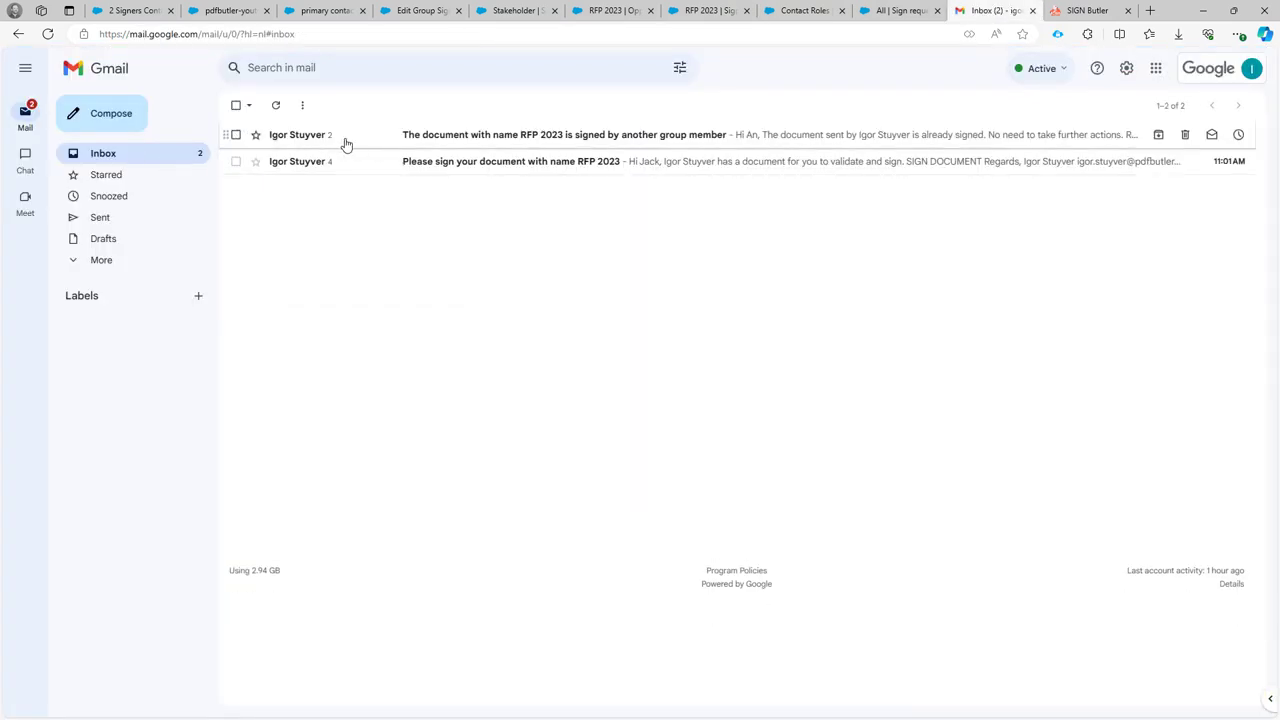
- Read An's 'signed by another group member' notice, then open Jack's House Agreement signing link
click(564, 134)
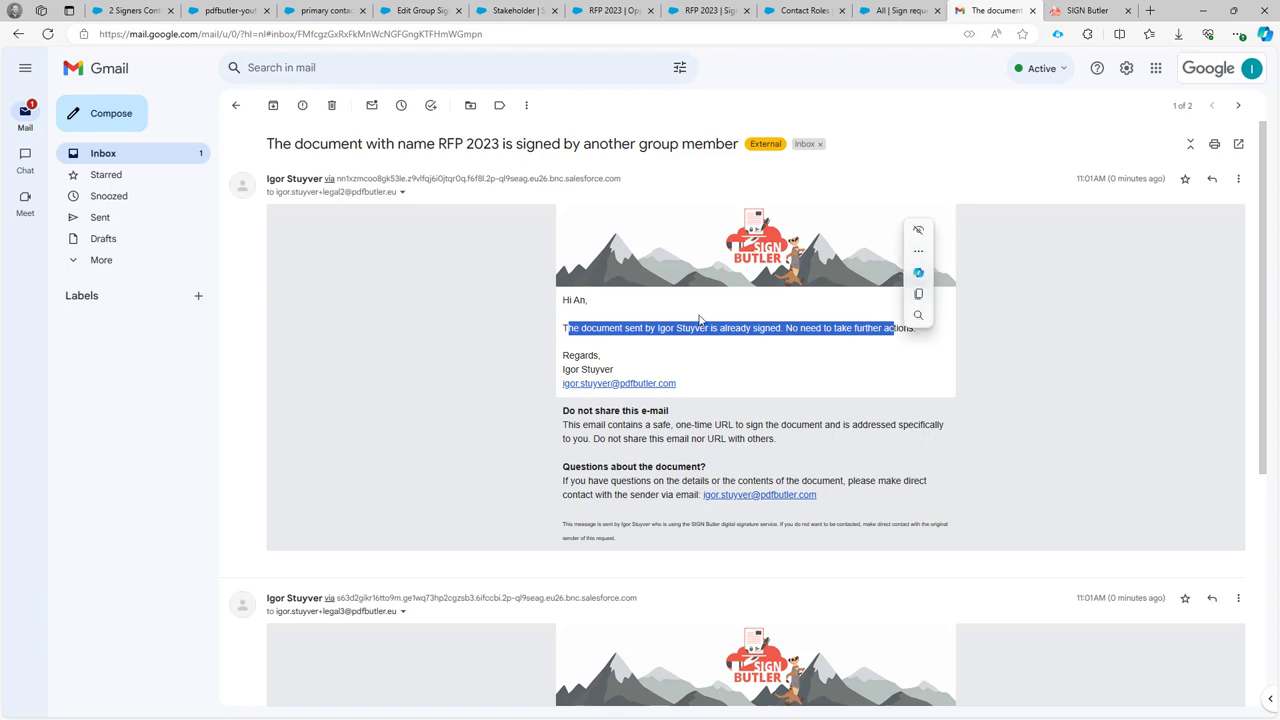
scroll(down, 3)
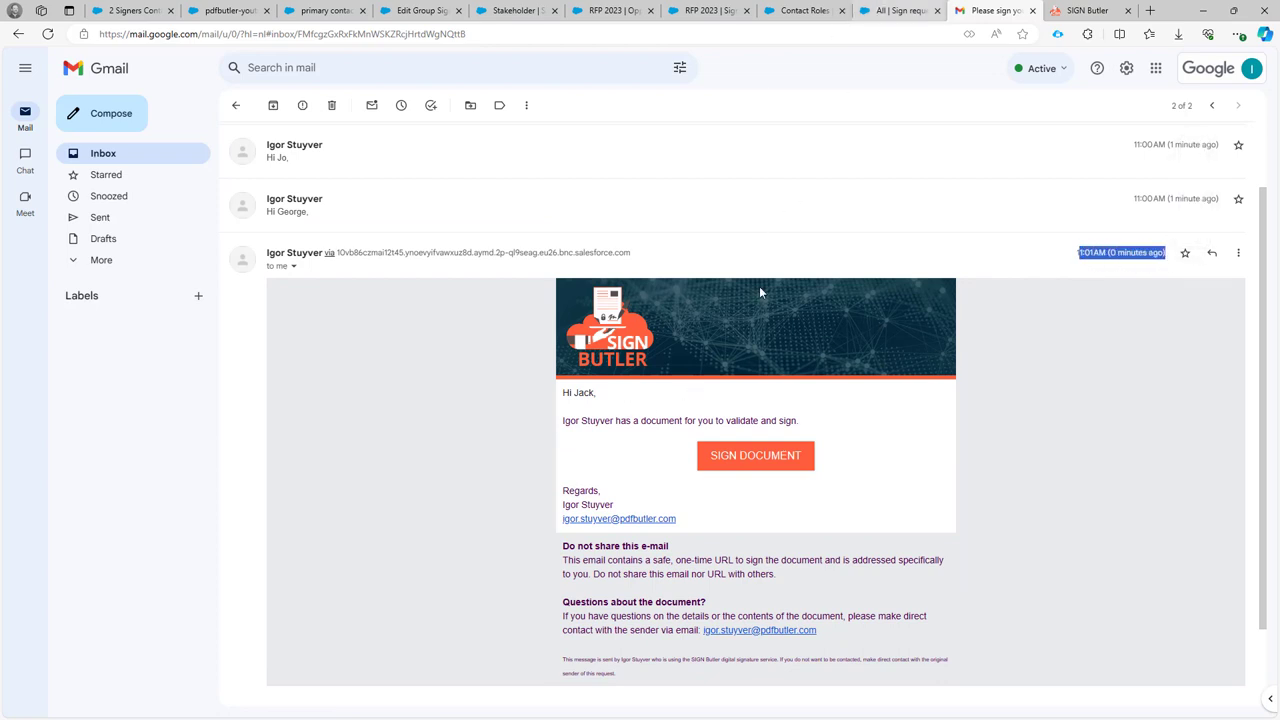
click(755, 455)
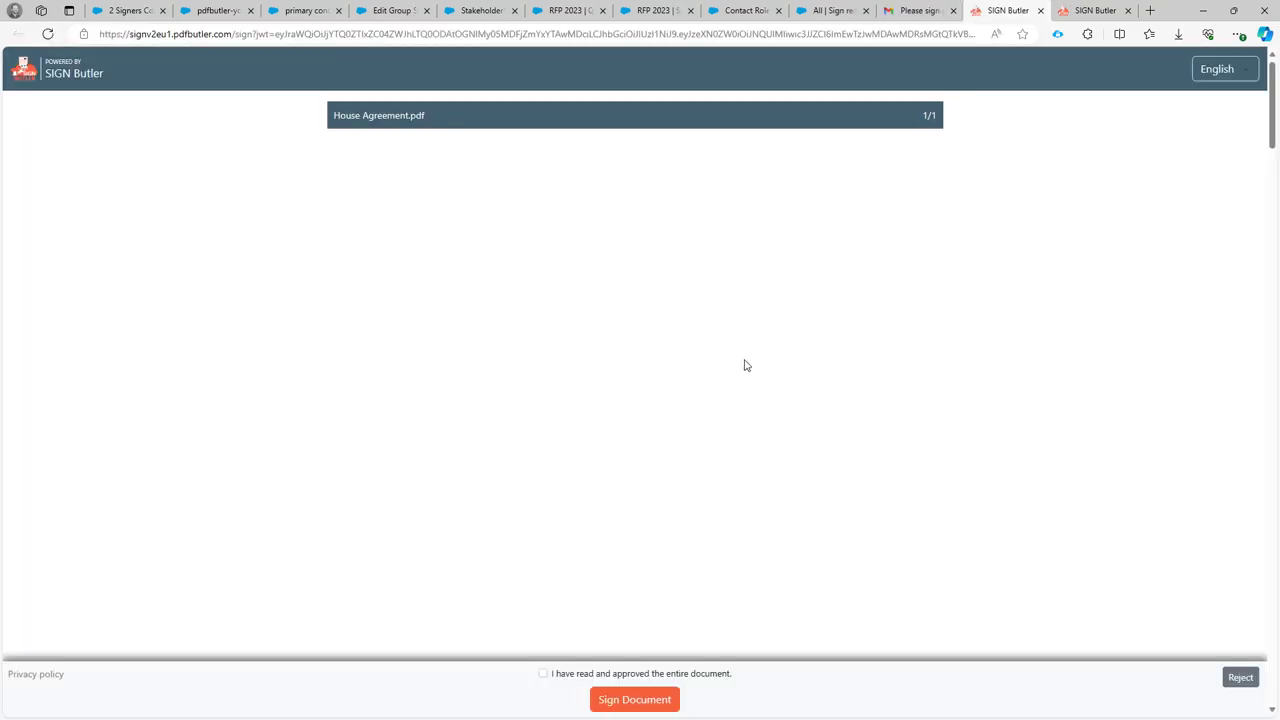
scroll(down, 3)
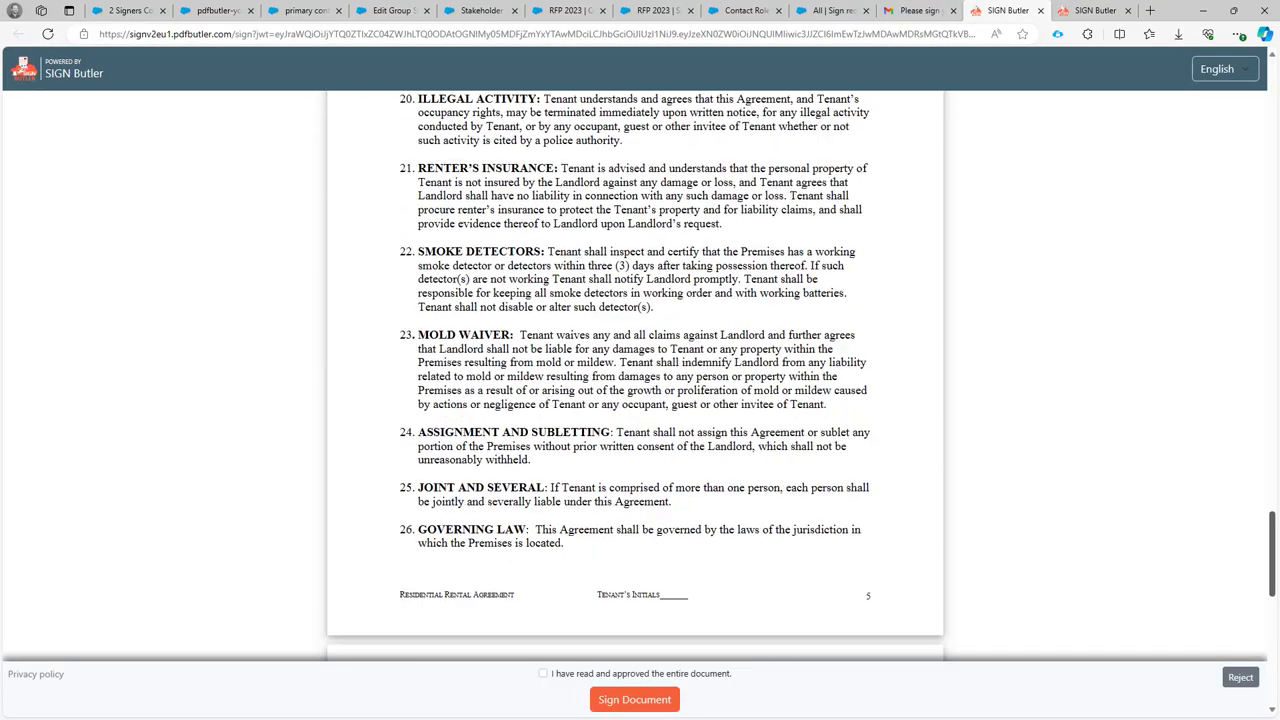
scroll(down, 3)
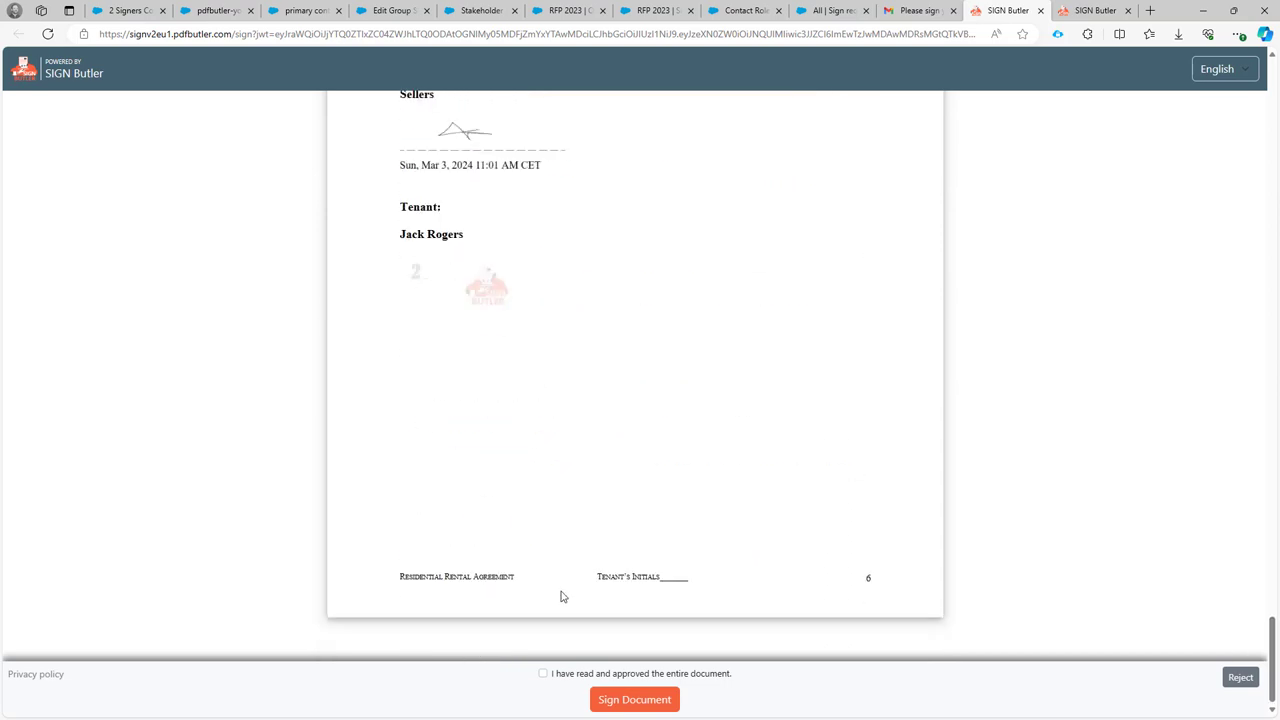
click(543, 673)
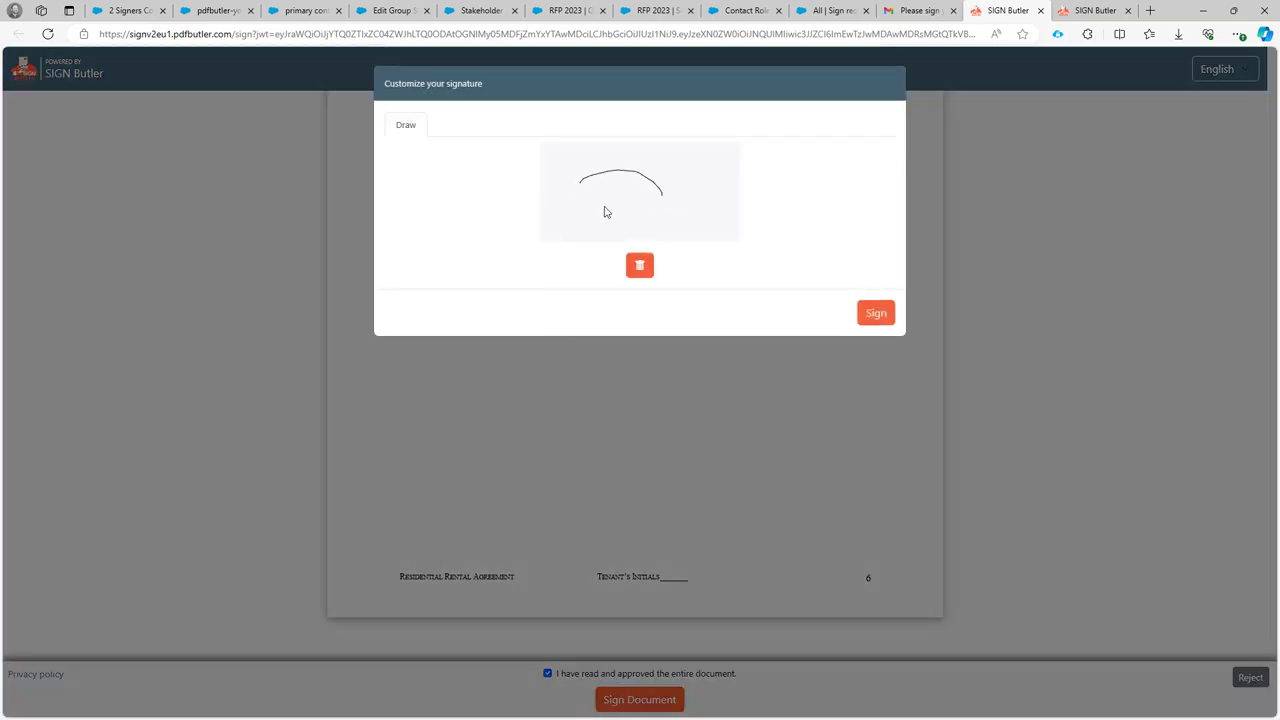
click(875, 312)
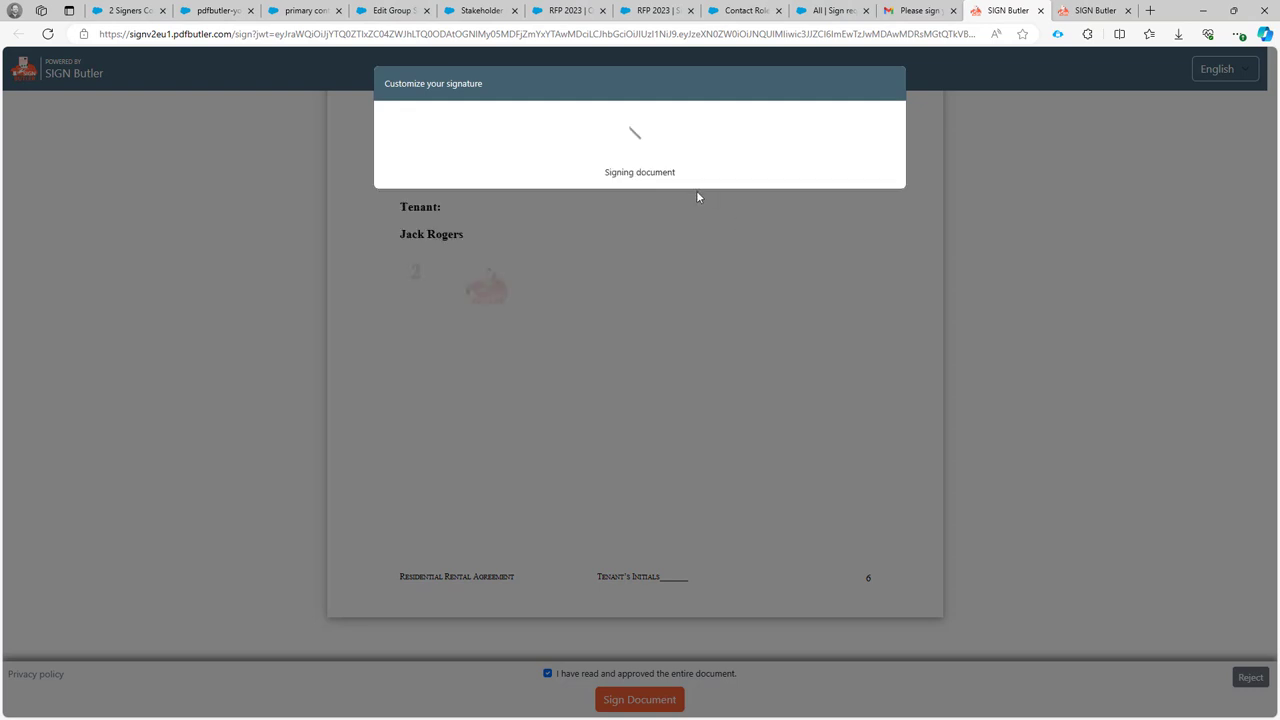
mouse_move(679, 199)
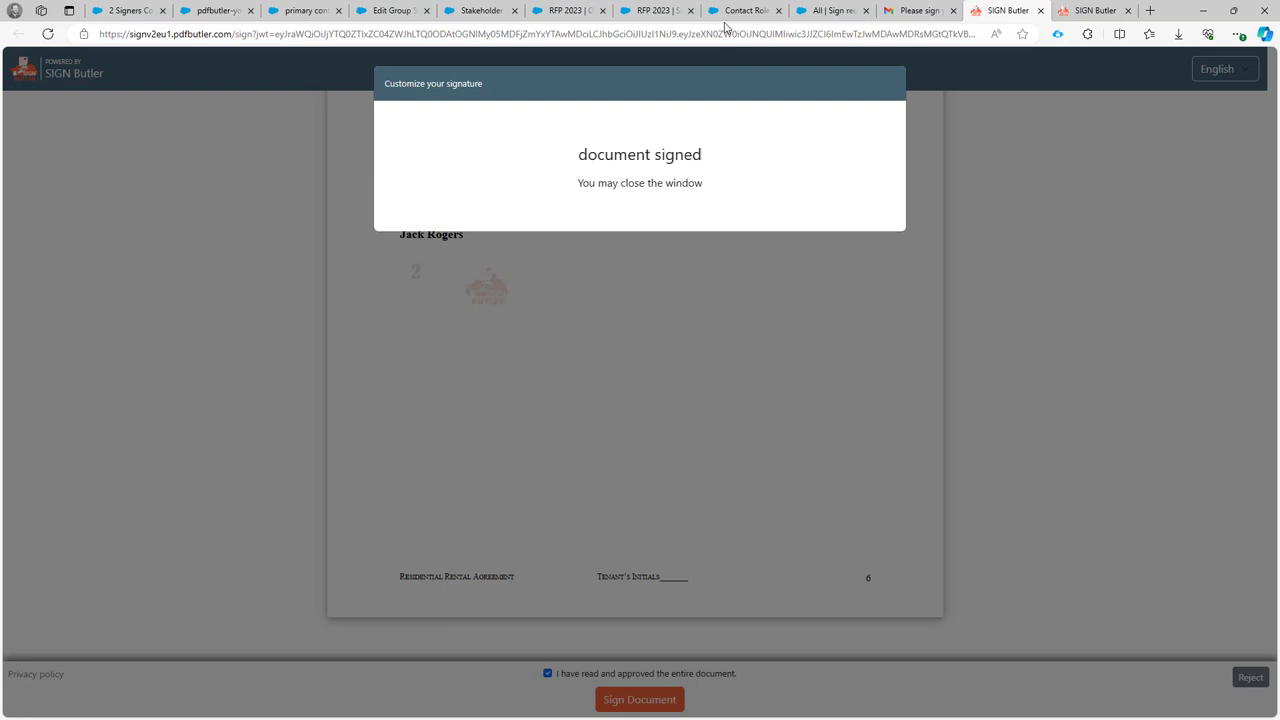
click(565, 10)
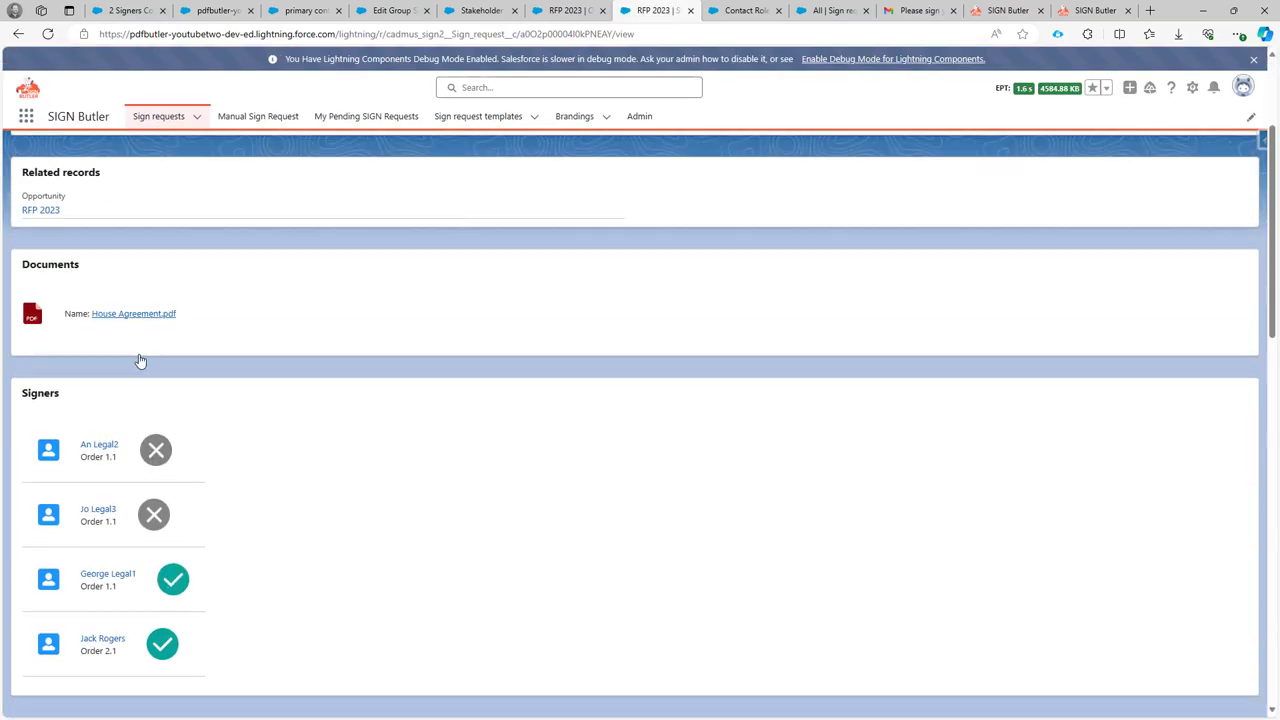
mouse_move(175, 575)
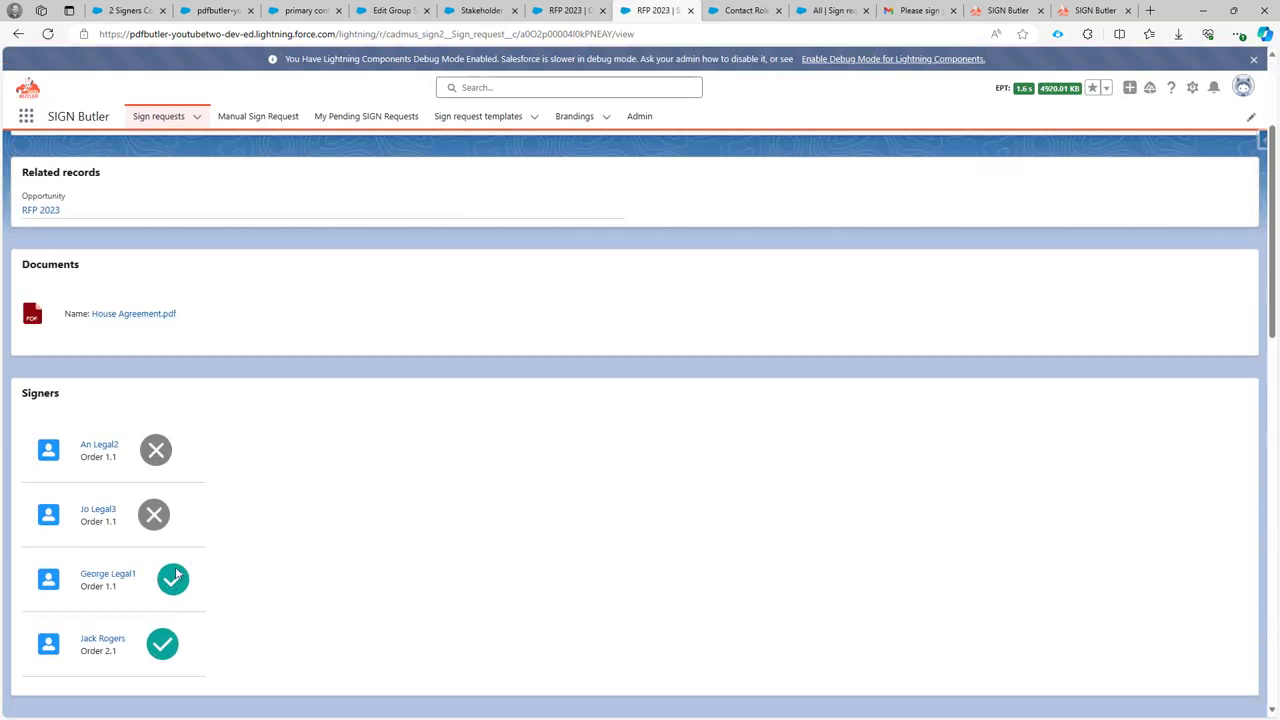
- Scroll through RFP 2023's Signers and Audit Trail, confirming Finished with 4/4 signatures
scroll(down, 3)
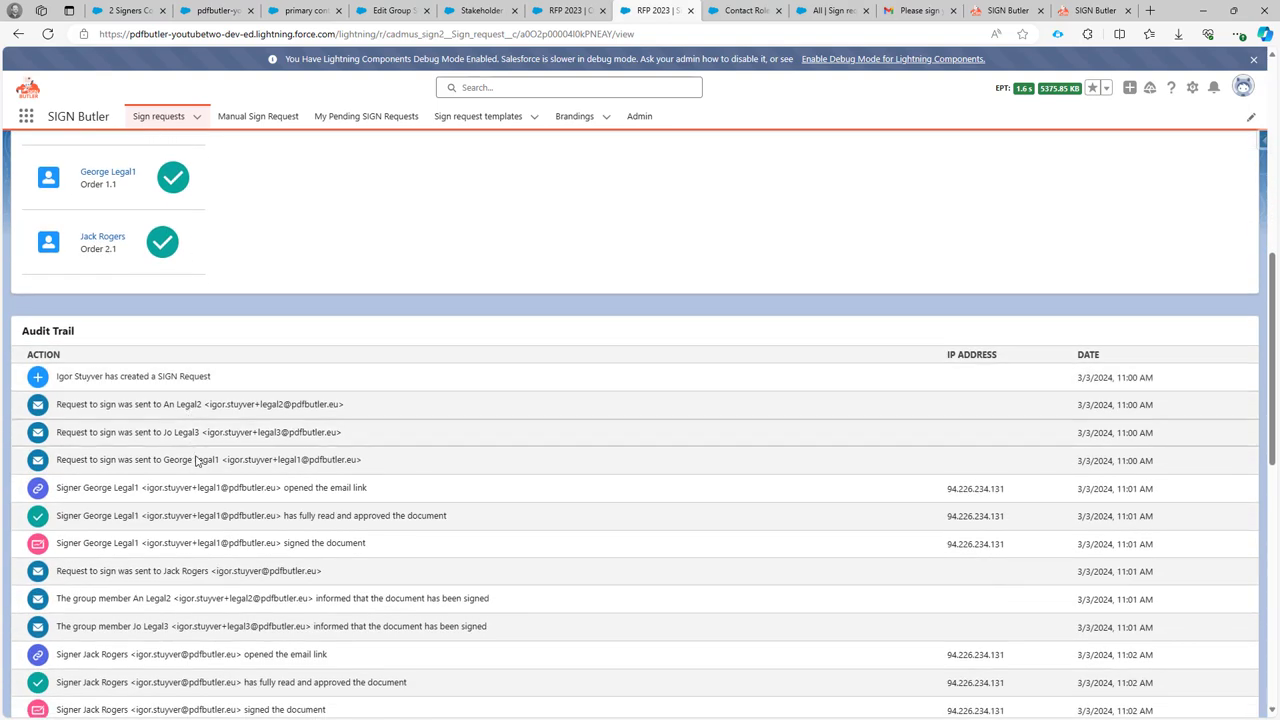
scroll(down, 3)
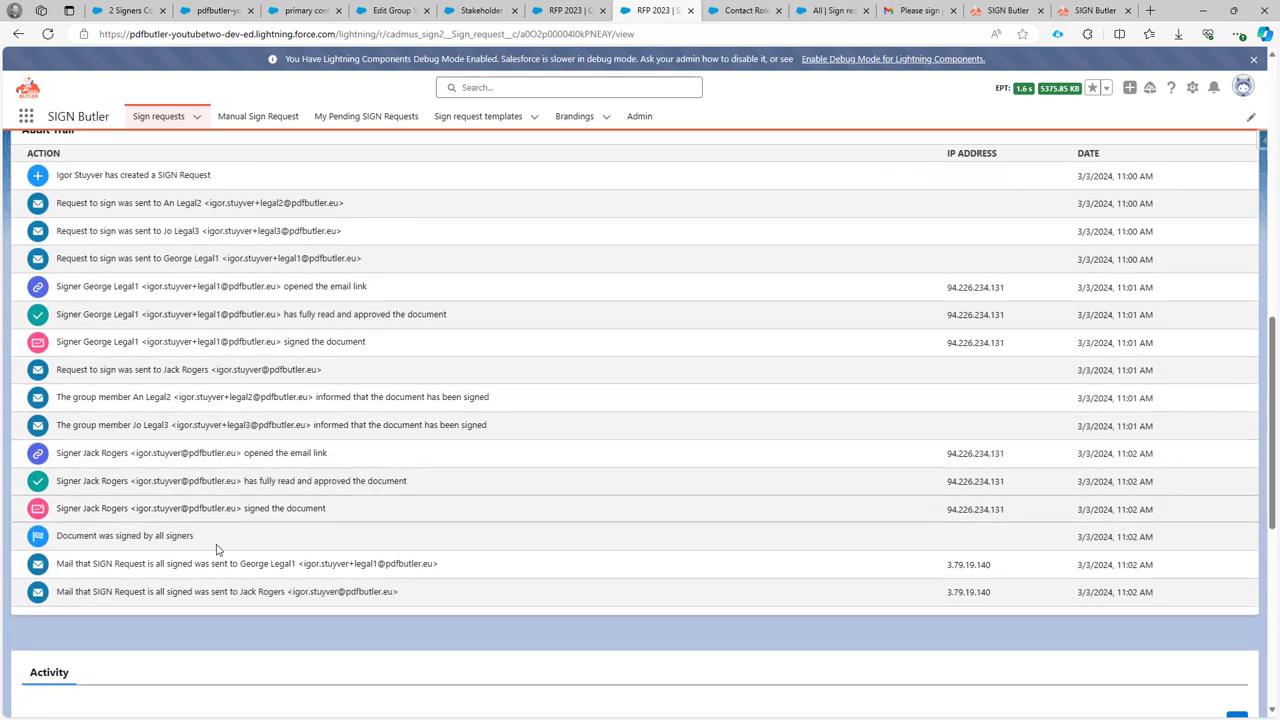
scroll(down, 3)
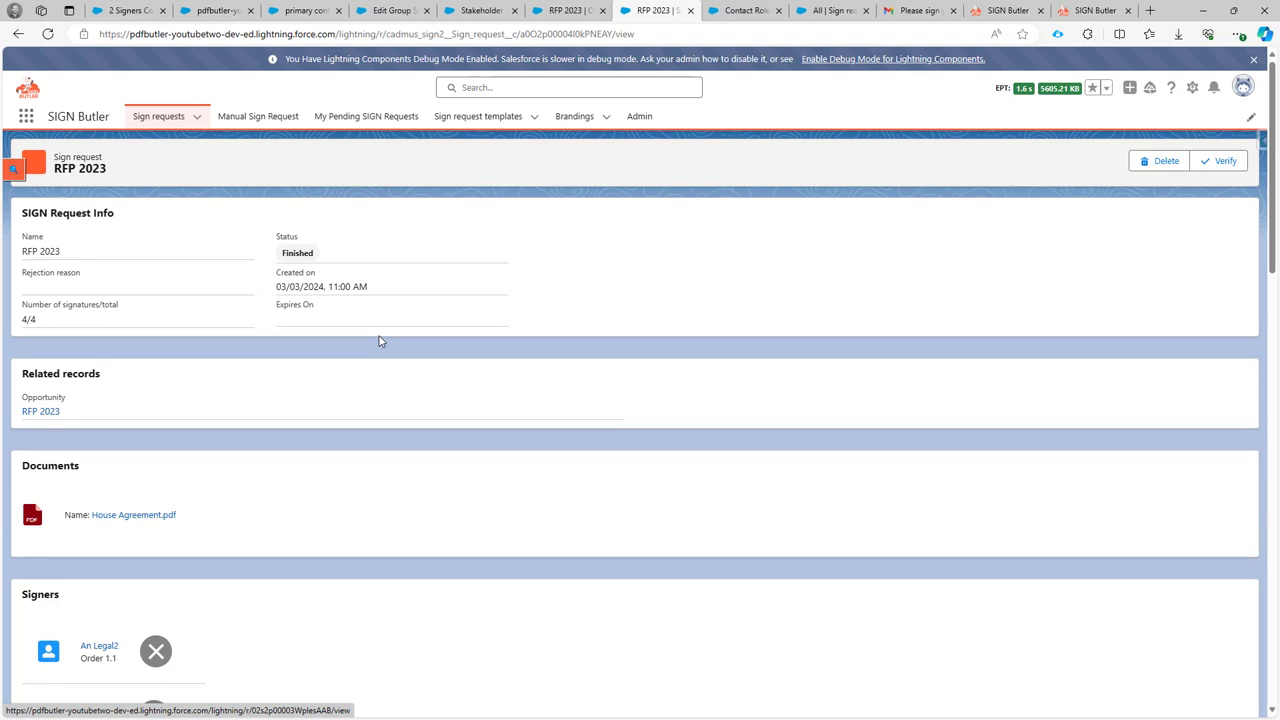
mouse_move(338, 260)
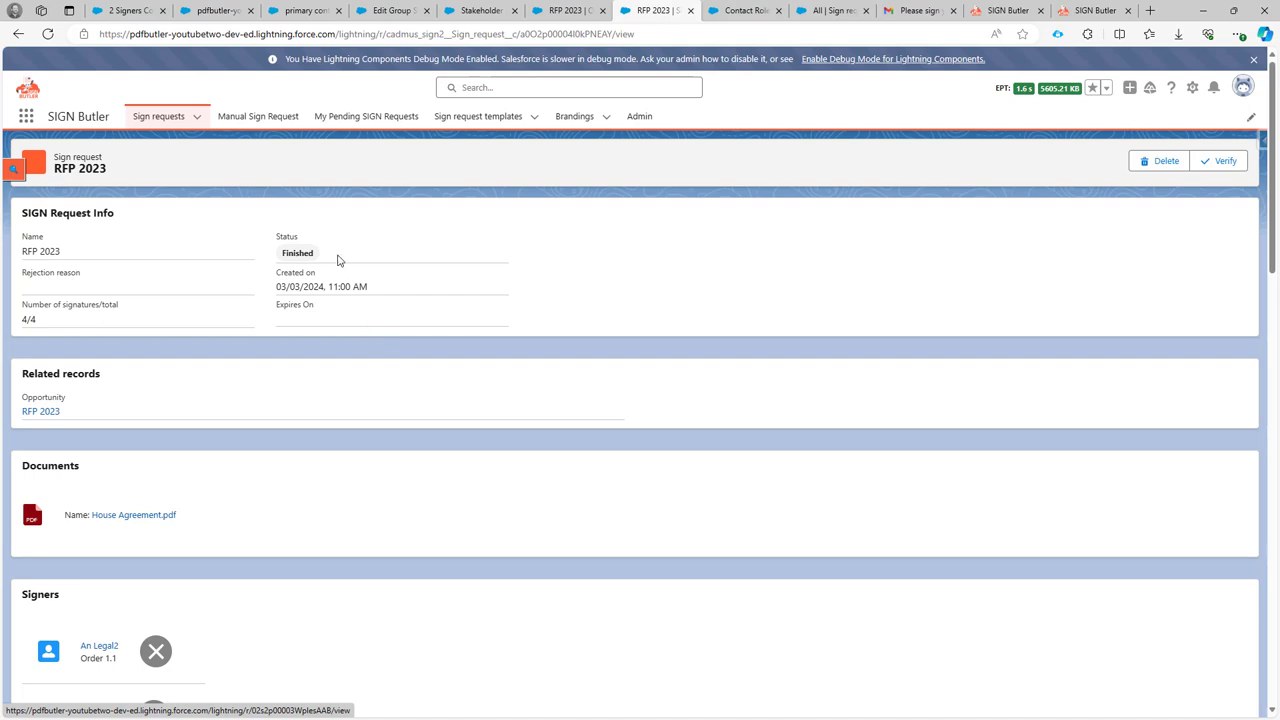
scroll(down, 3)
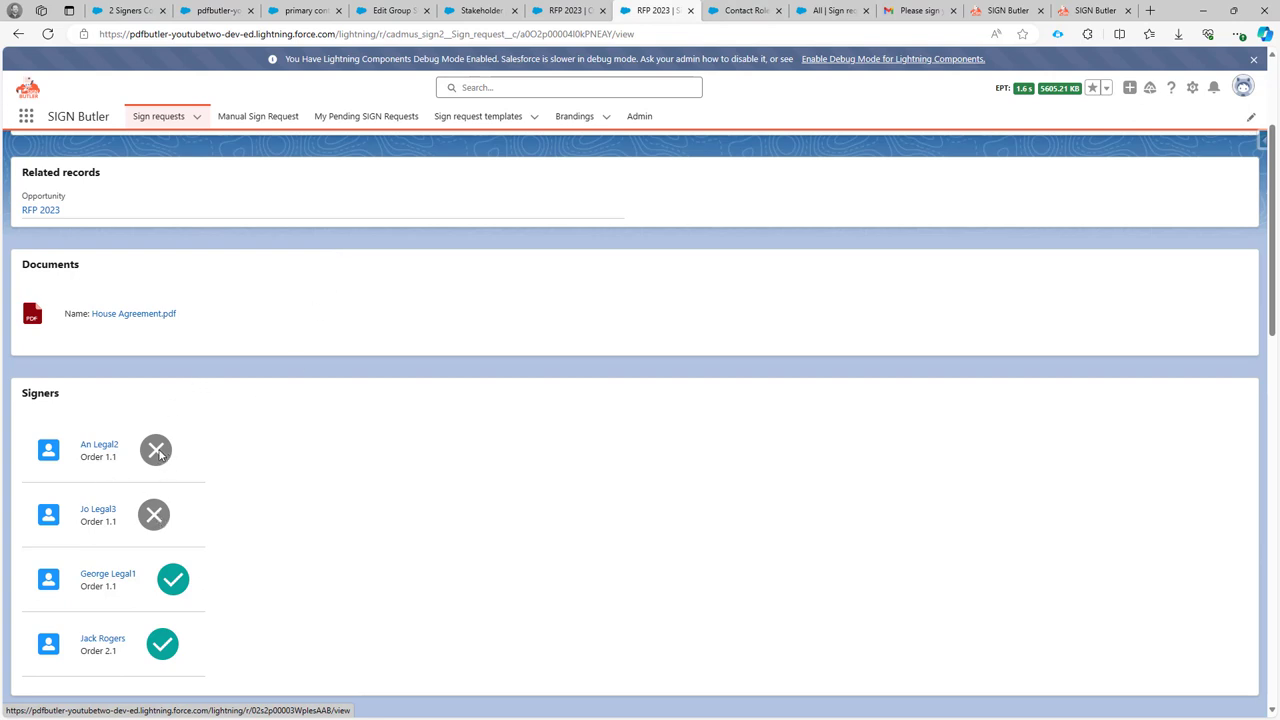
scroll(down, 3)
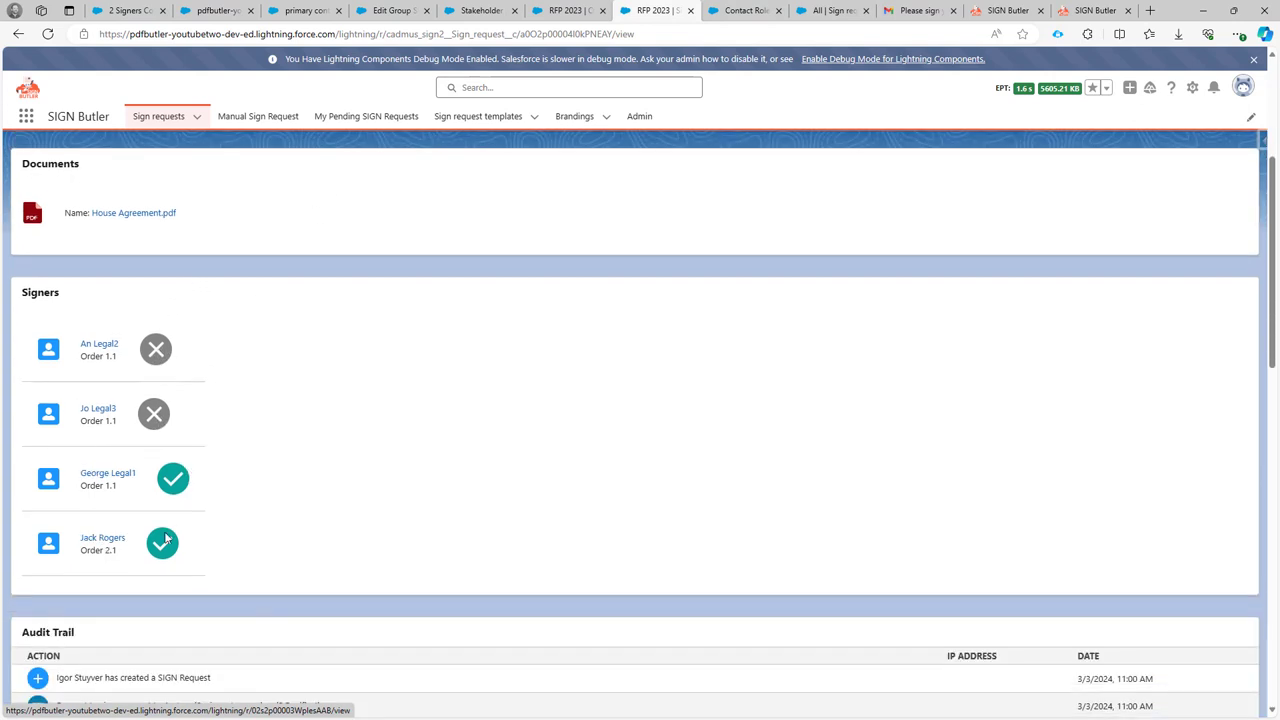